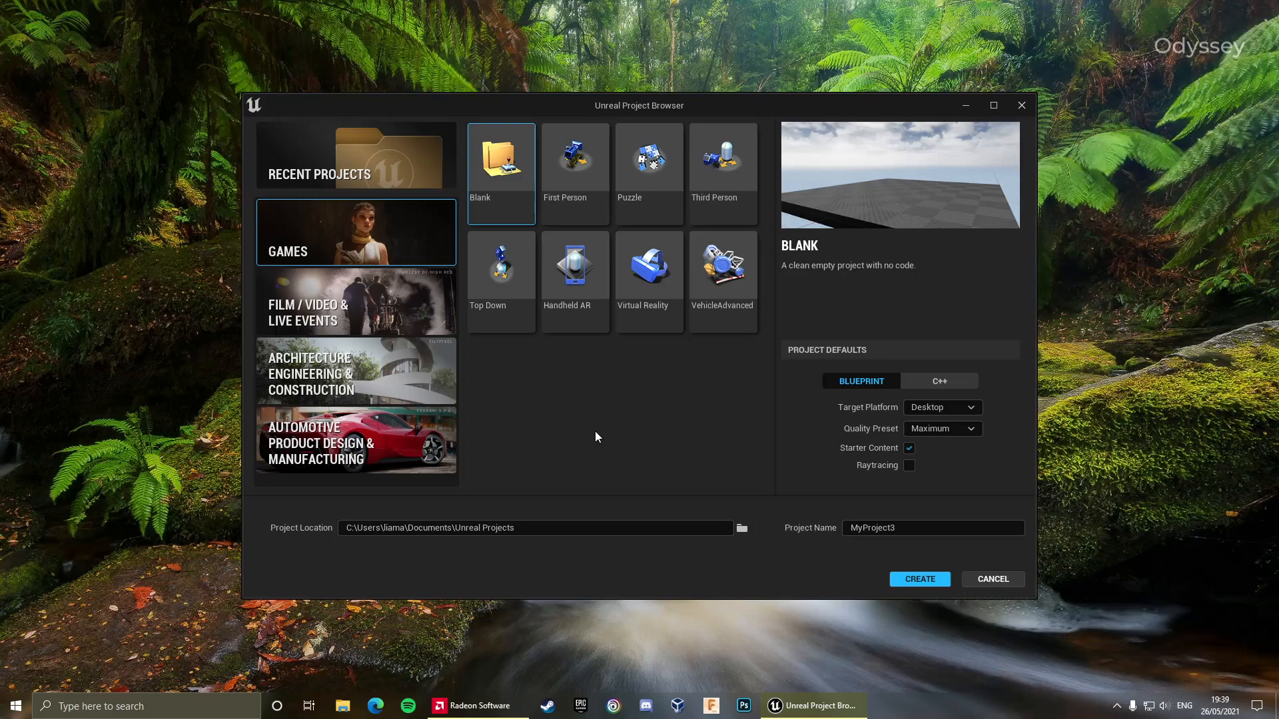
{"action": "mouse_move", "coordinate": [613, 396]}
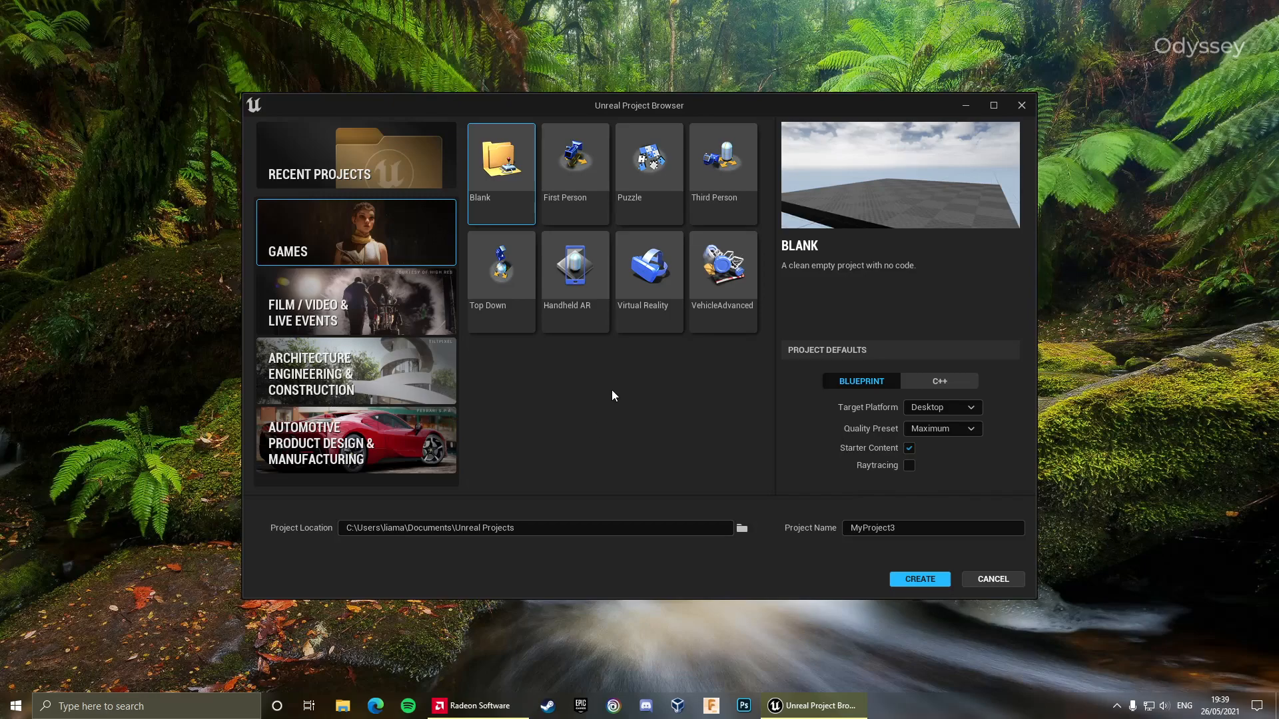
{"action": "mouse_move", "coordinate": [550, 386]}
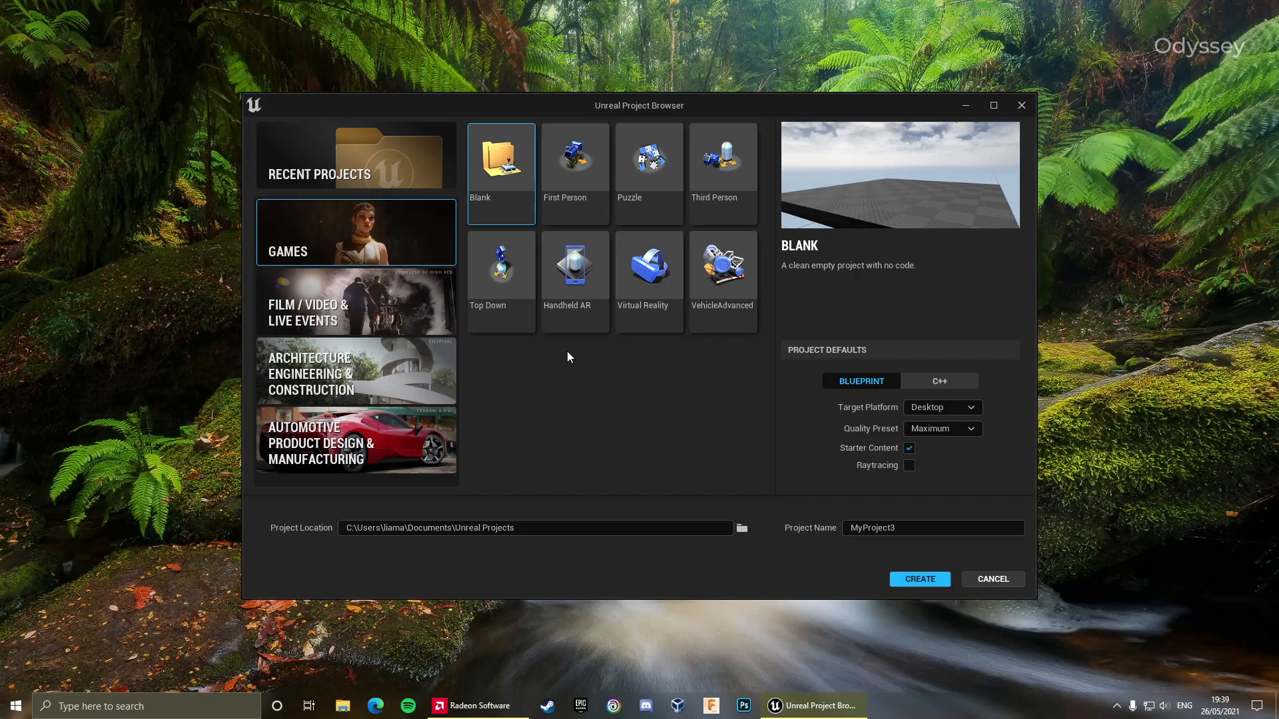
{"action": "mouse_move", "coordinate": [500, 404]}
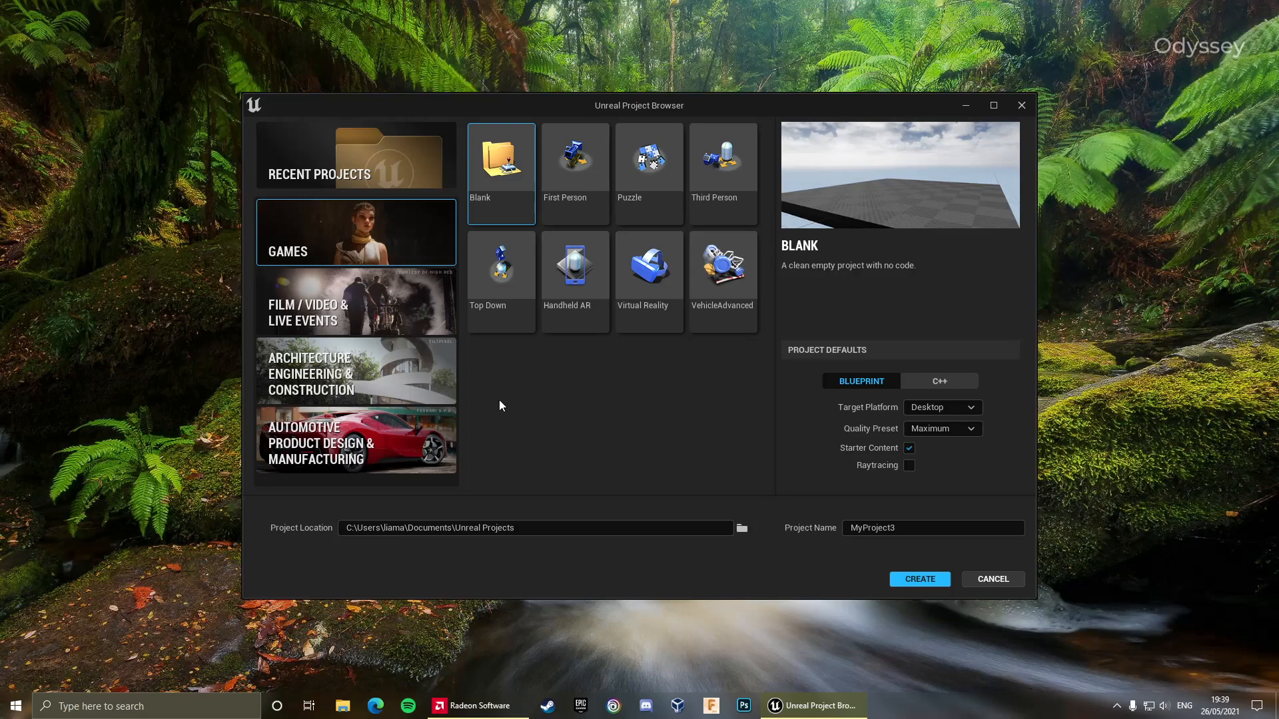
{"action": "mouse_move", "coordinate": [551, 403]}
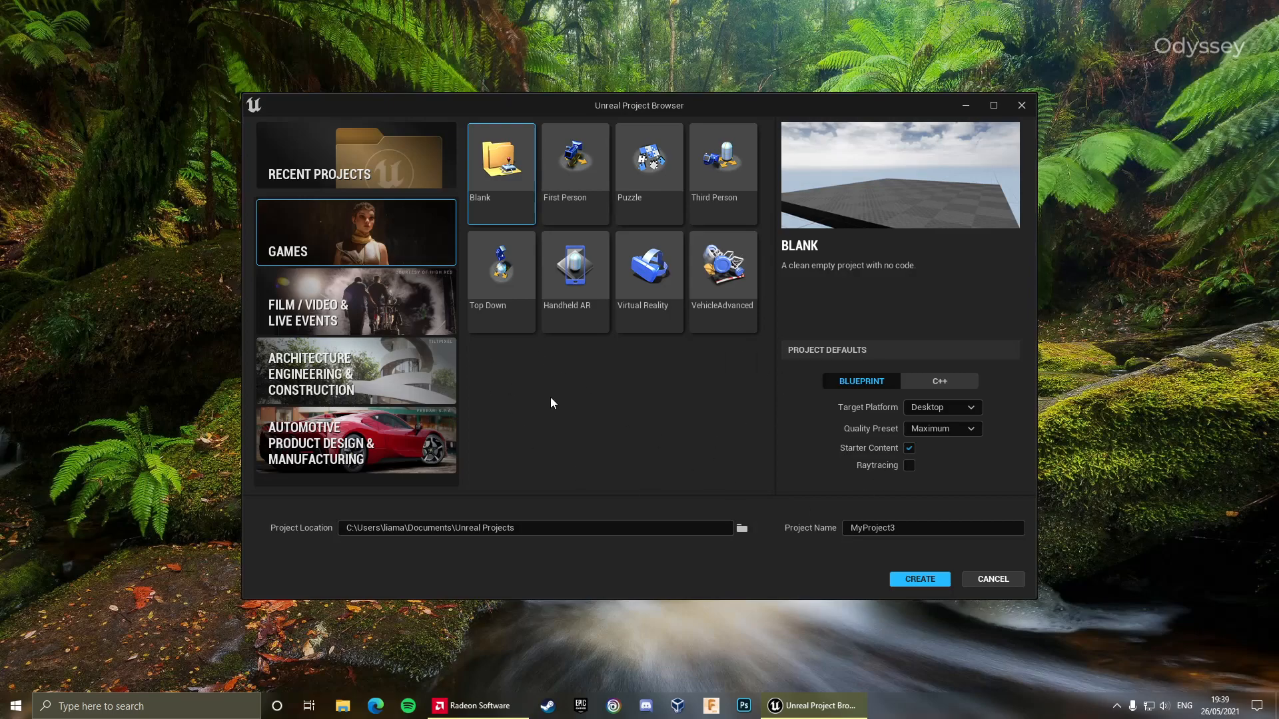
{"action": "mouse_move", "coordinate": [550, 405]}
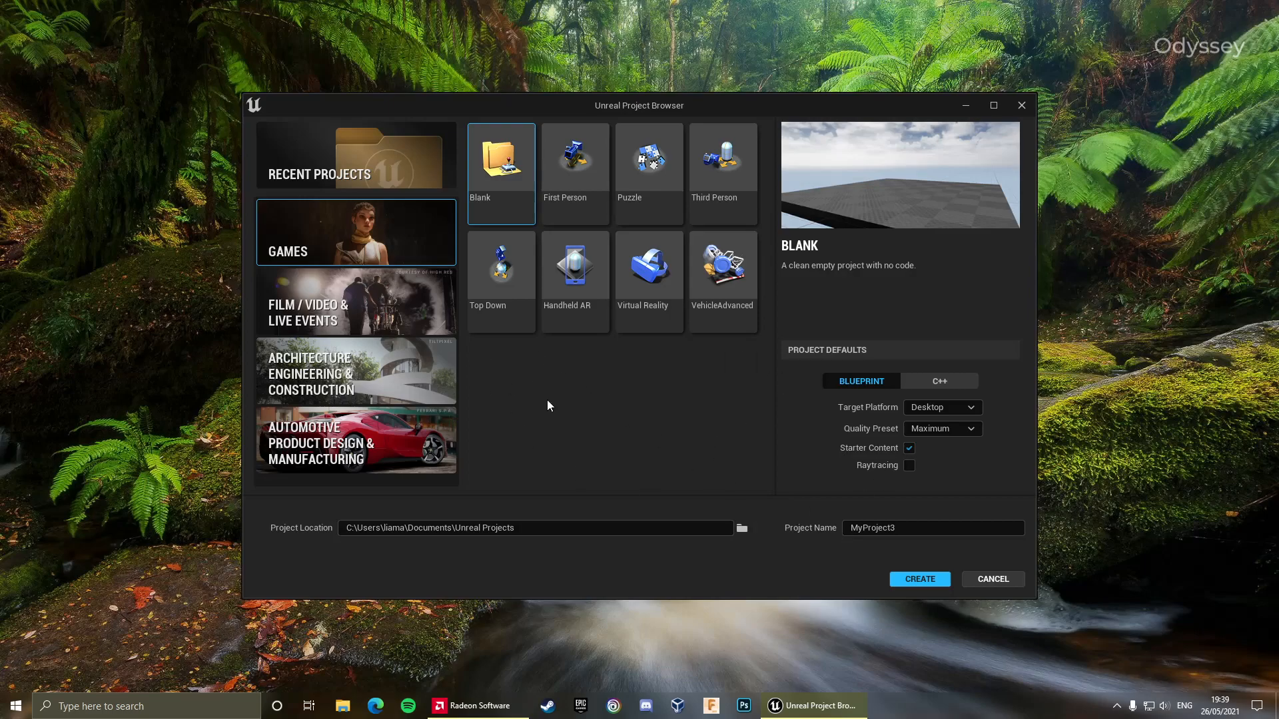
{"action": "mouse_move", "coordinate": [610, 415]}
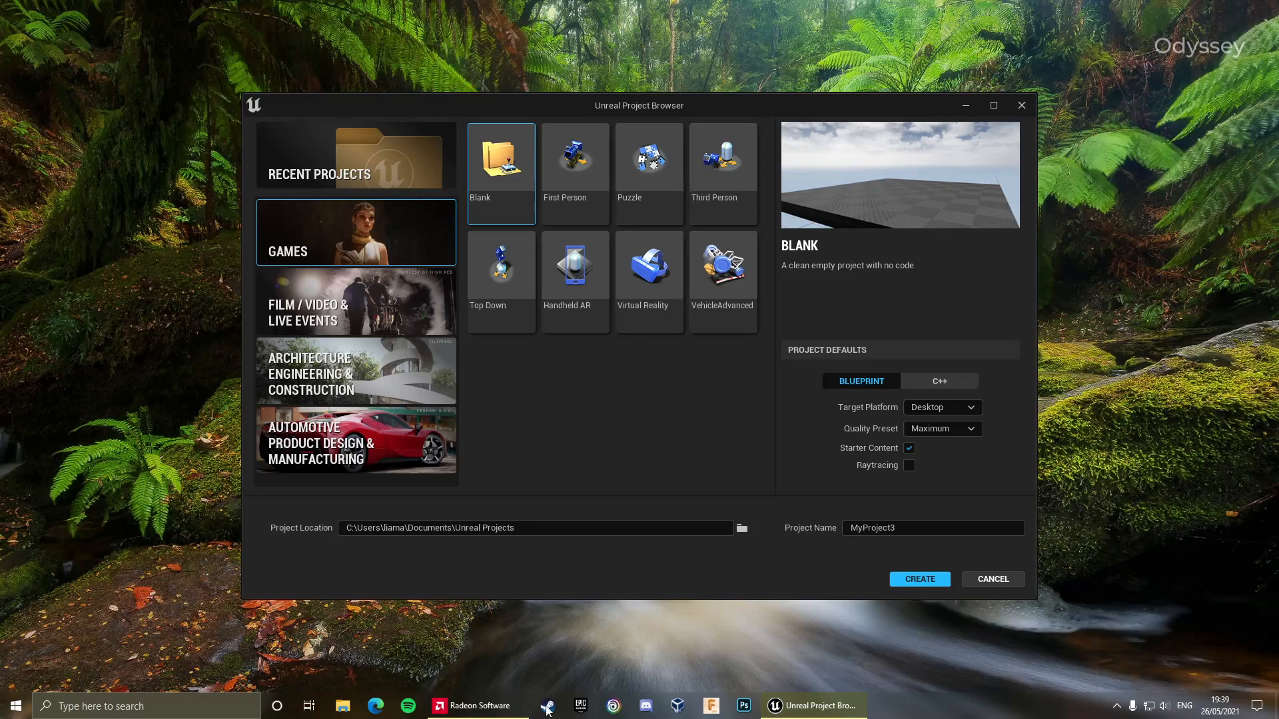
{"action": "mouse_move", "coordinate": [671, 354]}
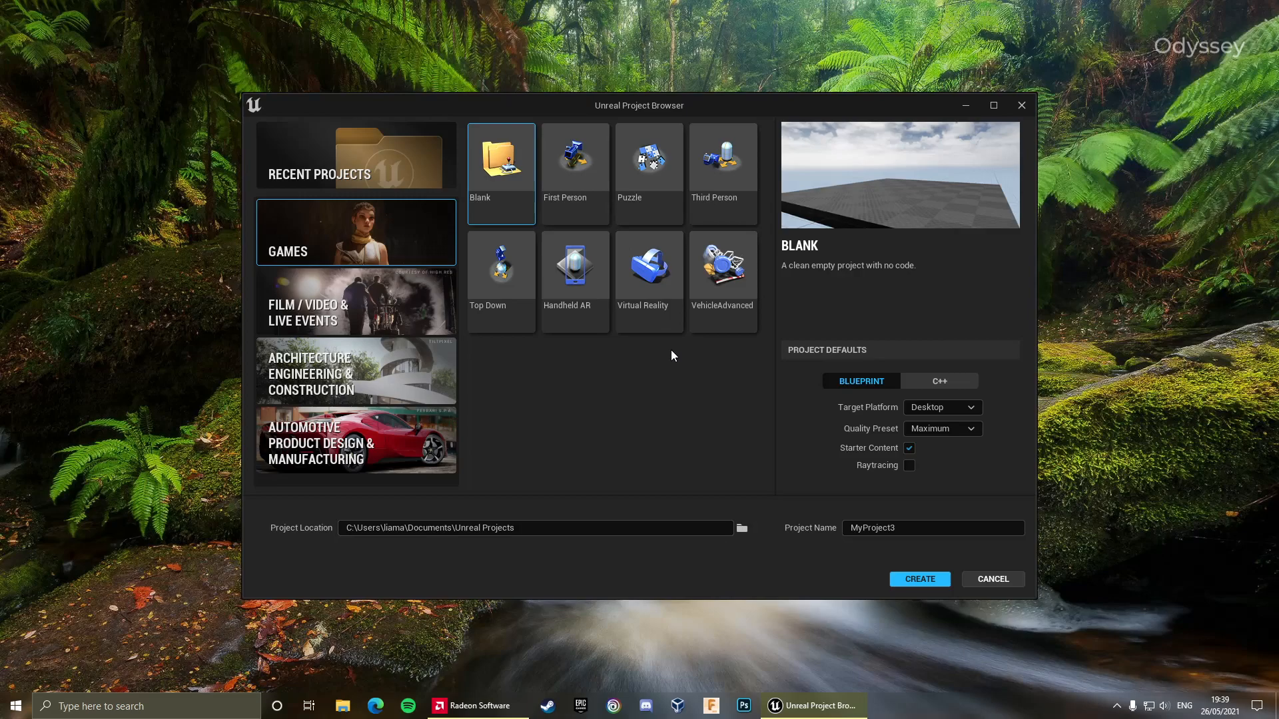
{"action": "mouse_move", "coordinate": [558, 389]}
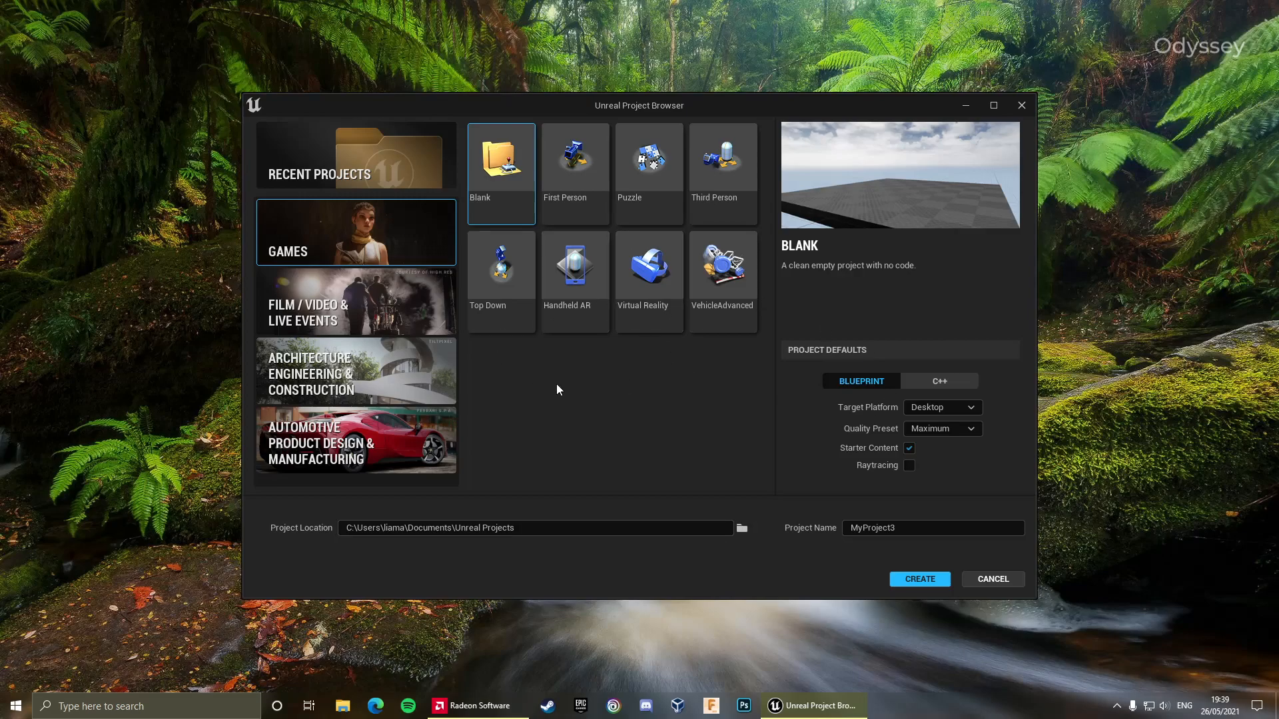
{"action": "mouse_move", "coordinate": [640, 228]}
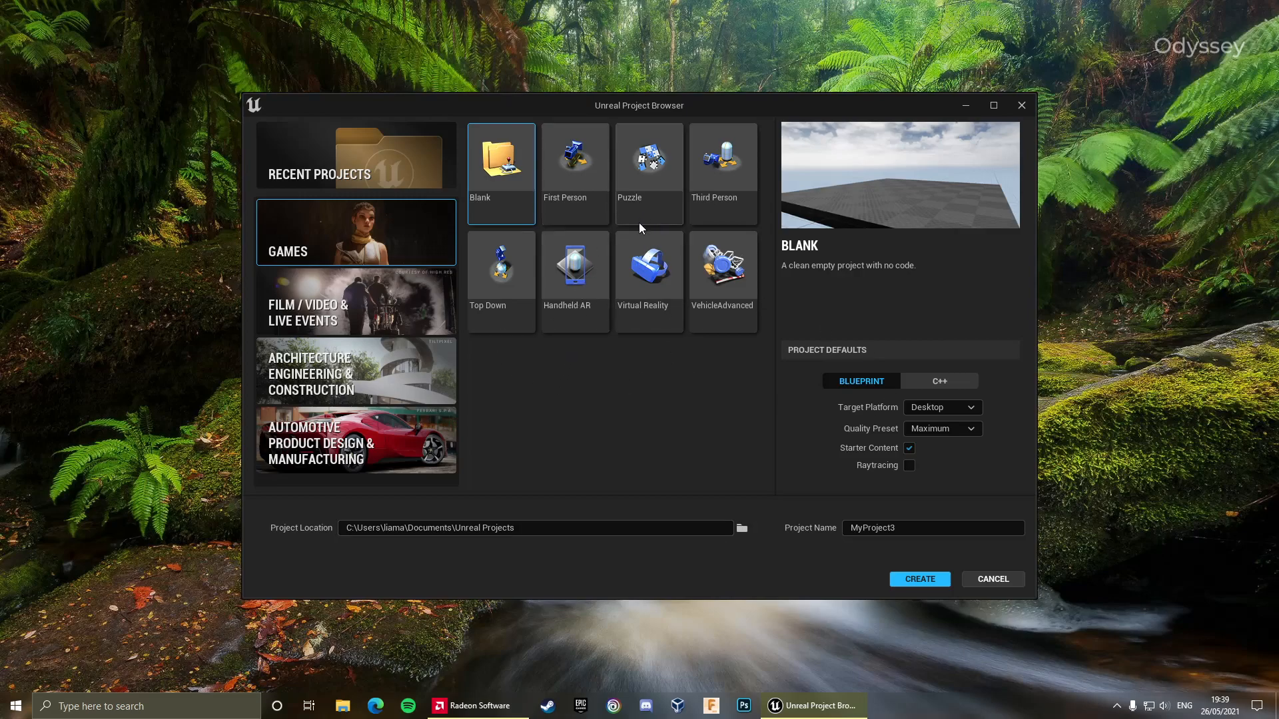
{"action": "mouse_move", "coordinate": [611, 239]}
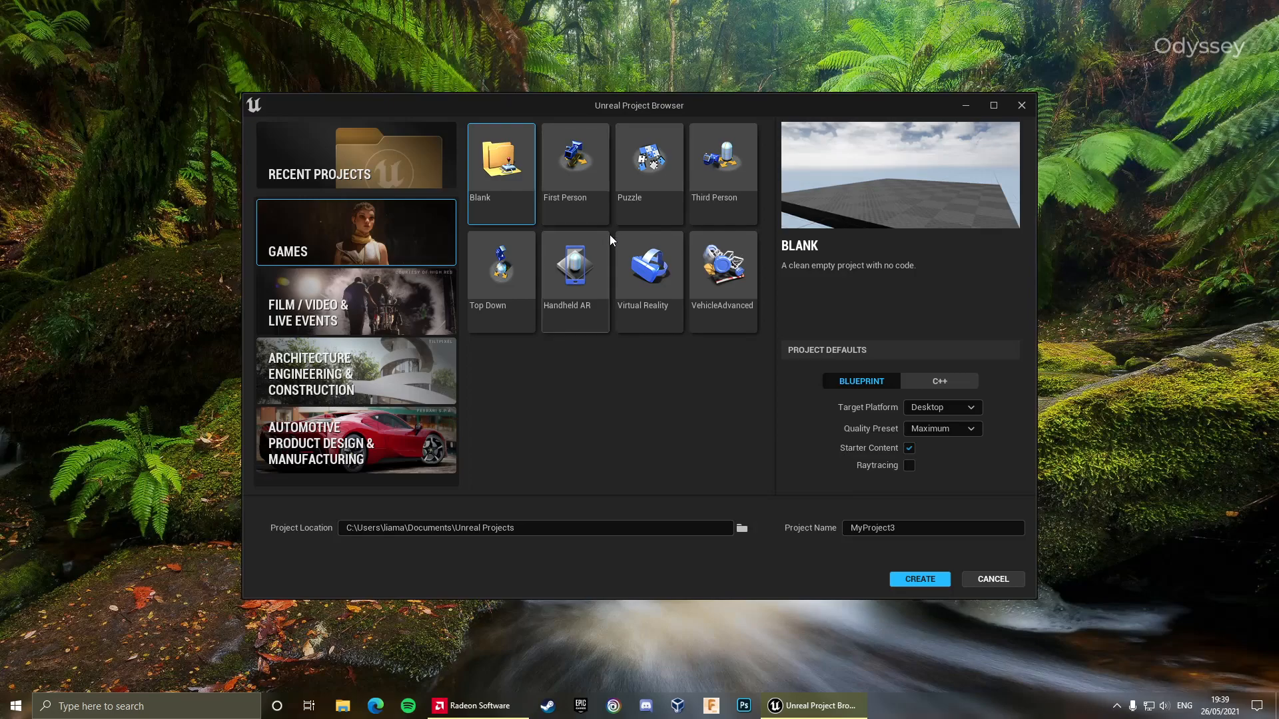
{"action": "mouse_move", "coordinate": [537, 396]}
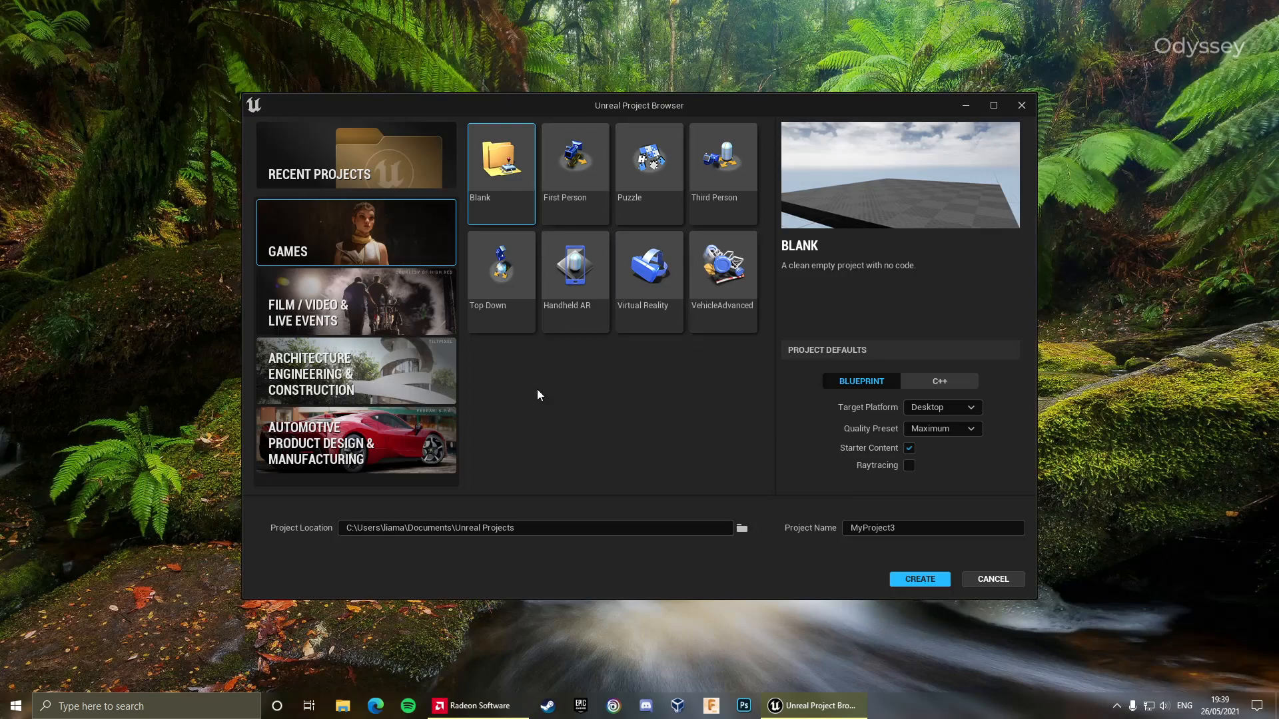
{"action": "mouse_move", "coordinate": [663, 361]}
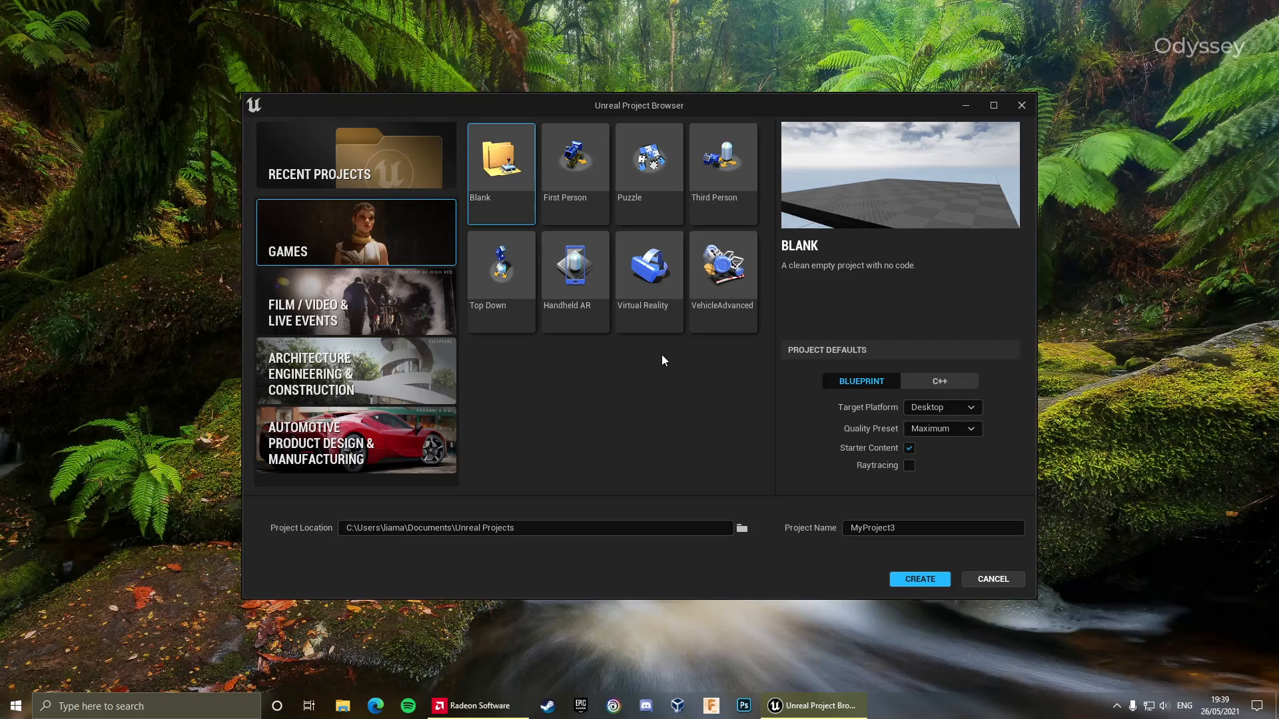
{"action": "mouse_move", "coordinate": [627, 165]}
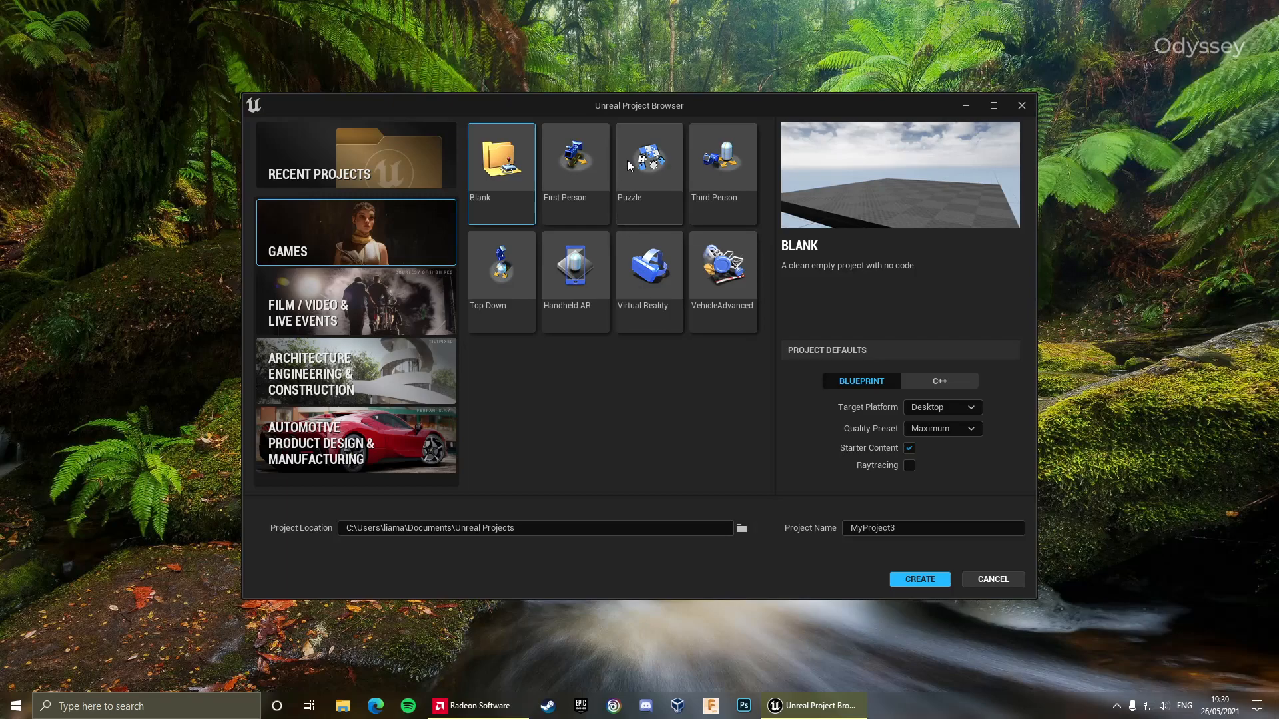
{"action": "mouse_move", "coordinate": [642, 157]}
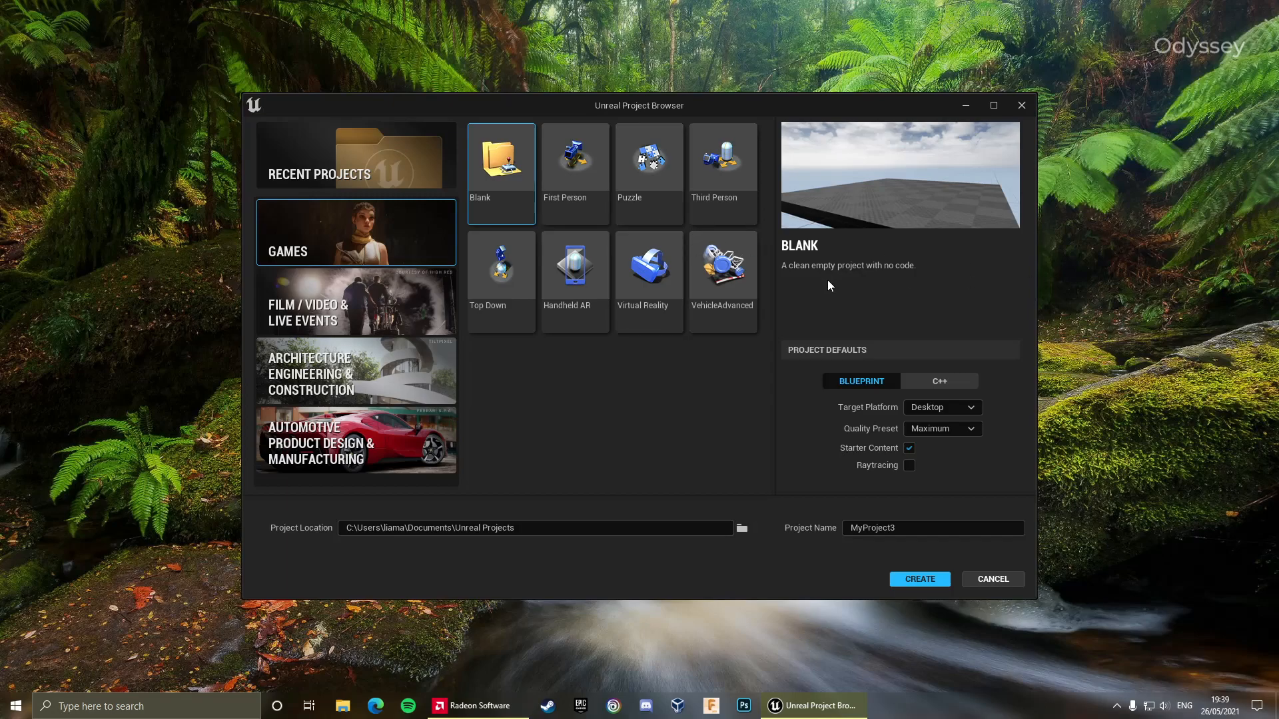
{"action": "mouse_move", "coordinate": [832, 306]}
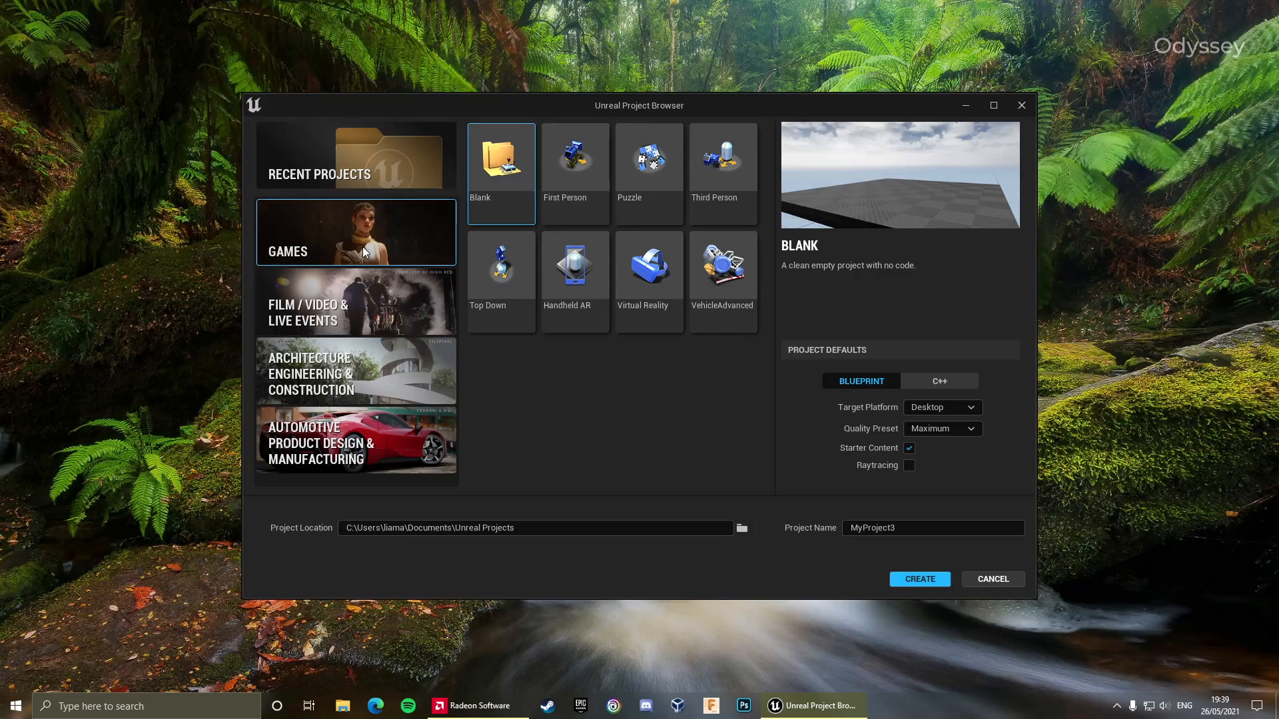
{"action": "mouse_move", "coordinate": [422, 393]}
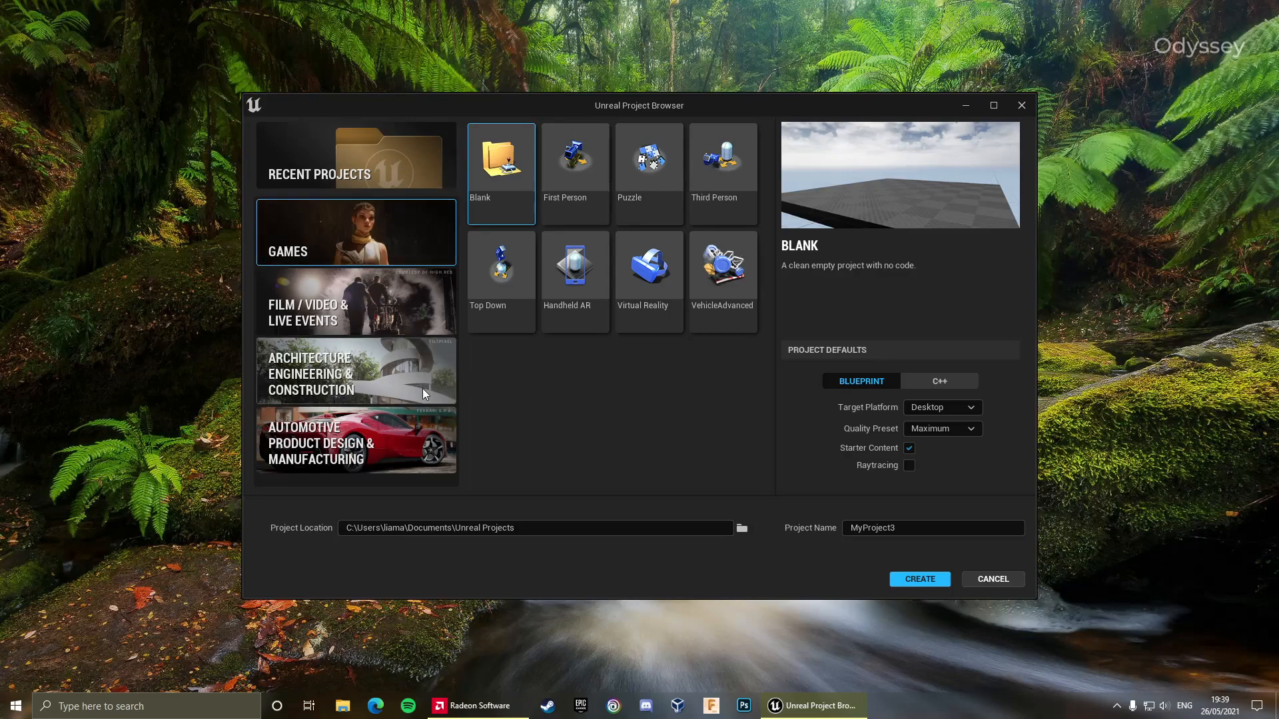
{"action": "mouse_move", "coordinate": [435, 424]}
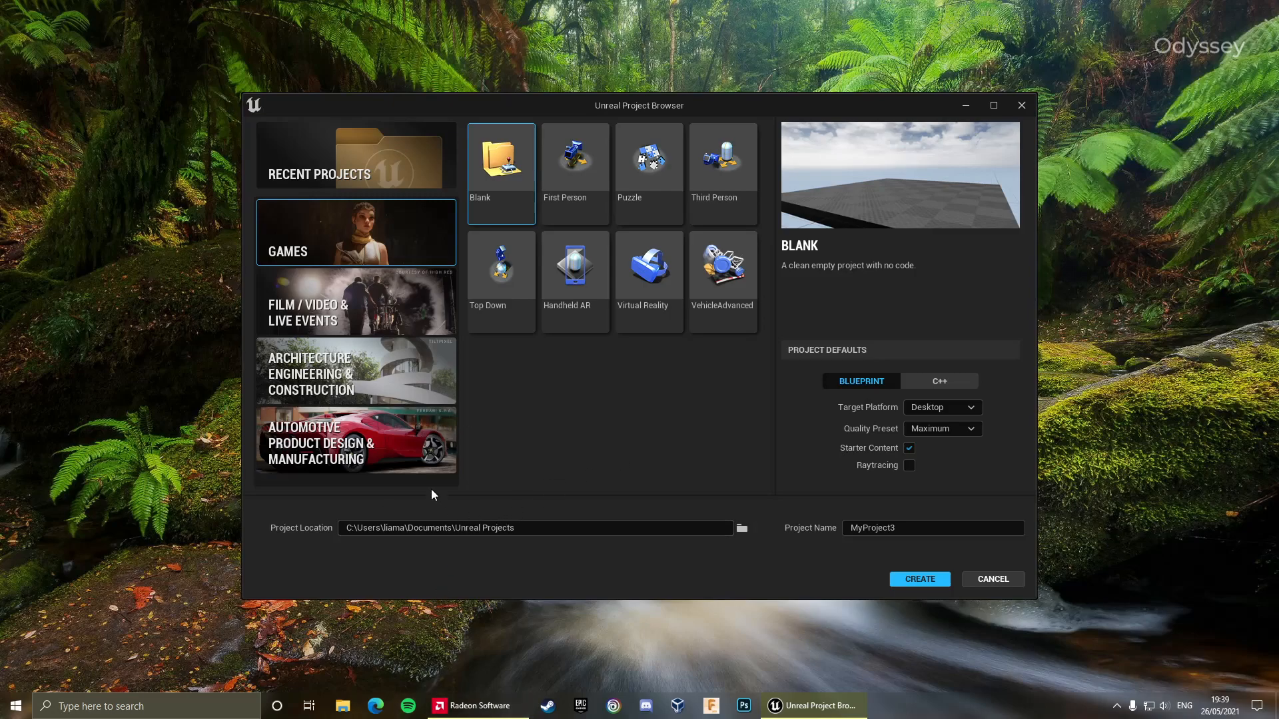
{"action": "mouse_move", "coordinate": [443, 340]}
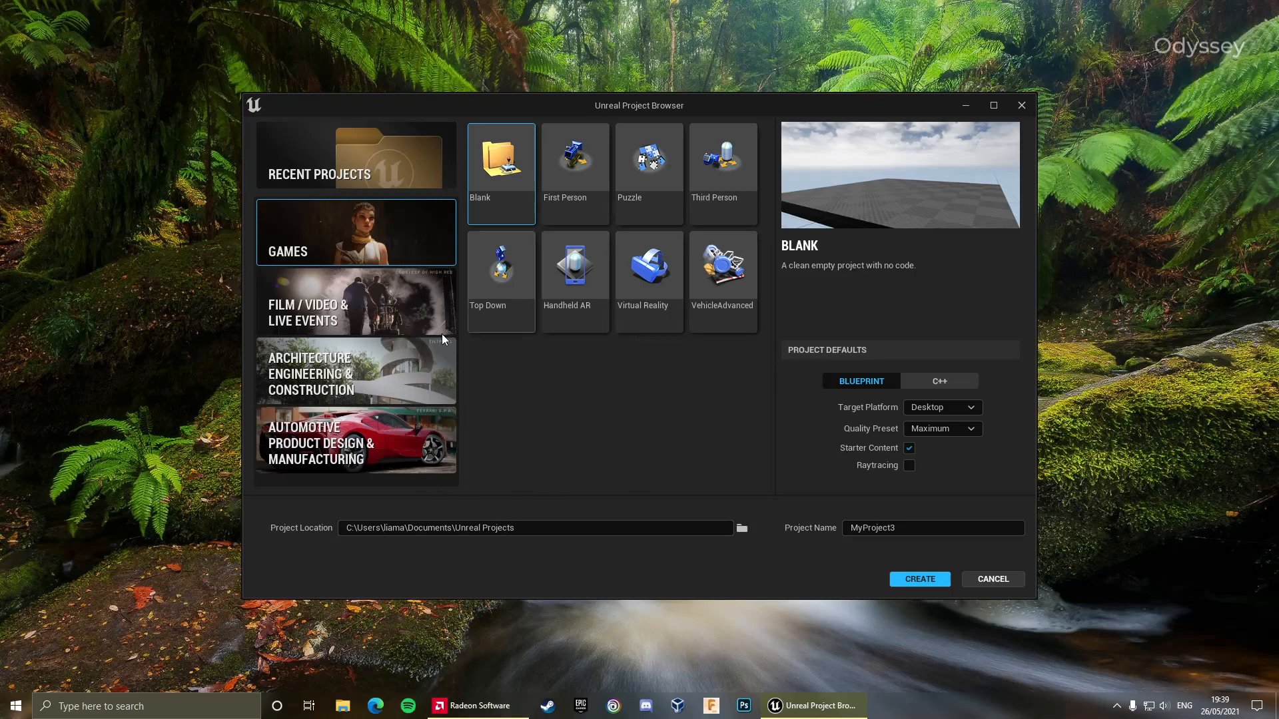
{"action": "mouse_move", "coordinate": [497, 308]}
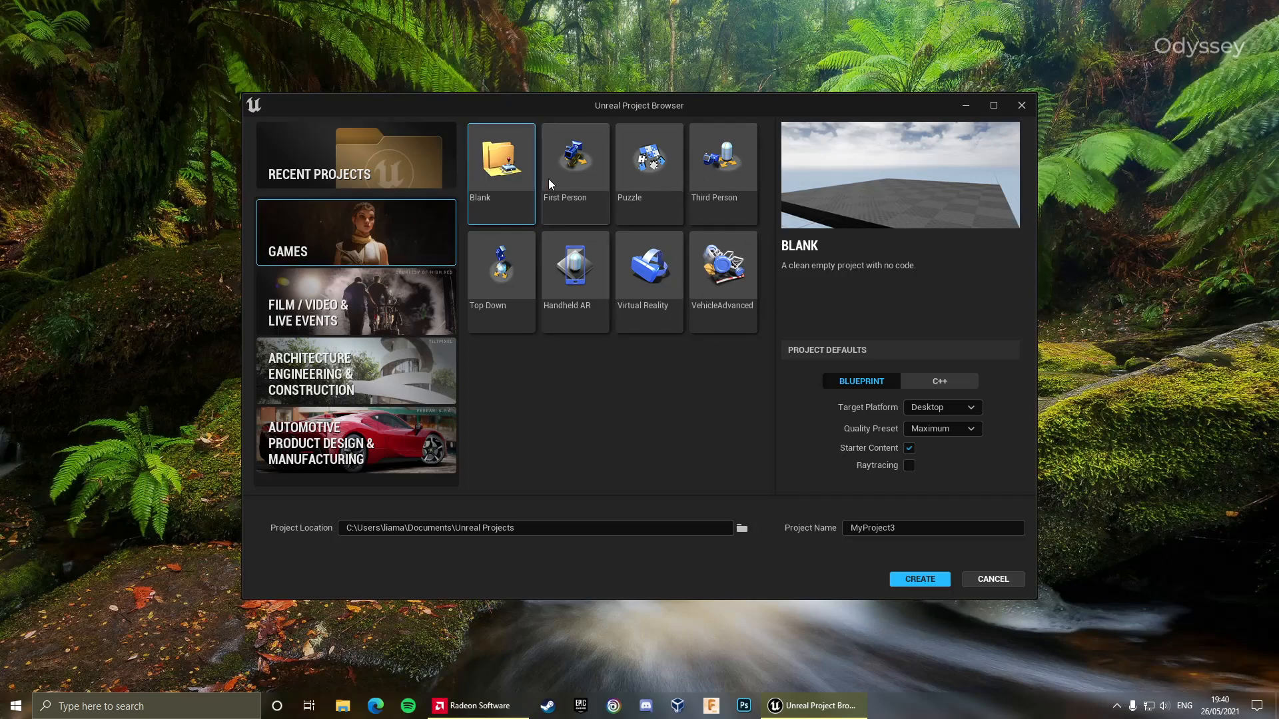
Preview First Person, Third Person, Handheld AR, Virtual Reality and VehicleAdvanced, then choose First Person
{"action": "left_click", "coordinate": [574, 158]}
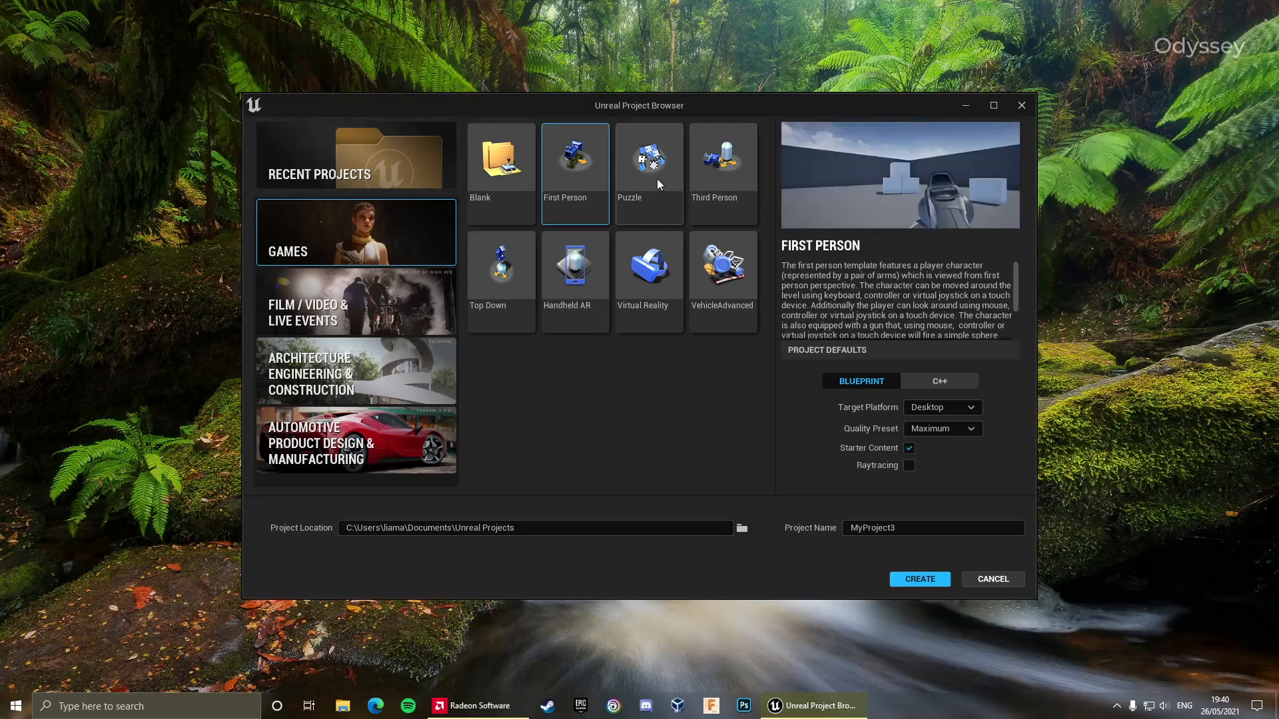
{"action": "left_click", "coordinate": [721, 159]}
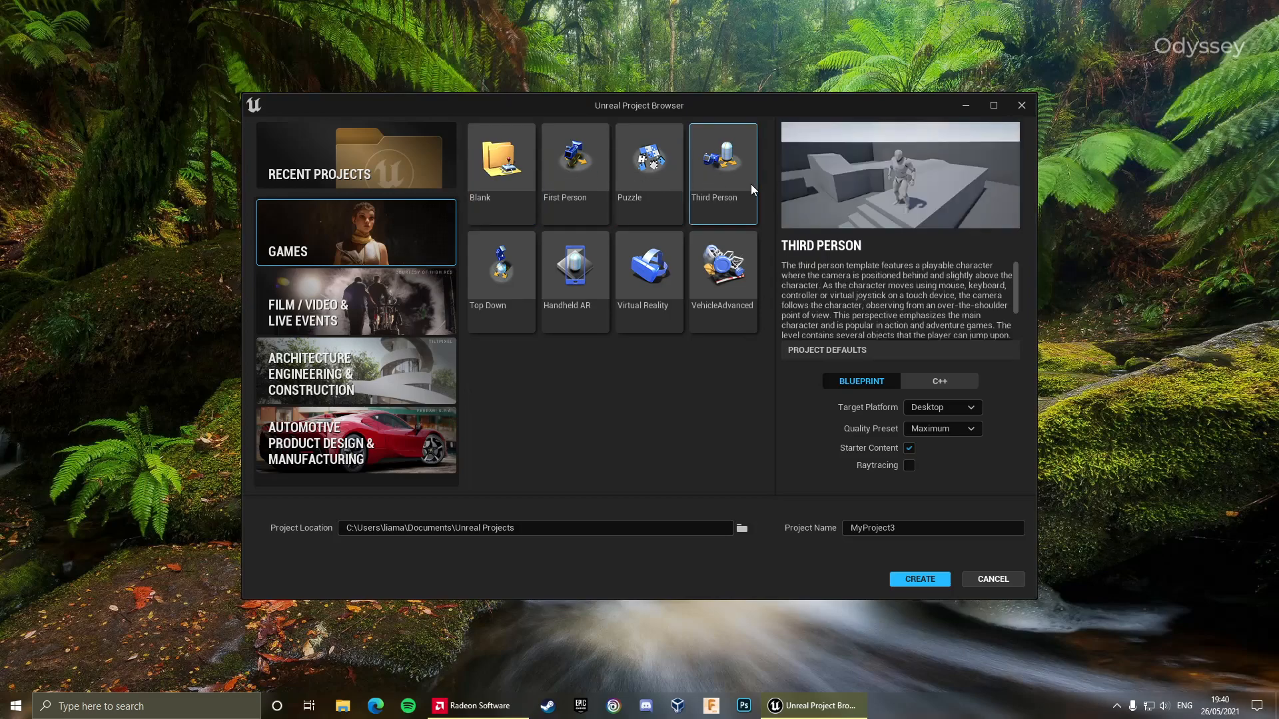
{"action": "left_click", "coordinate": [574, 265]}
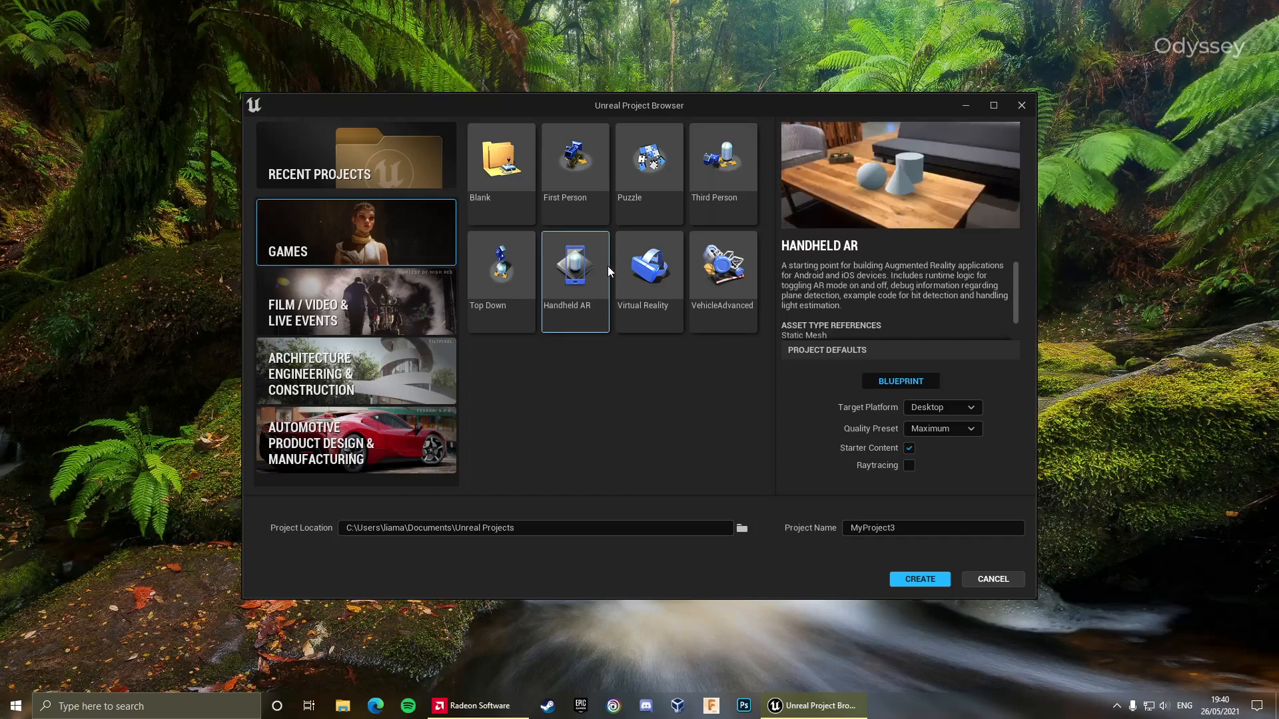
{"action": "left_click", "coordinate": [649, 264]}
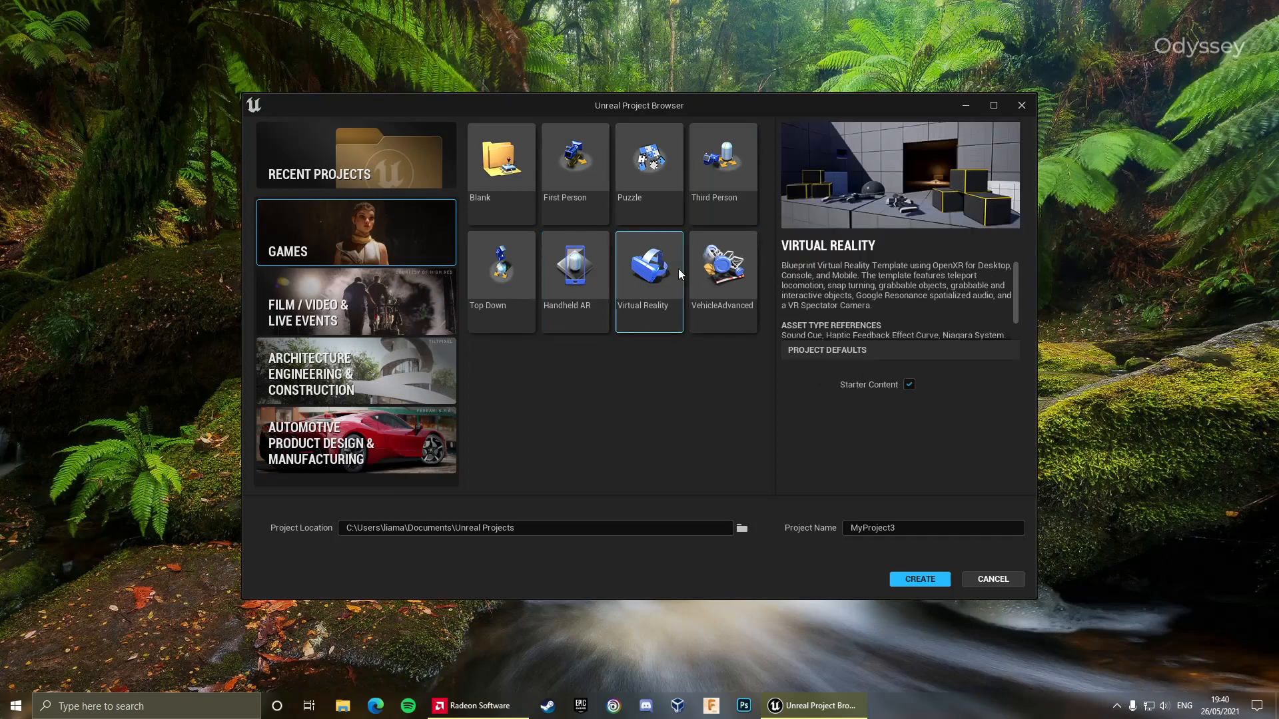
{"action": "left_click", "coordinate": [721, 262]}
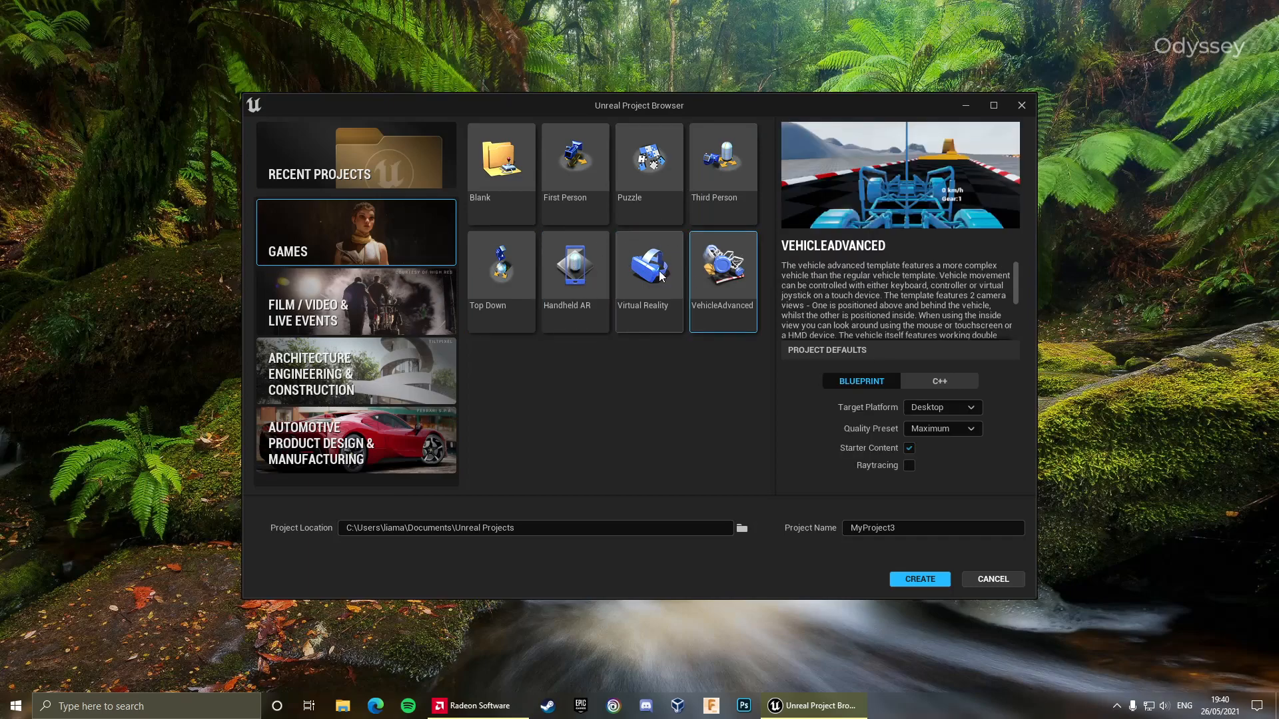
{"action": "mouse_move", "coordinate": [502, 261]}
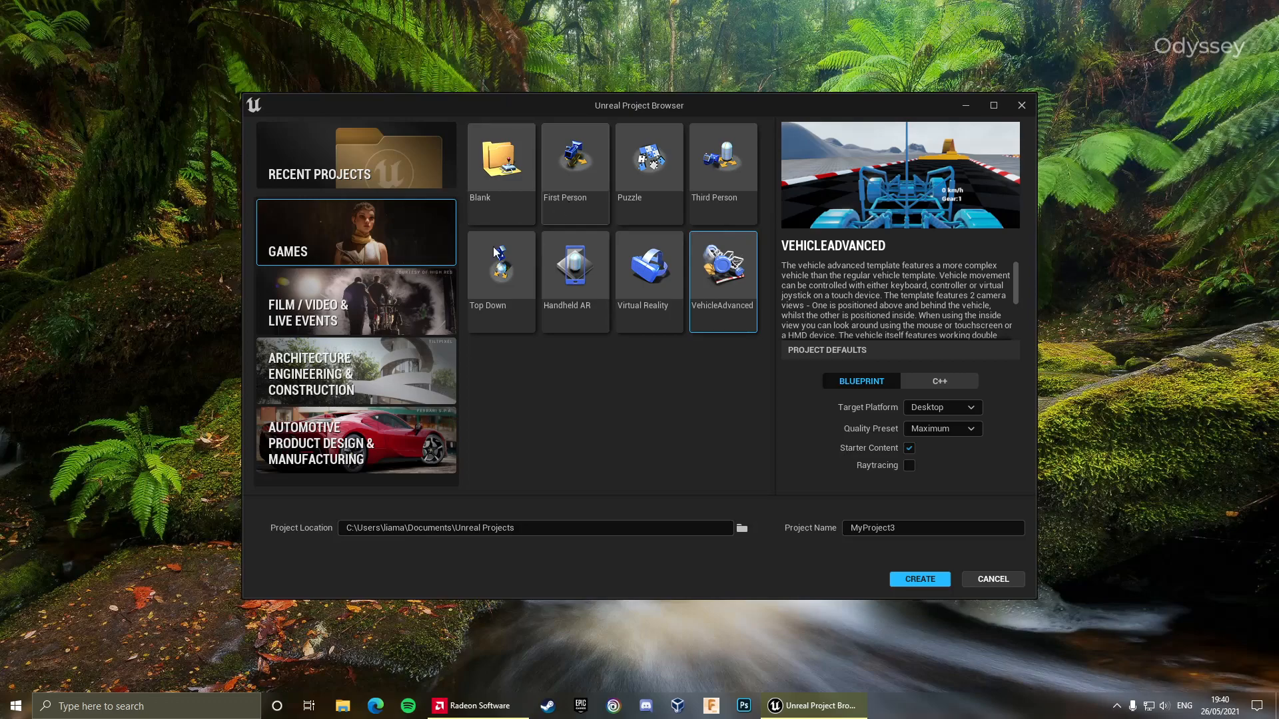
{"action": "mouse_move", "coordinate": [573, 209]}
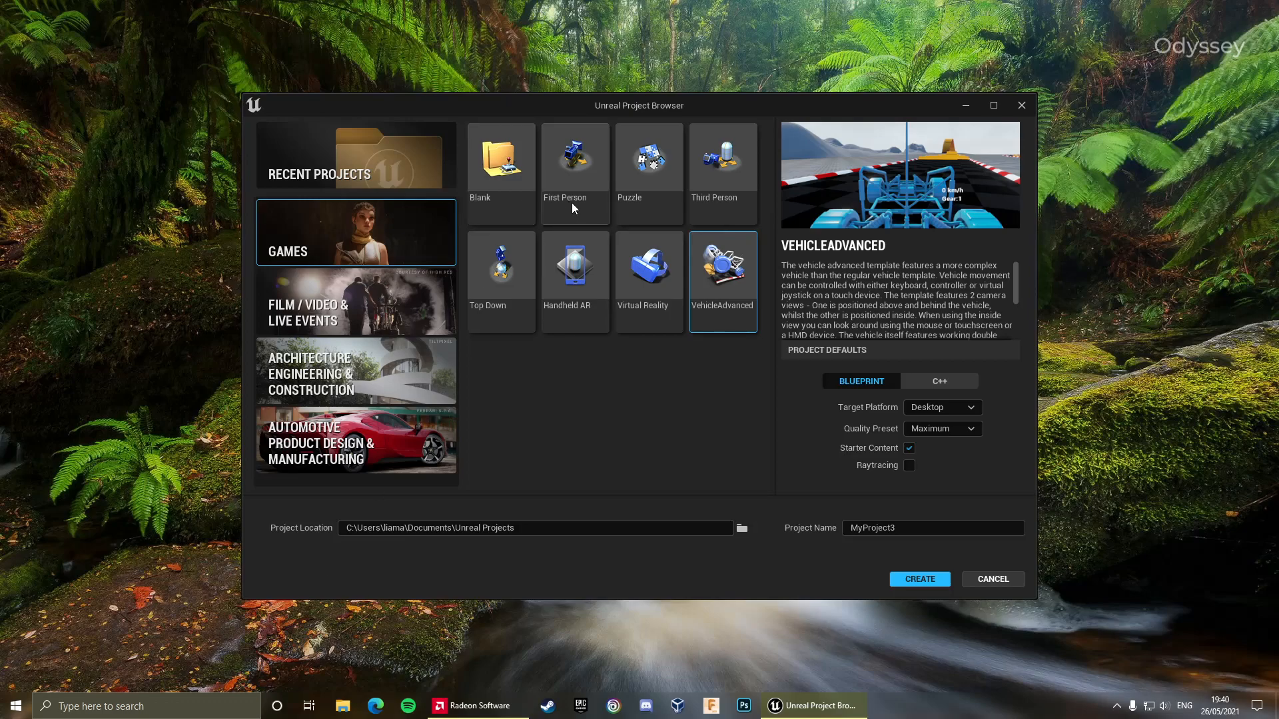
{"action": "left_click", "coordinate": [574, 154]}
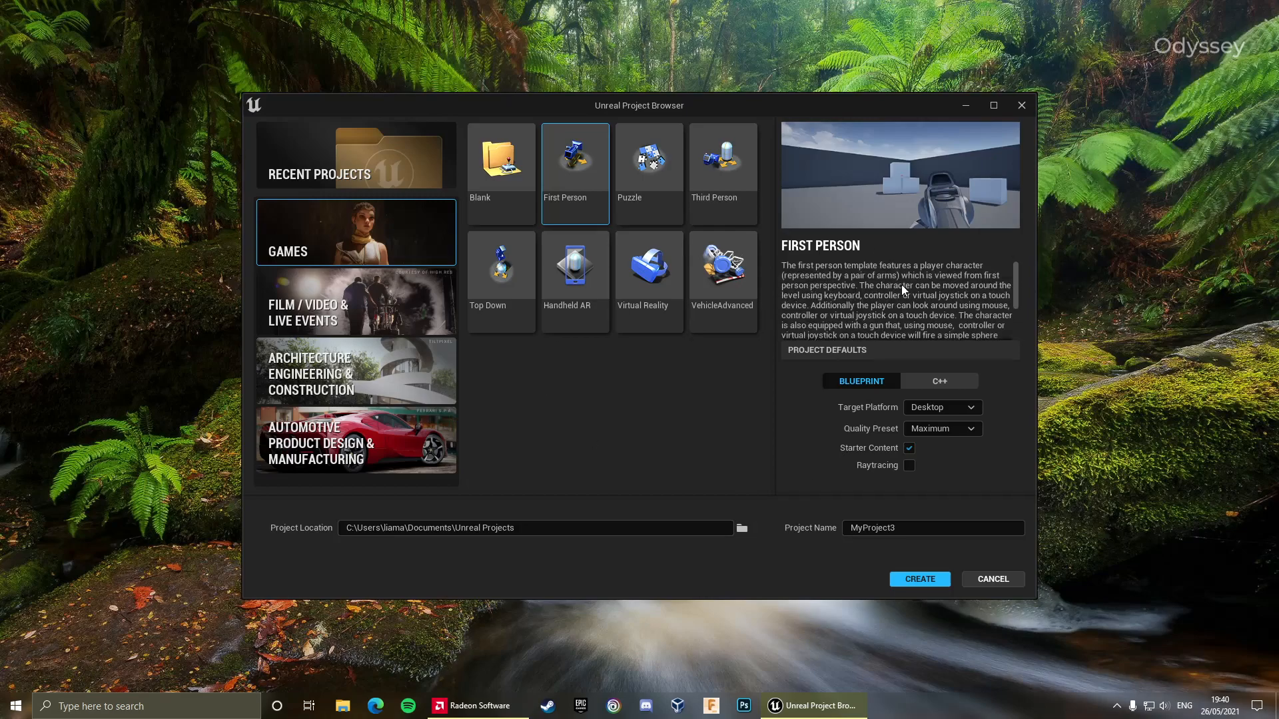
{"action": "mouse_move", "coordinate": [939, 381]}
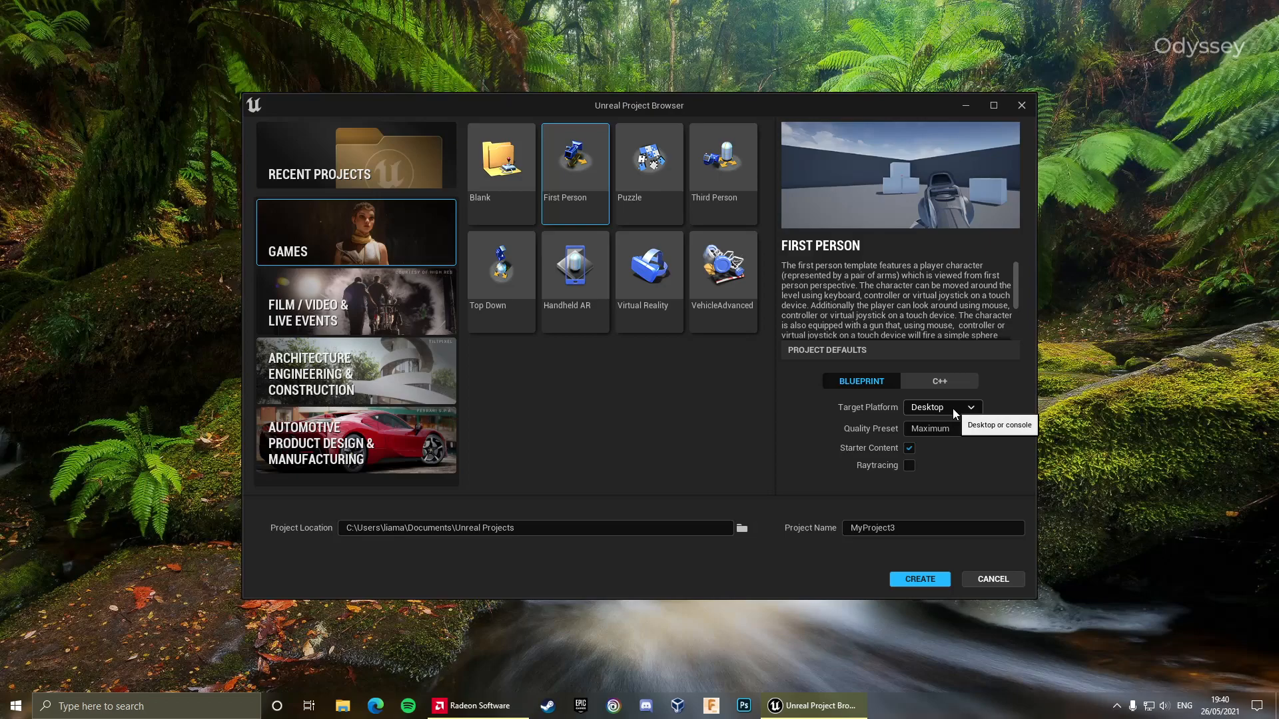
{"action": "mouse_move", "coordinate": [986, 429]}
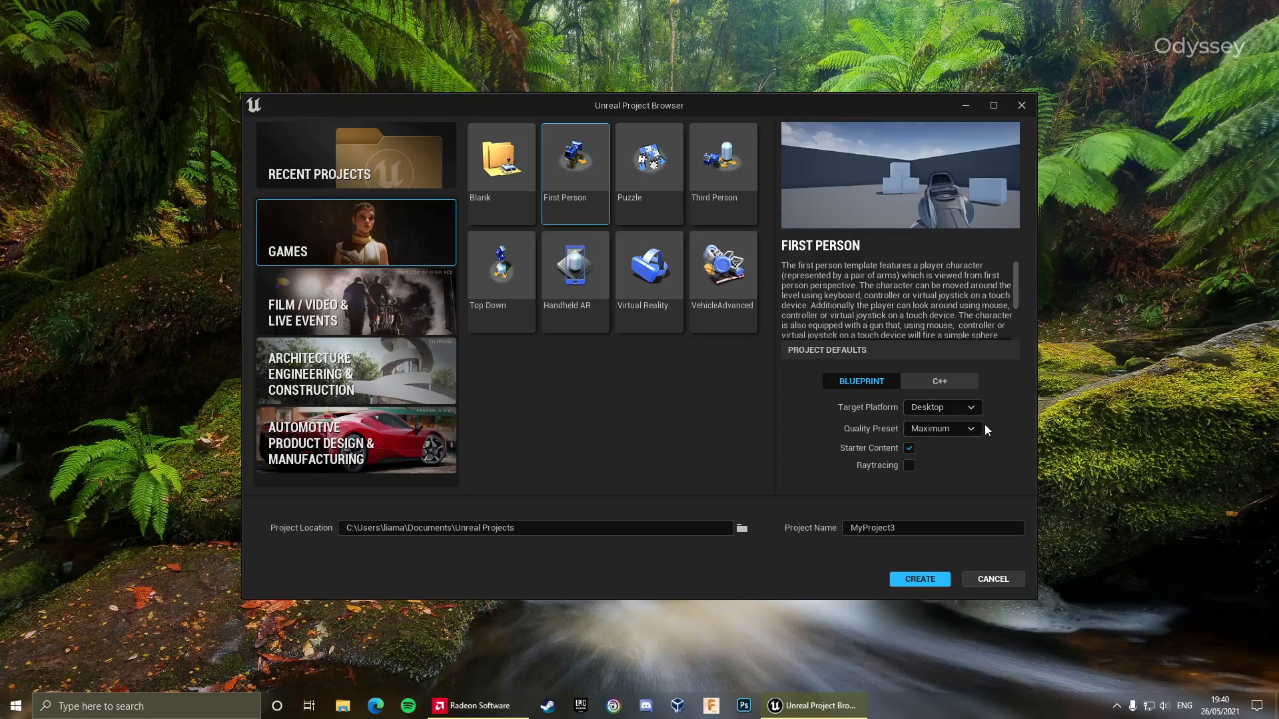
Keep project defaults: Blueprint, Desktop, Maximum quality, starter content on, raytracing off
{"action": "left_click", "coordinate": [970, 428]}
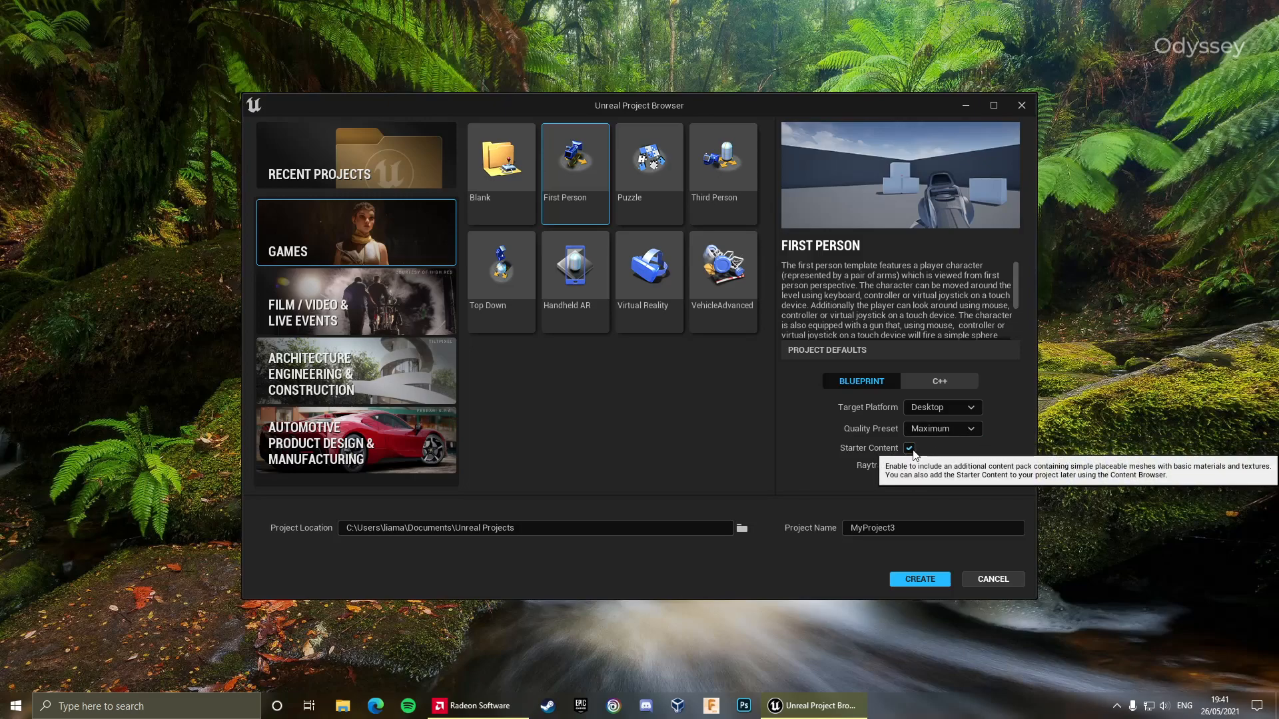
{"action": "mouse_move", "coordinate": [877, 422]}
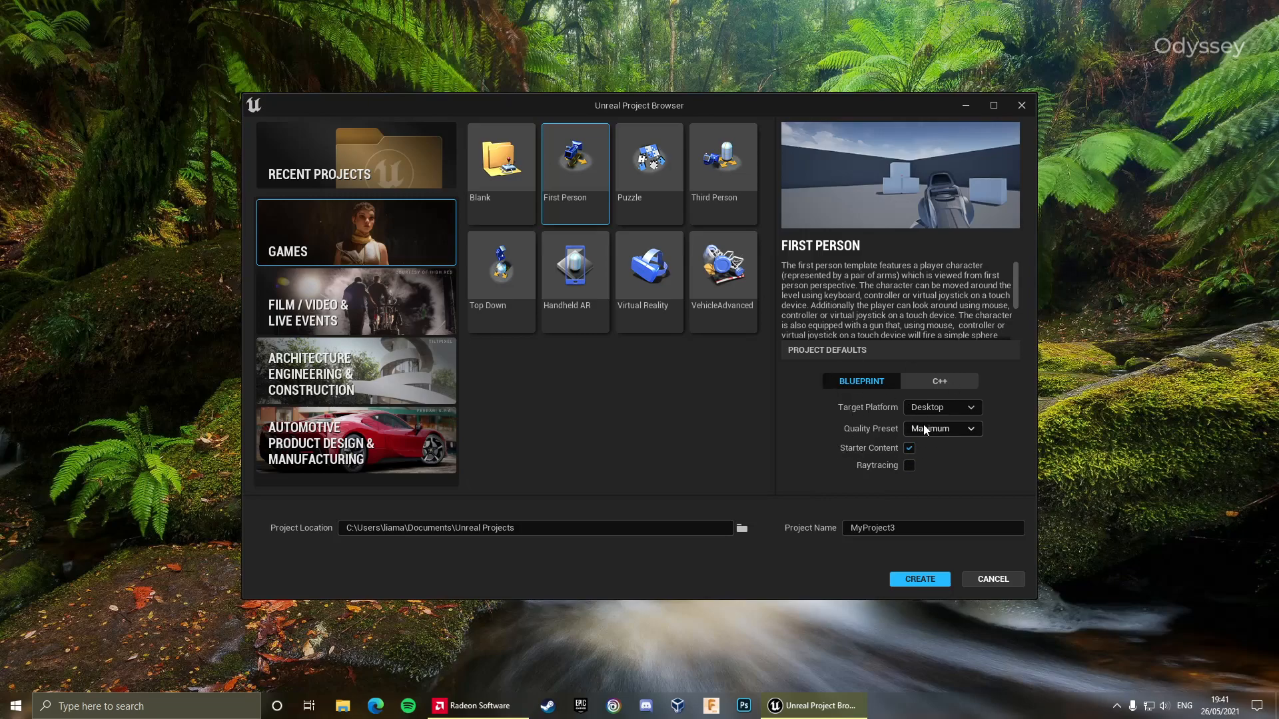
{"action": "mouse_move", "coordinate": [908, 448]}
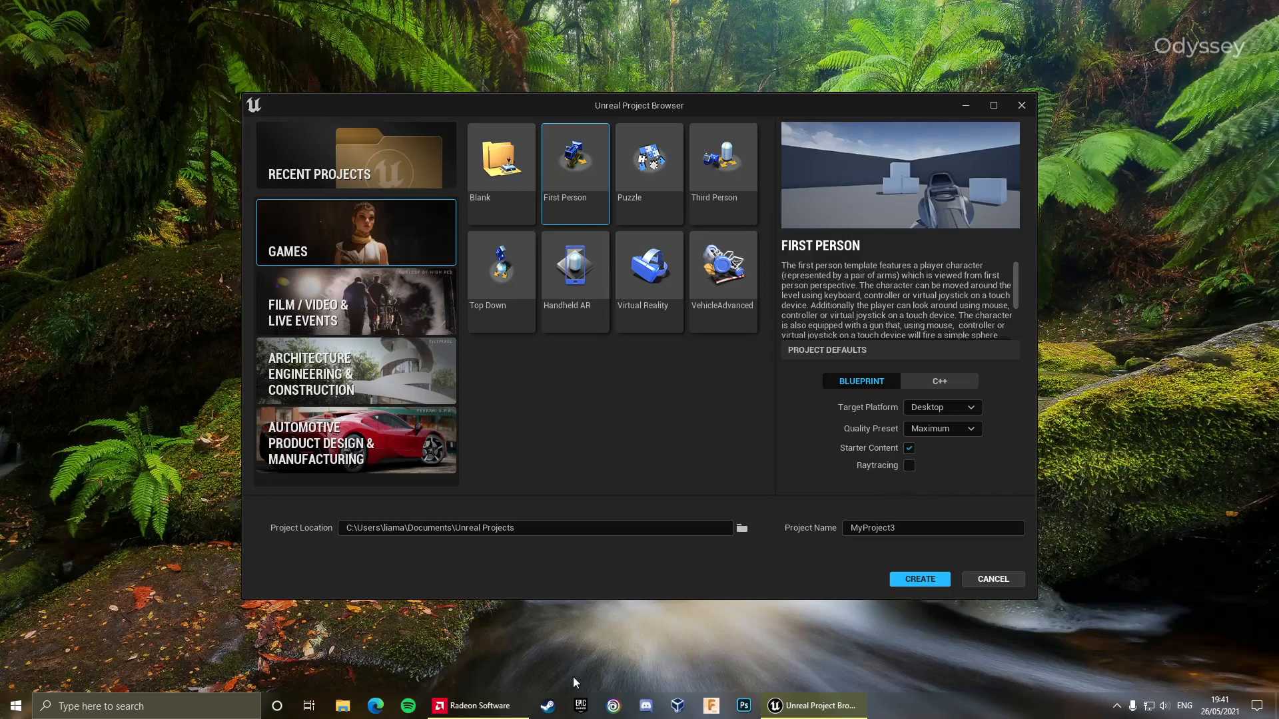
{"action": "mouse_move", "coordinate": [901, 438]}
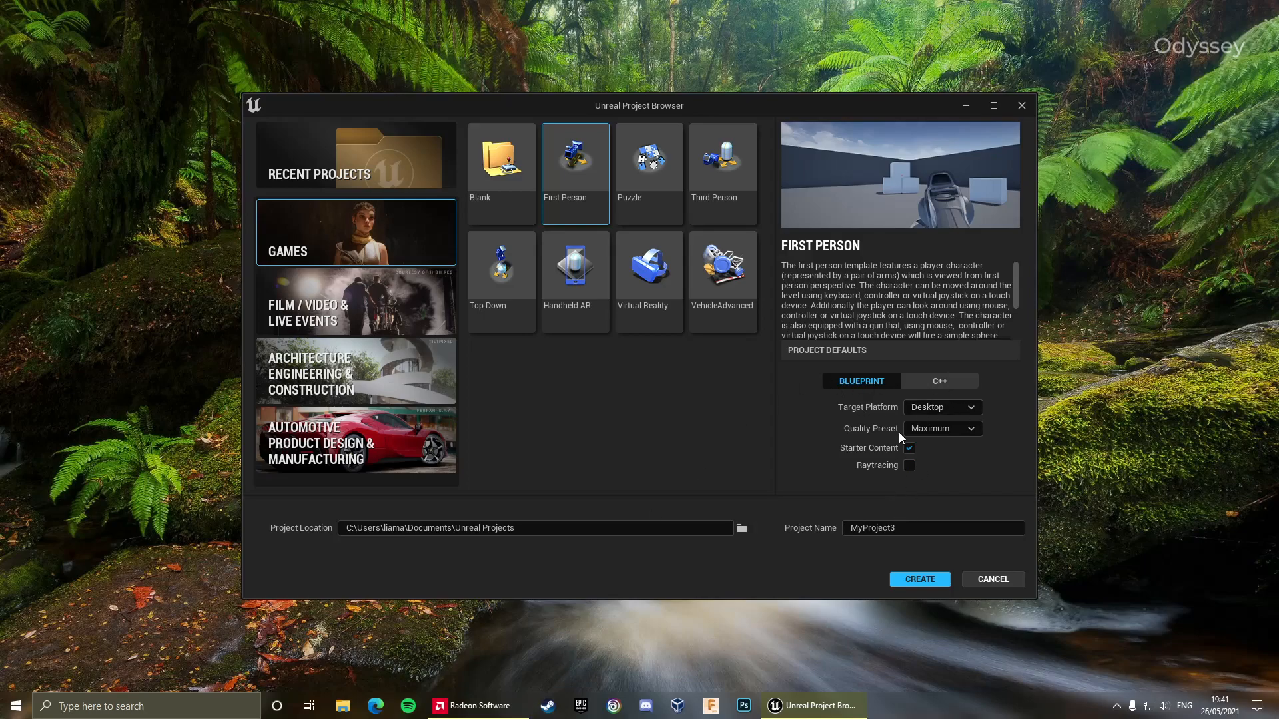
{"action": "left_click", "coordinate": [477, 706]}
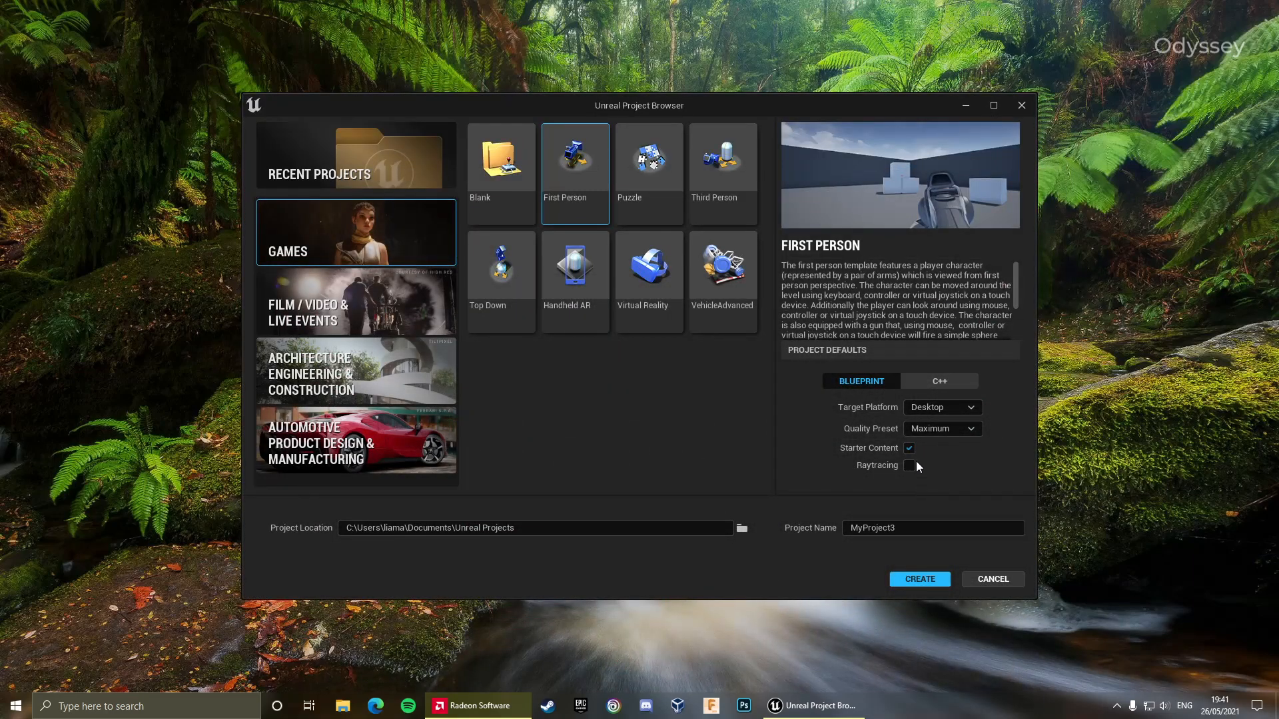
{"action": "mouse_move", "coordinate": [887, 482]}
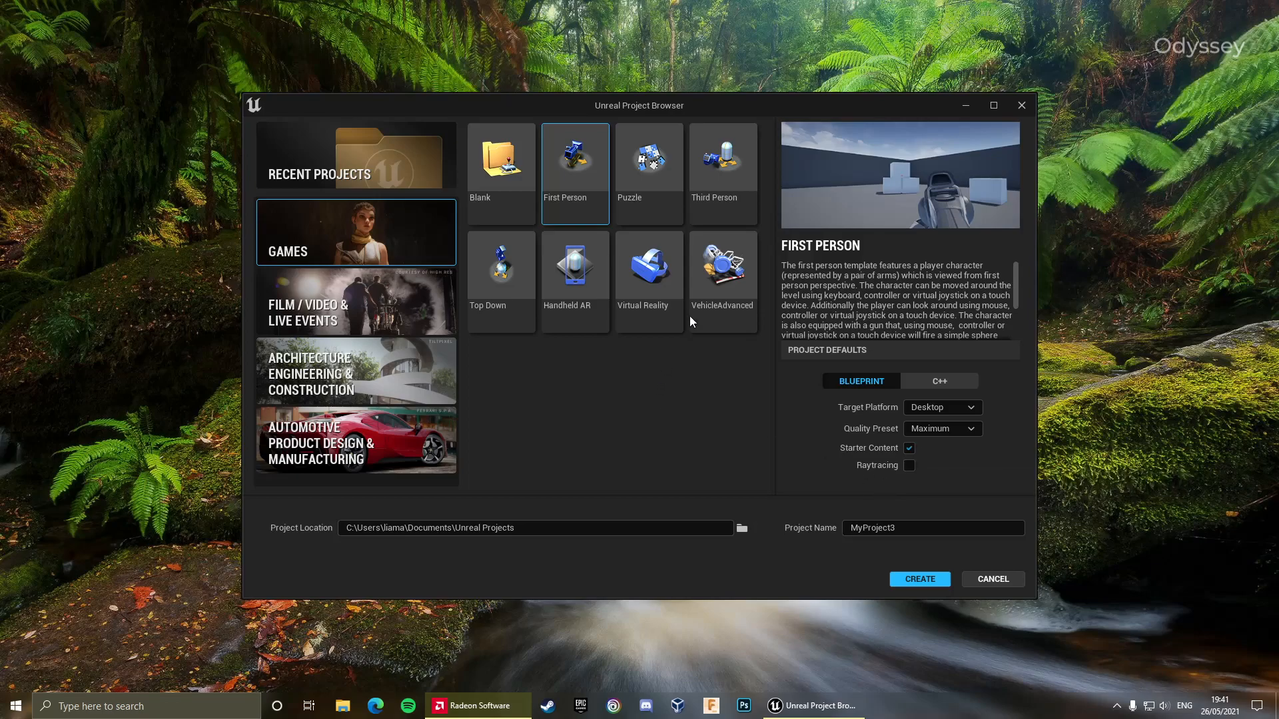
{"action": "mouse_move", "coordinate": [882, 434]}
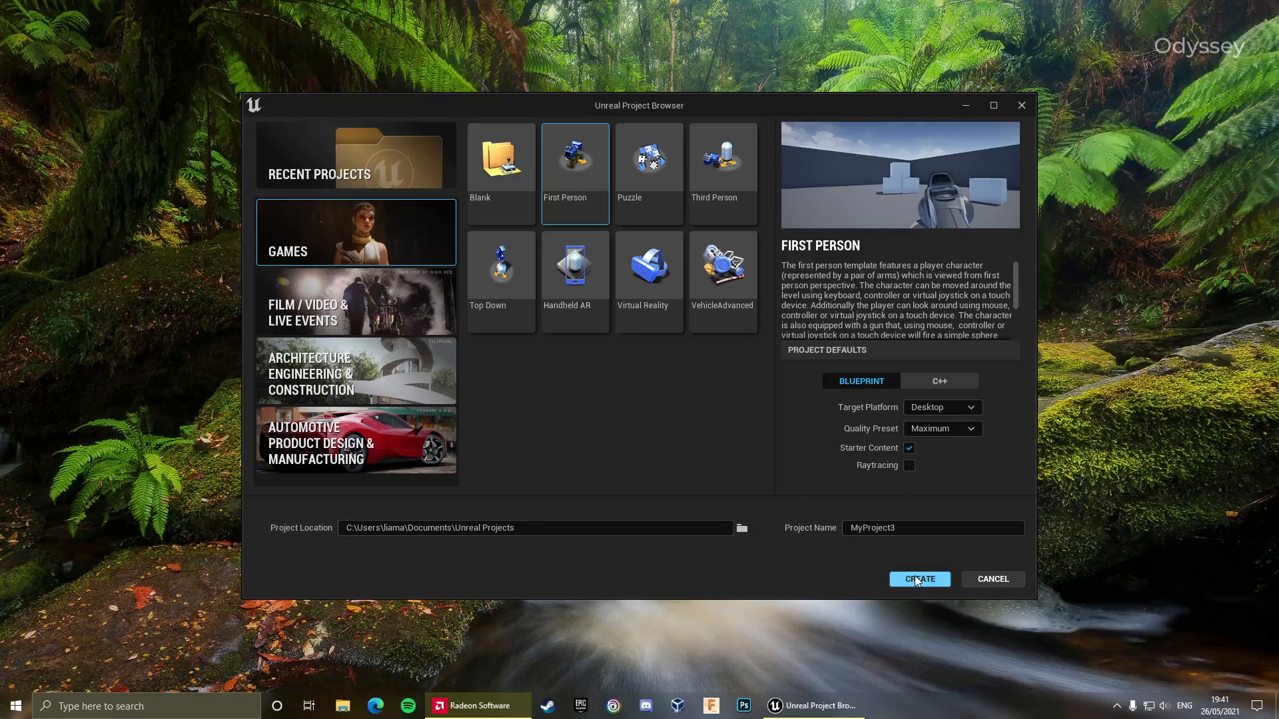
Create MyProject3 from the First Person template and let Unreal Editor 5.0.0 load it
{"action": "left_click", "coordinate": [919, 579]}
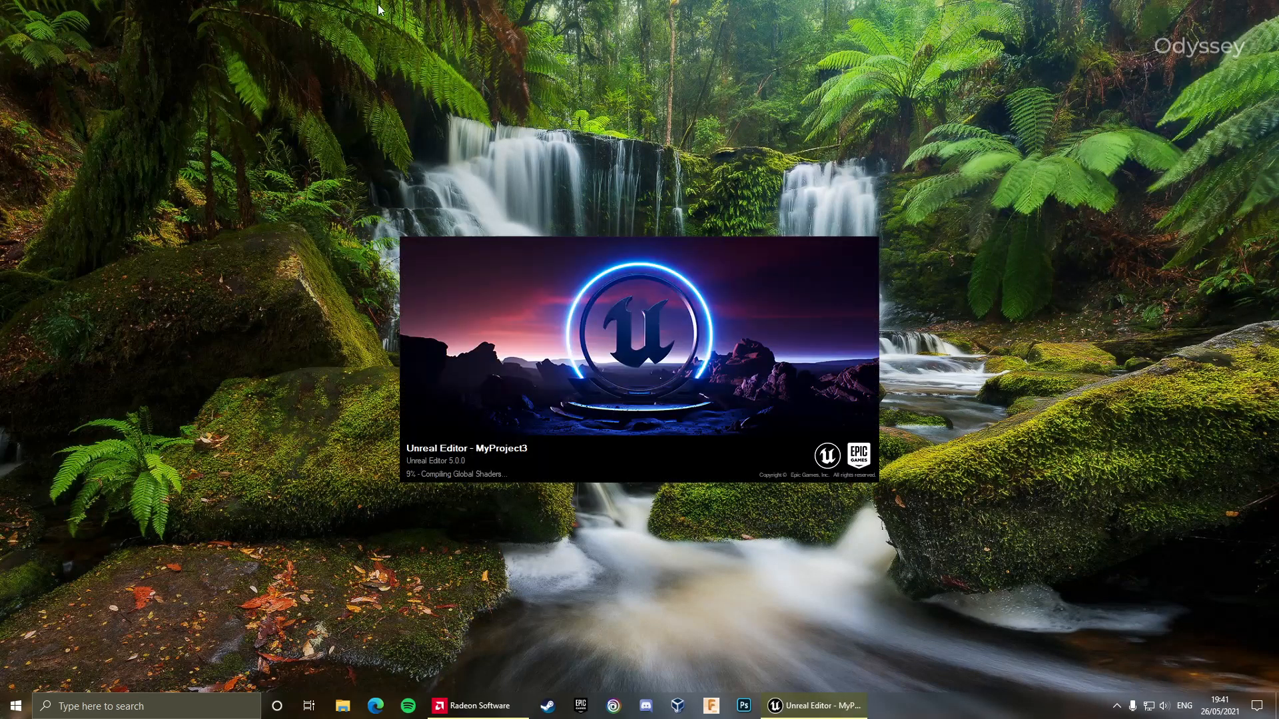
{"action": "mouse_move", "coordinate": [423, 378]}
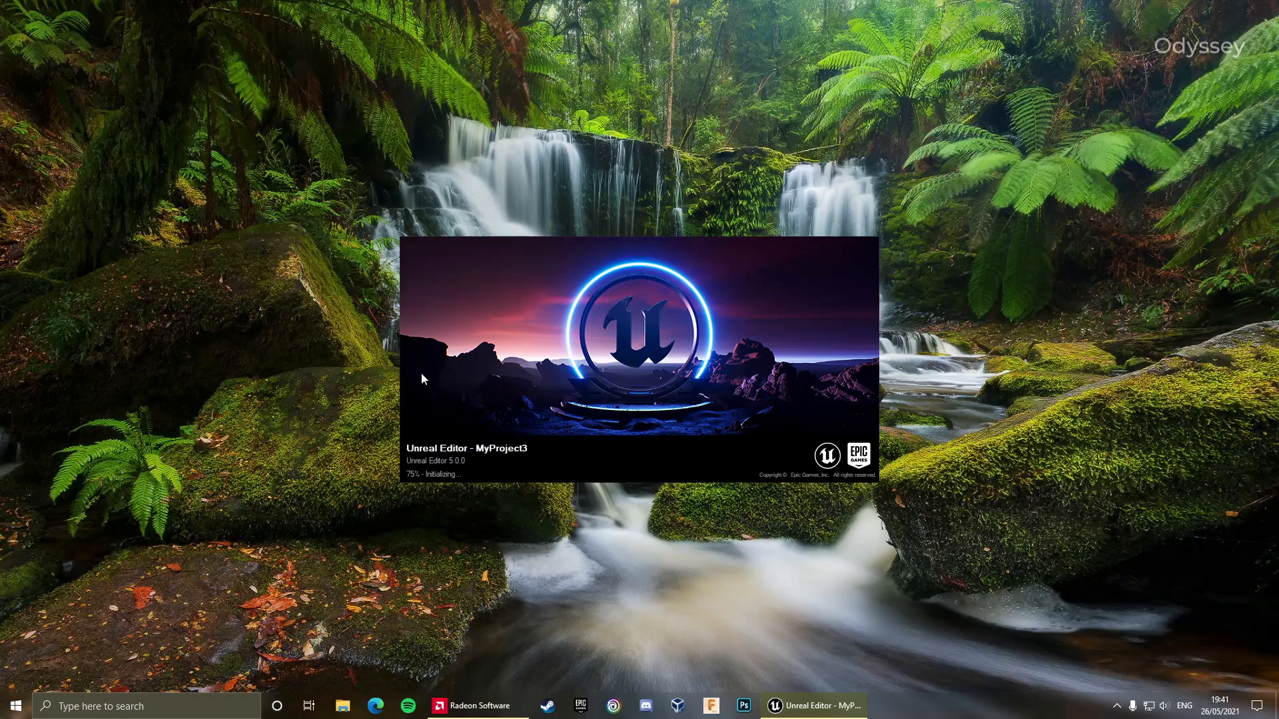
{"action": "mouse_move", "coordinate": [911, 300]}
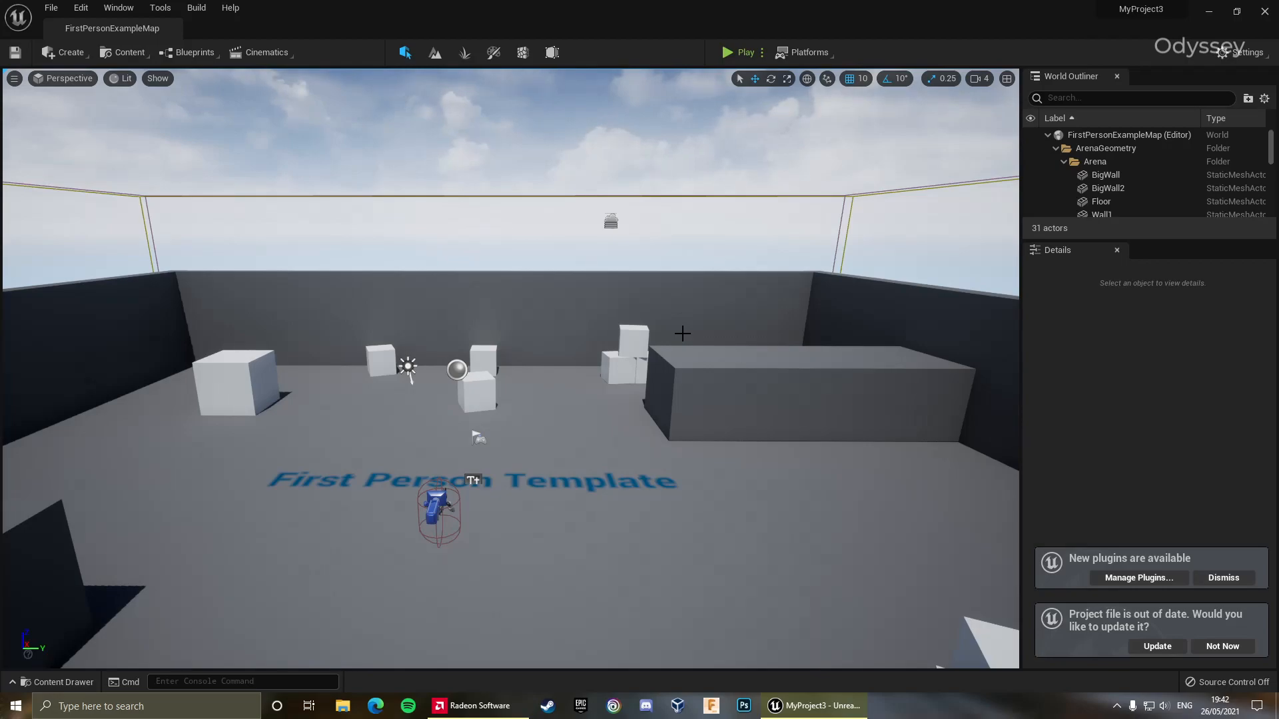
{"action": "mouse_move", "coordinate": [1026, 324]}
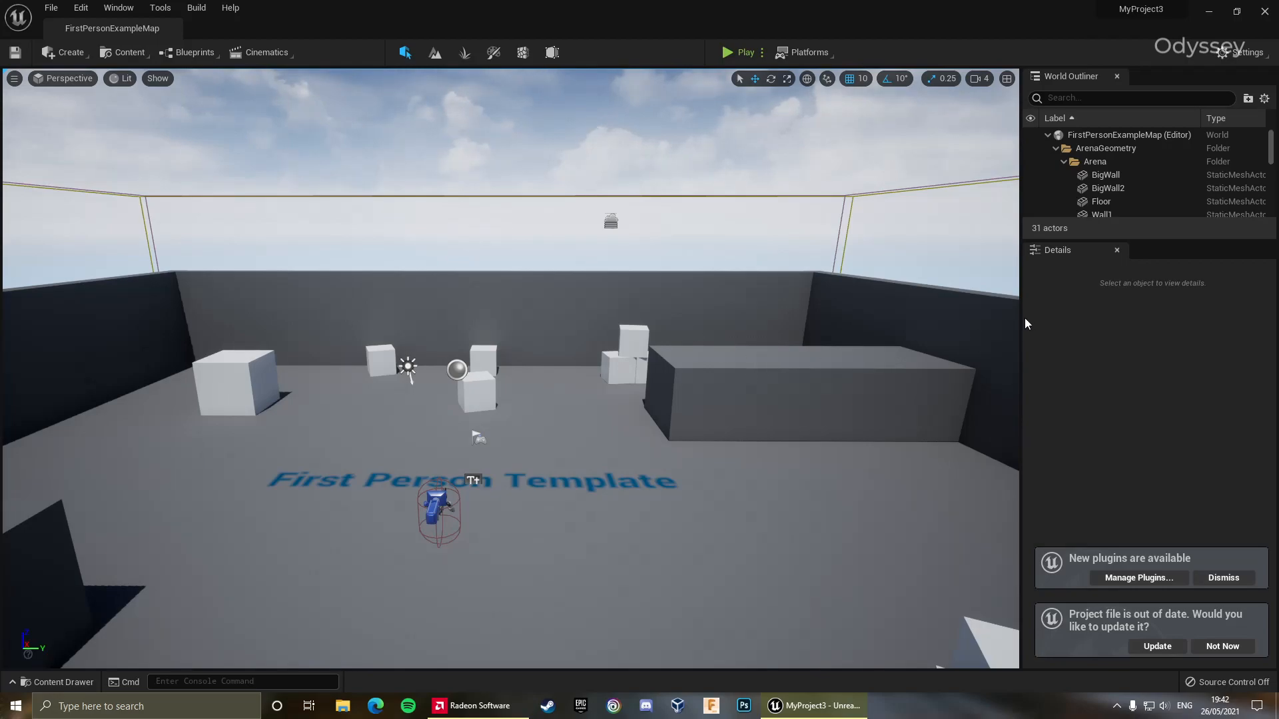
{"action": "mouse_move", "coordinate": [1025, 369]}
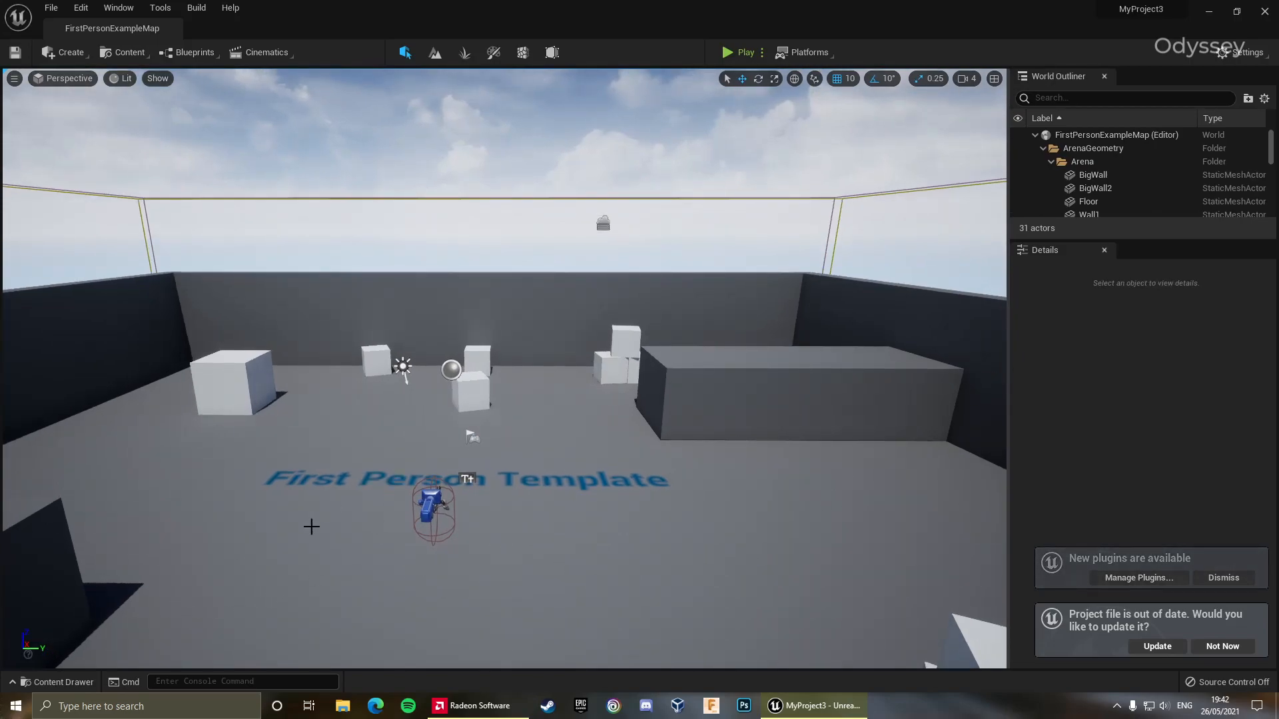
Enlarge the World Outliner so more of FirstPersonExampleMap's 31 actors are listed
{"action": "left_click", "coordinate": [1221, 577]}
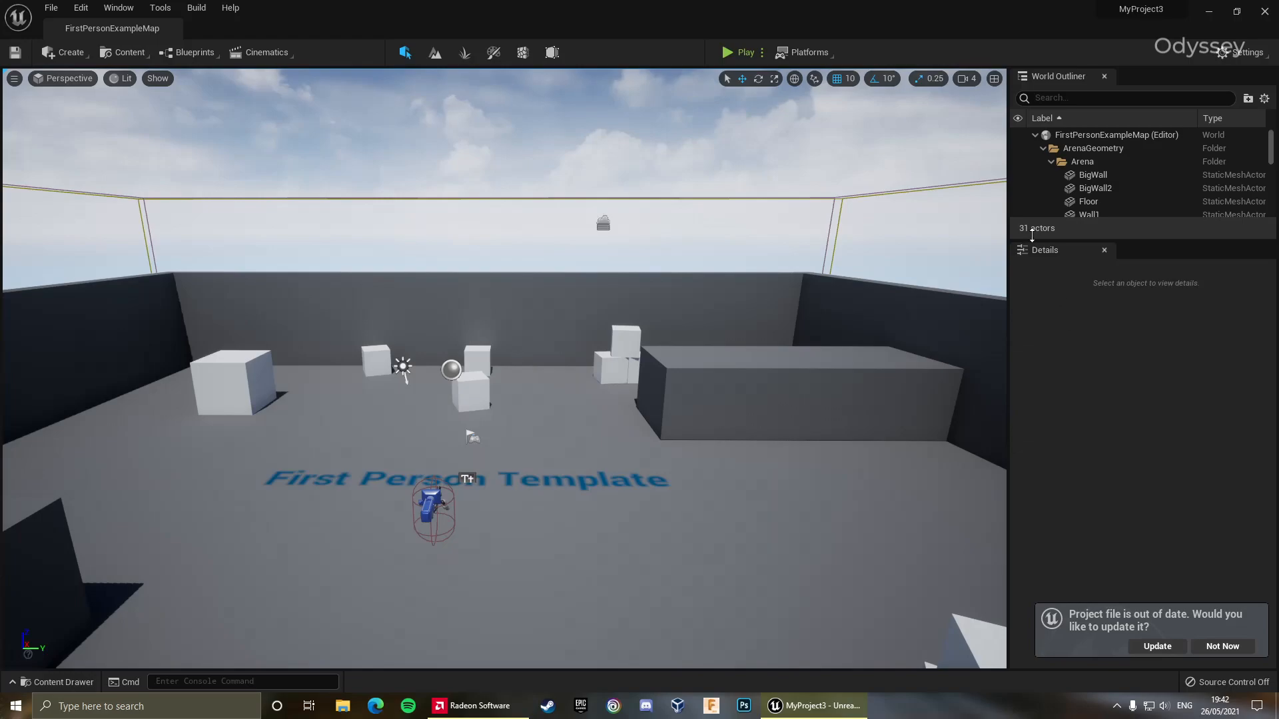
{"action": "mouse_move", "coordinate": [1066, 260]}
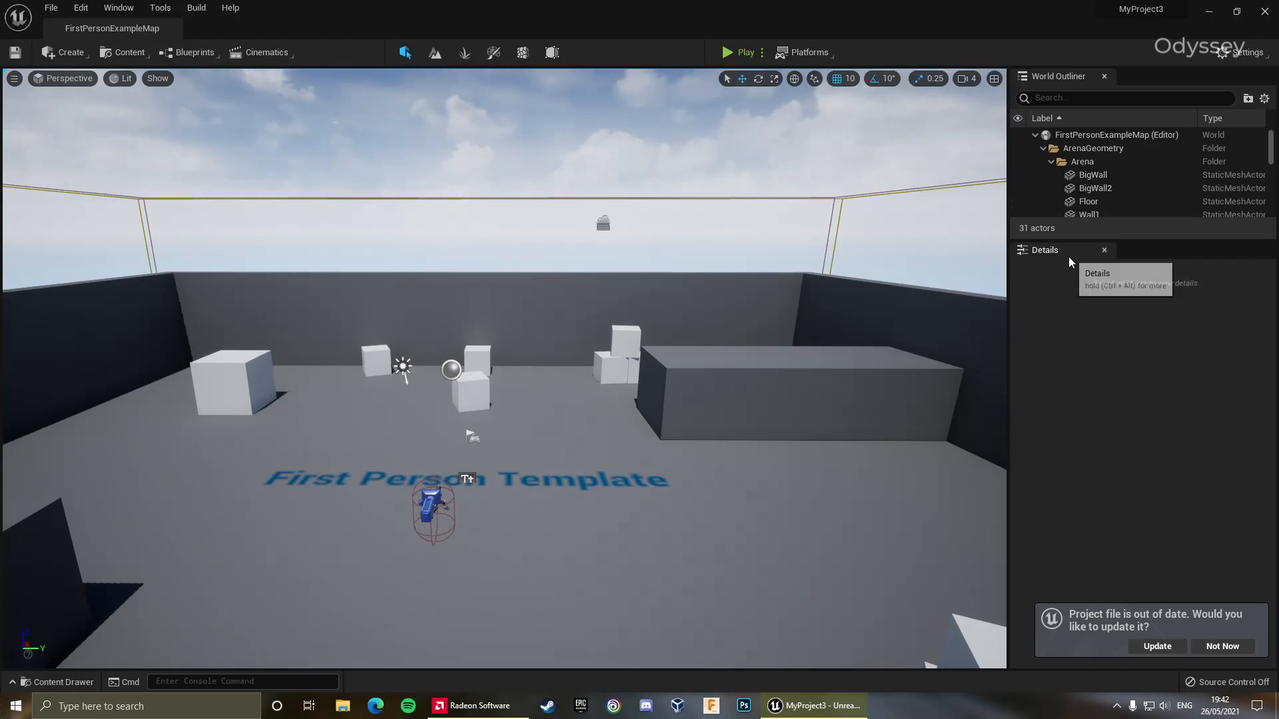
{"action": "mouse_move", "coordinate": [1044, 267]}
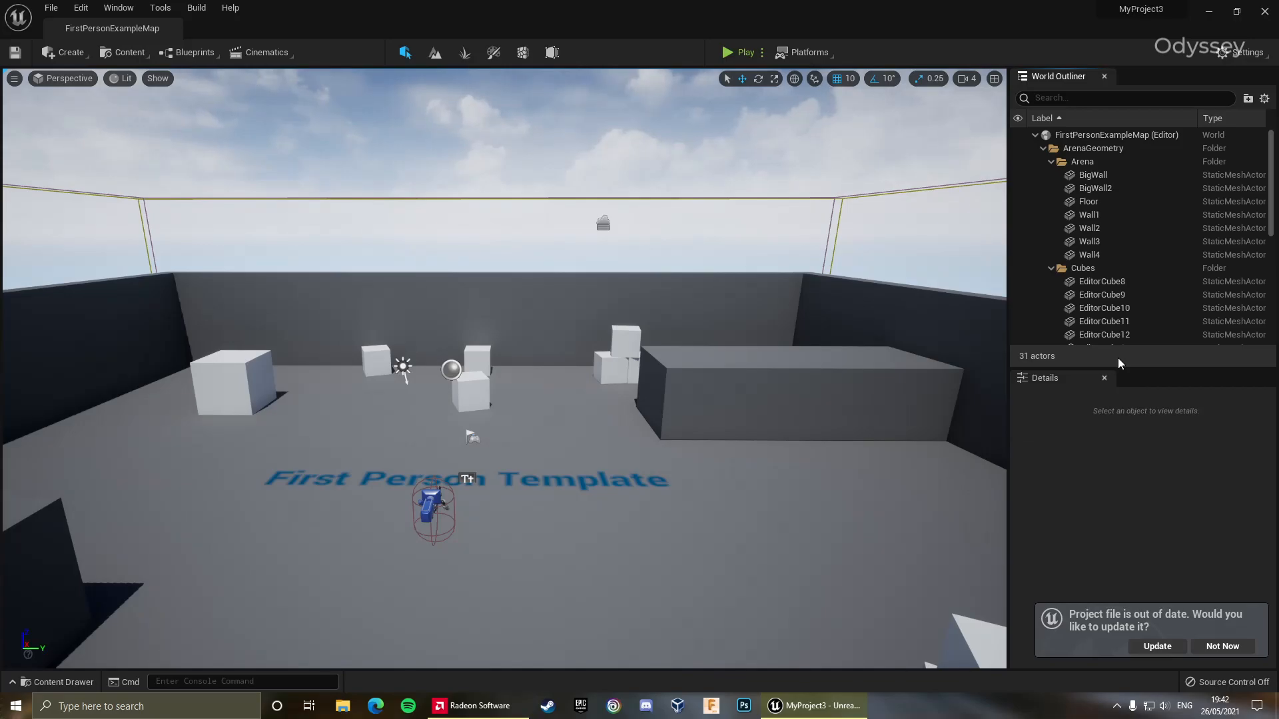
{"action": "mouse_move", "coordinate": [990, 369]}
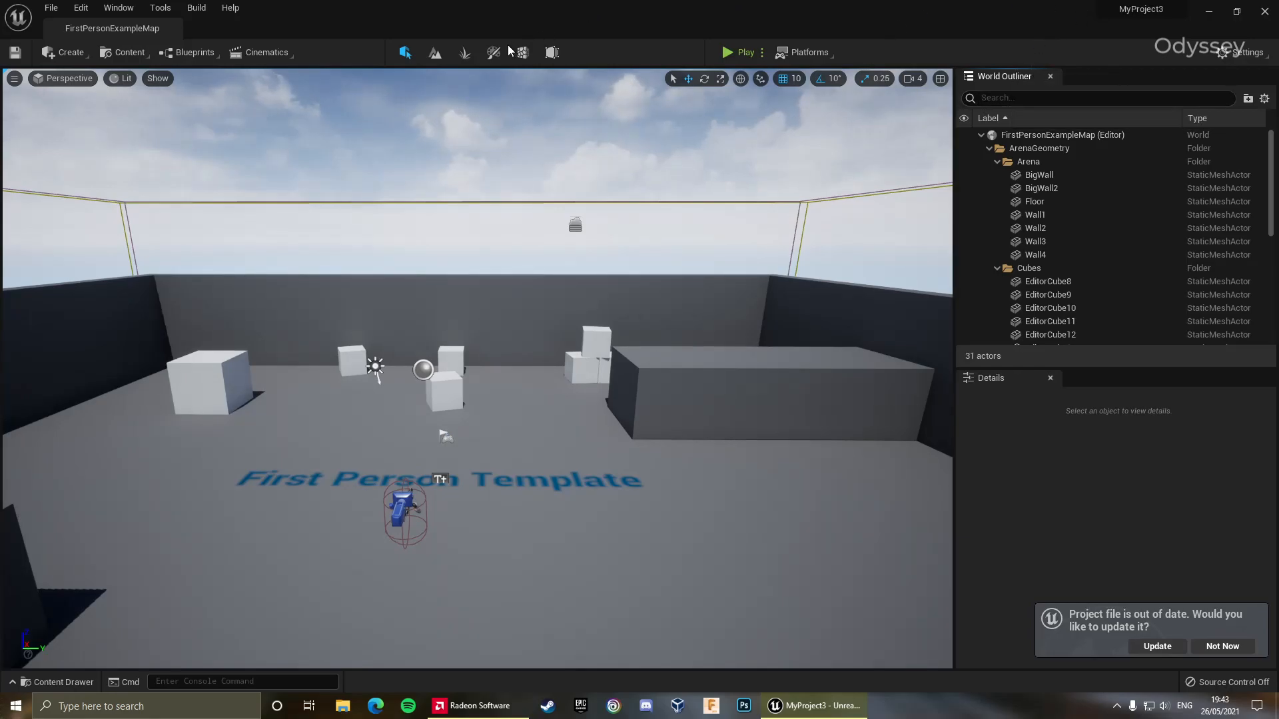
{"action": "mouse_move", "coordinate": [80, 8]}
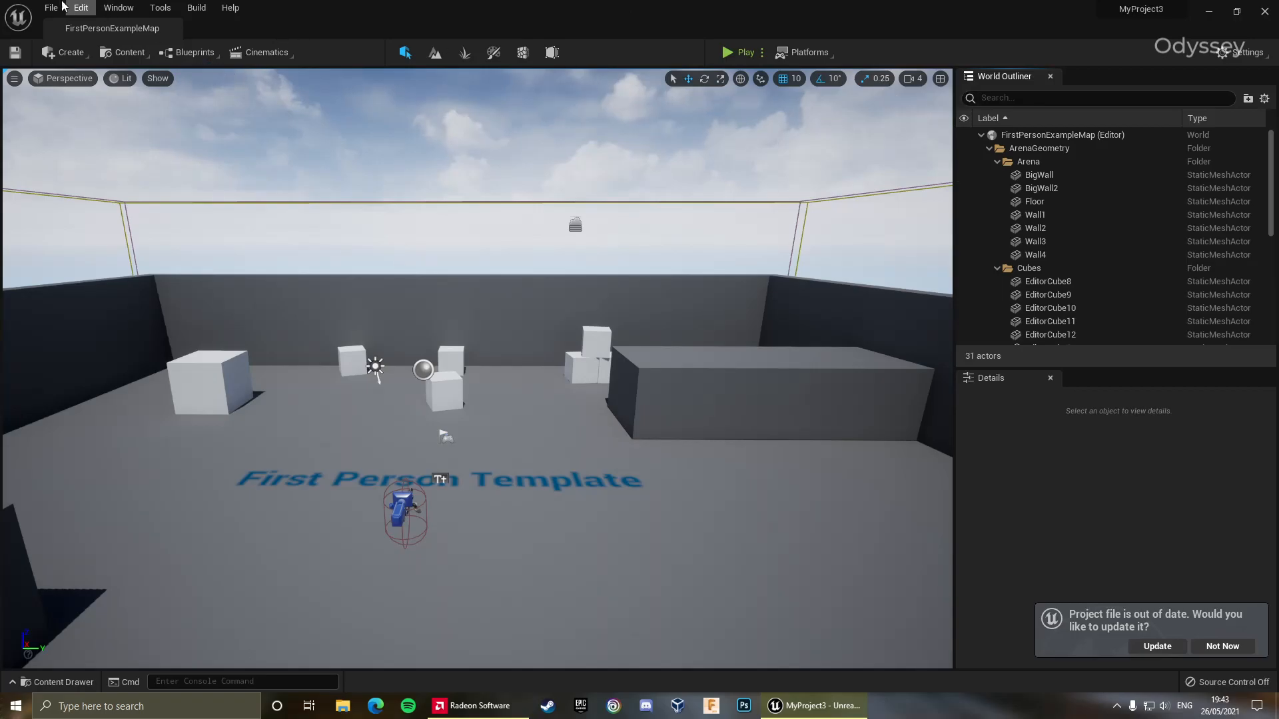
Bring up the Window menu's layout options, Default Editor Layout and UE4 Classic Layout
{"action": "left_click", "coordinate": [119, 8]}
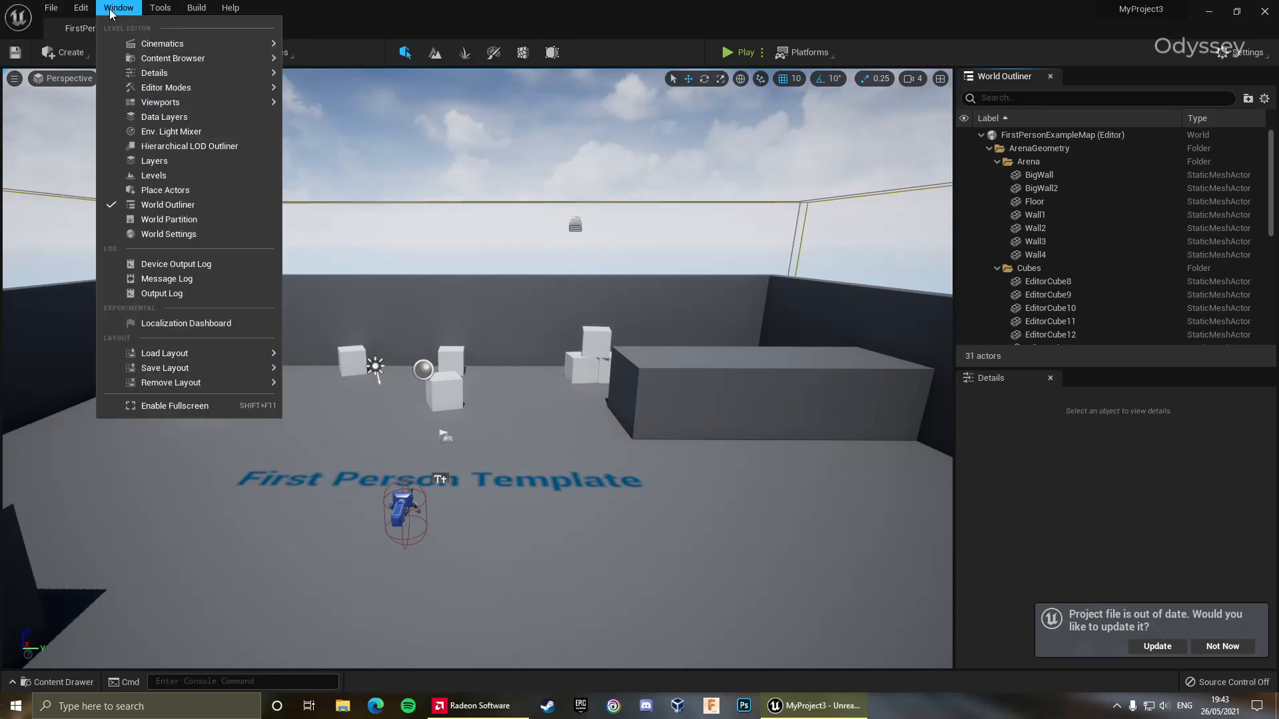
{"action": "mouse_move", "coordinate": [164, 351]}
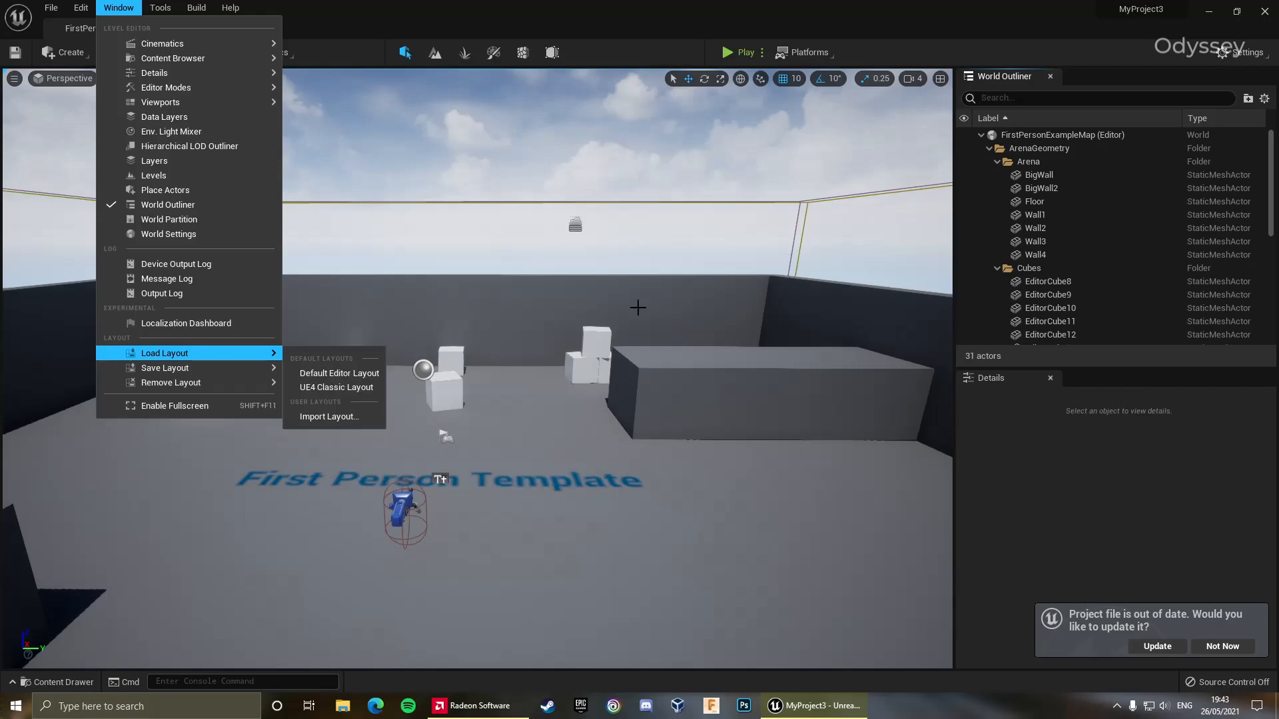
{"action": "mouse_move", "coordinate": [338, 373]}
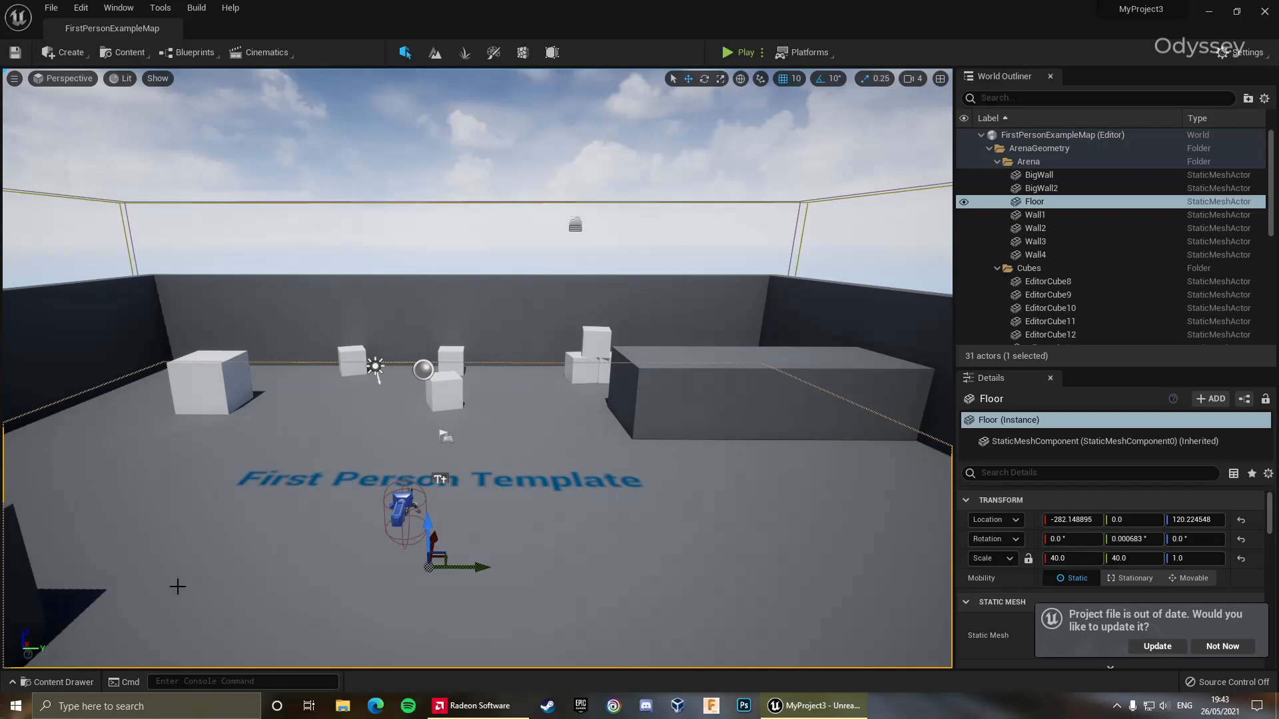
{"action": "mouse_move", "coordinate": [32, 682]}
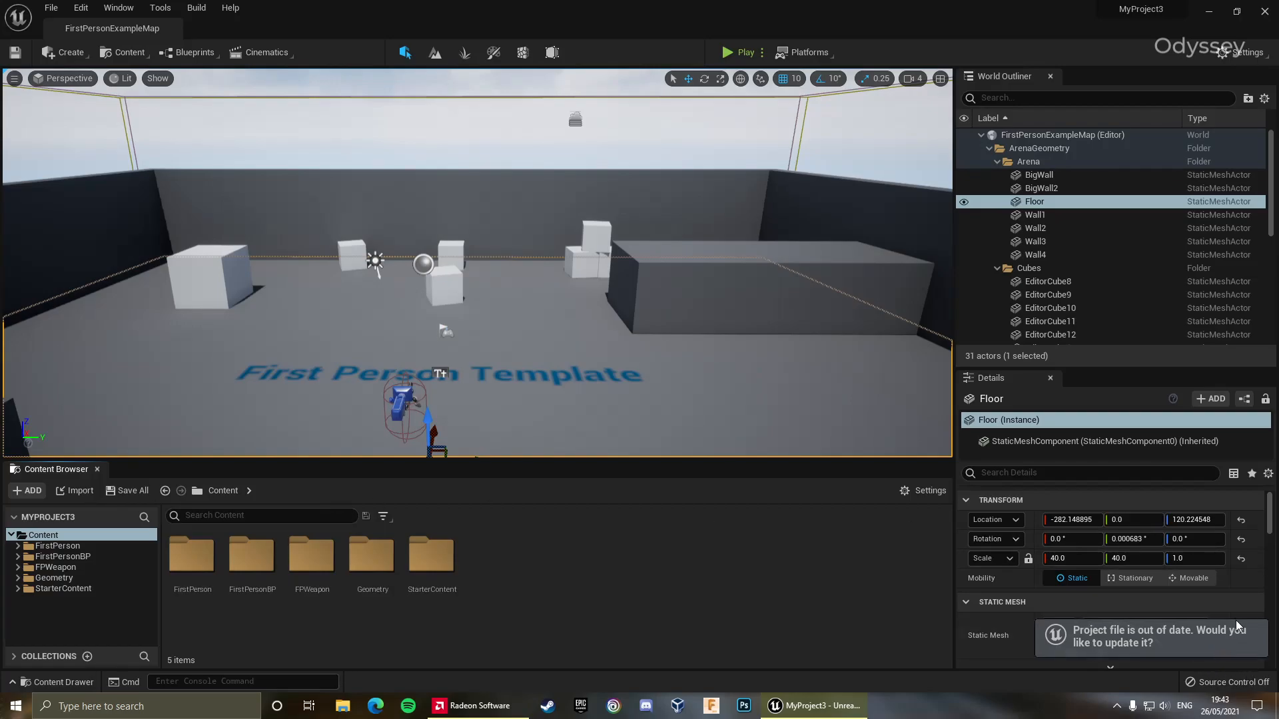
Shift the Floor's X location to -344 via its Location field, then deselect it
{"action": "scroll", "scroll_direction": "down", "scroll_amount": 3}
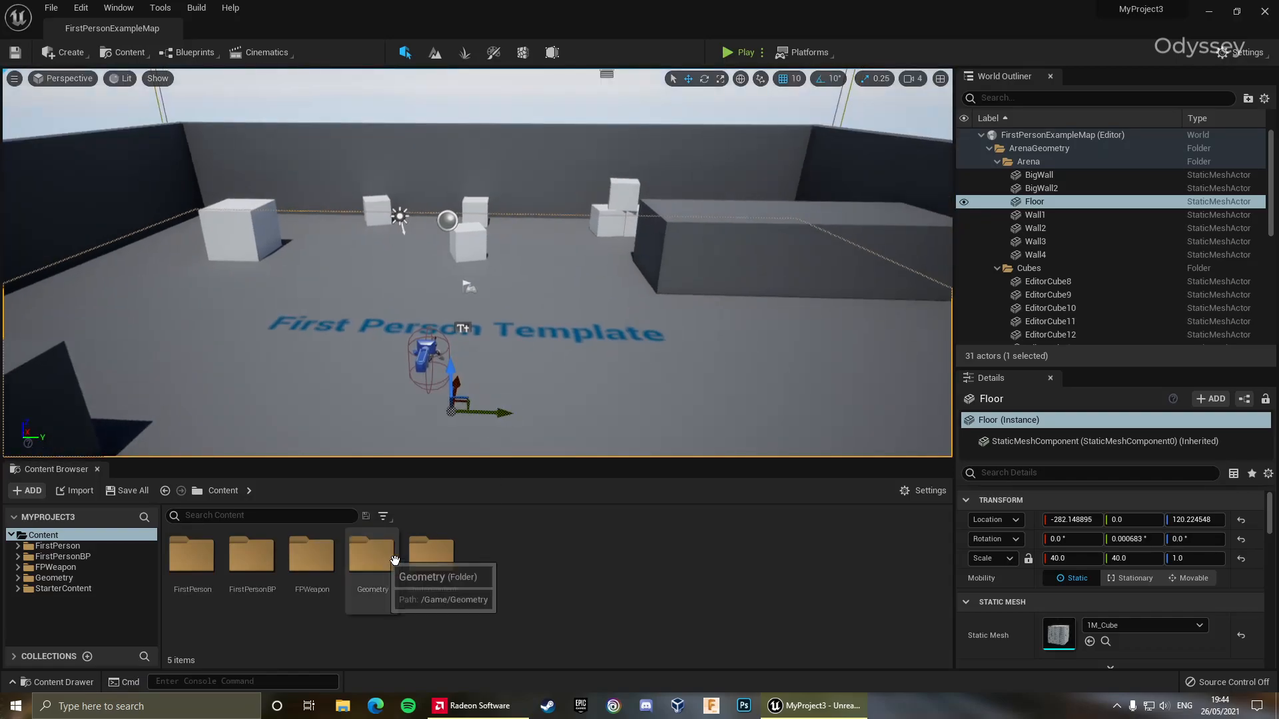
{"action": "mouse_move", "coordinate": [1113, 627]}
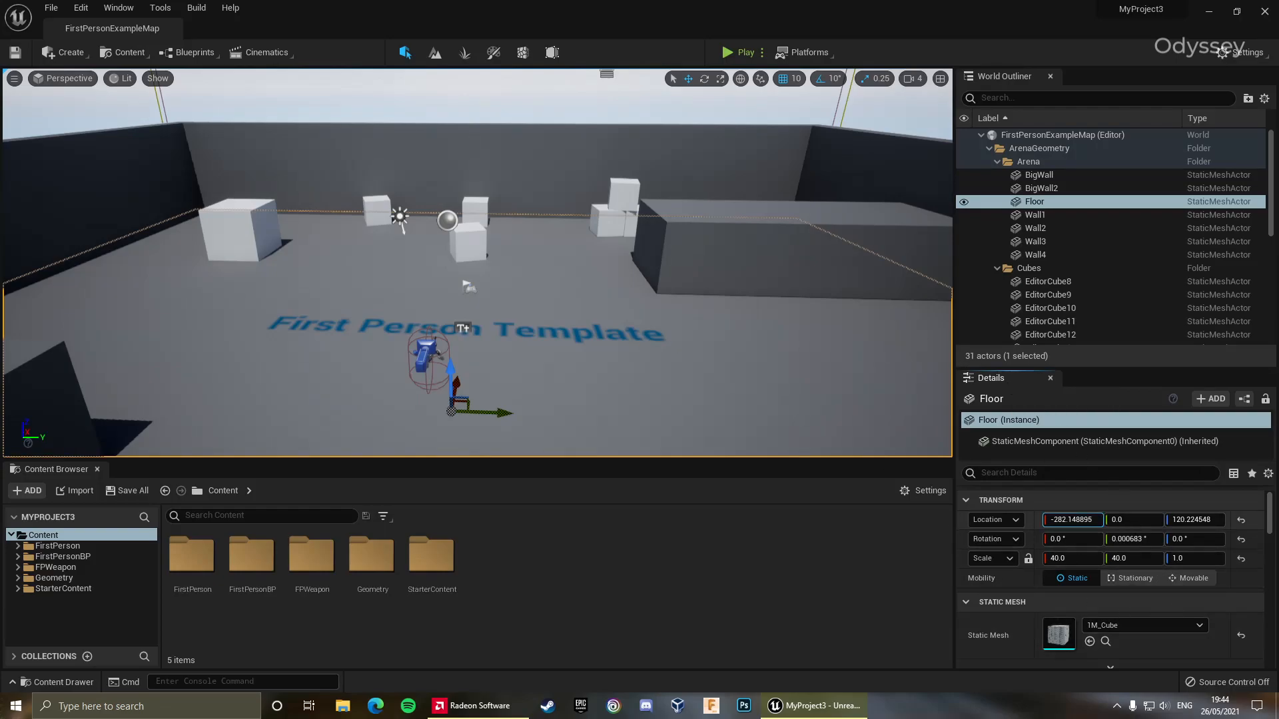
{"action": "left_click_drag", "start_coordinate": [506, 413], "coordinate": [516, 388]}
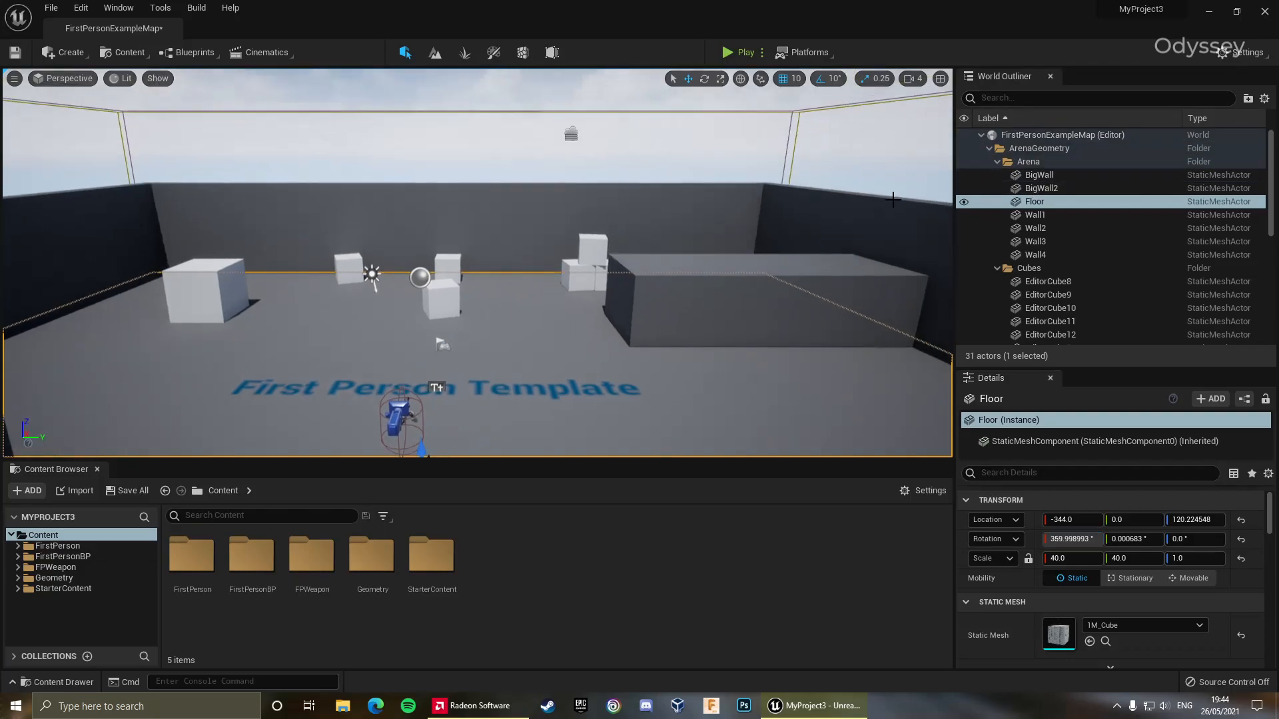
{"action": "left_click", "coordinate": [1061, 135]}
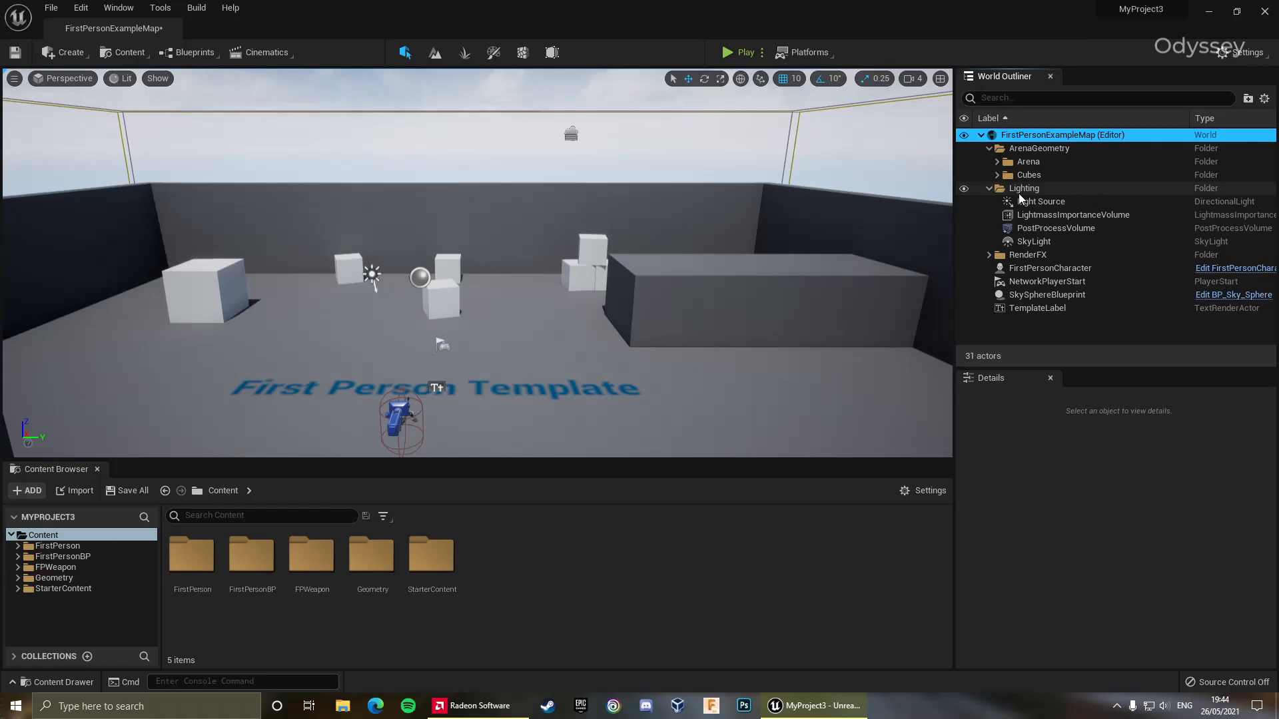
Select BigWall, move it along X to about -623, then switch to Landscape mode
{"action": "left_click", "coordinate": [990, 188]}
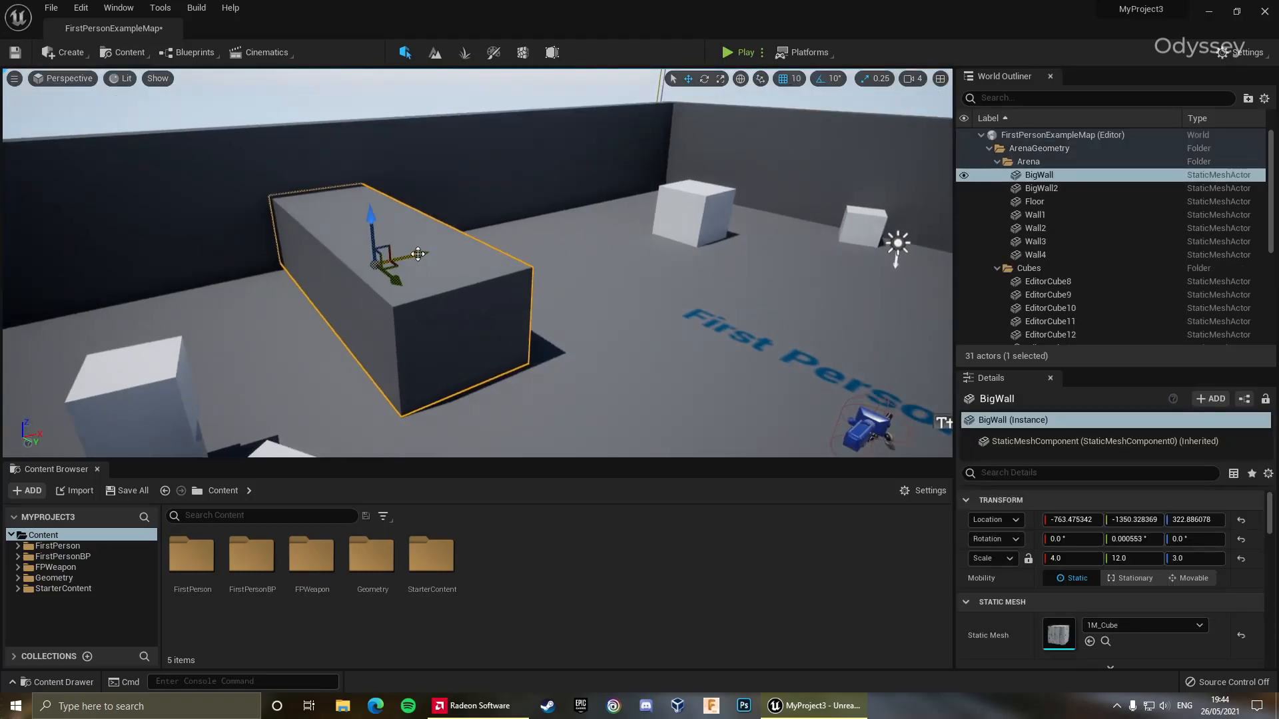
{"action": "left_click_drag", "start_coordinate": [392, 257], "coordinate": [445, 249]}
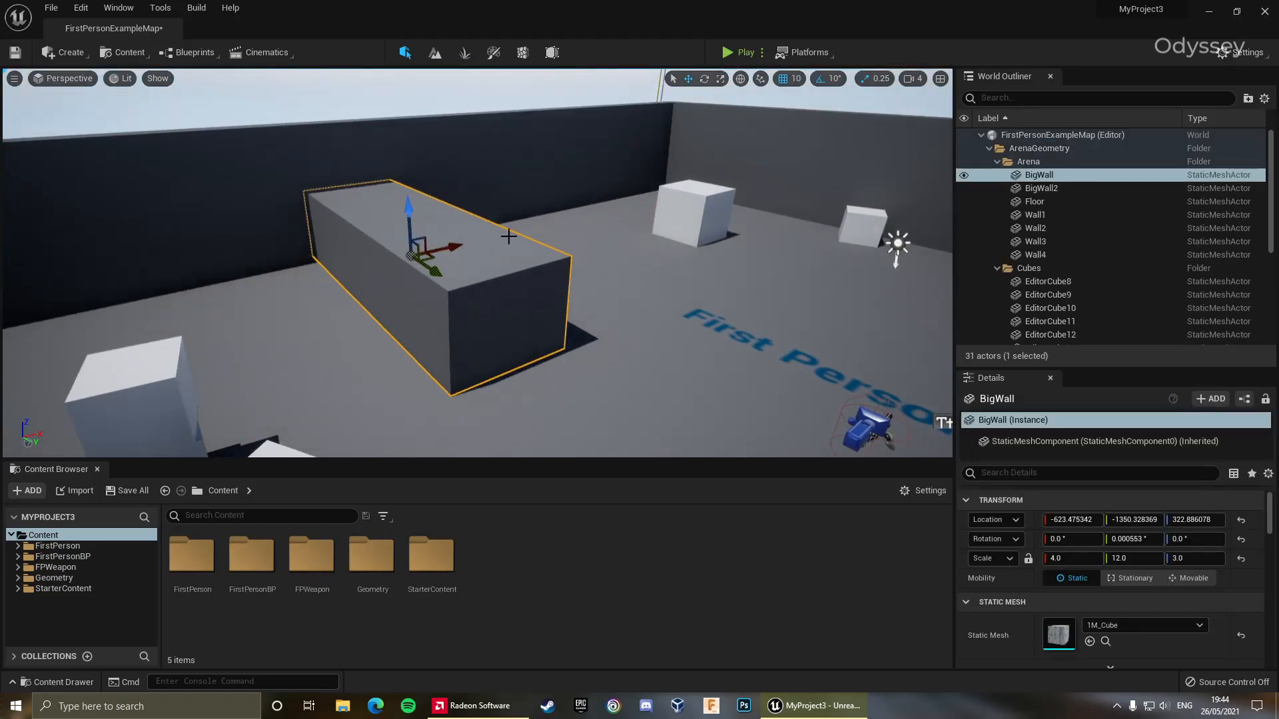
{"action": "left_click", "coordinate": [463, 52]}
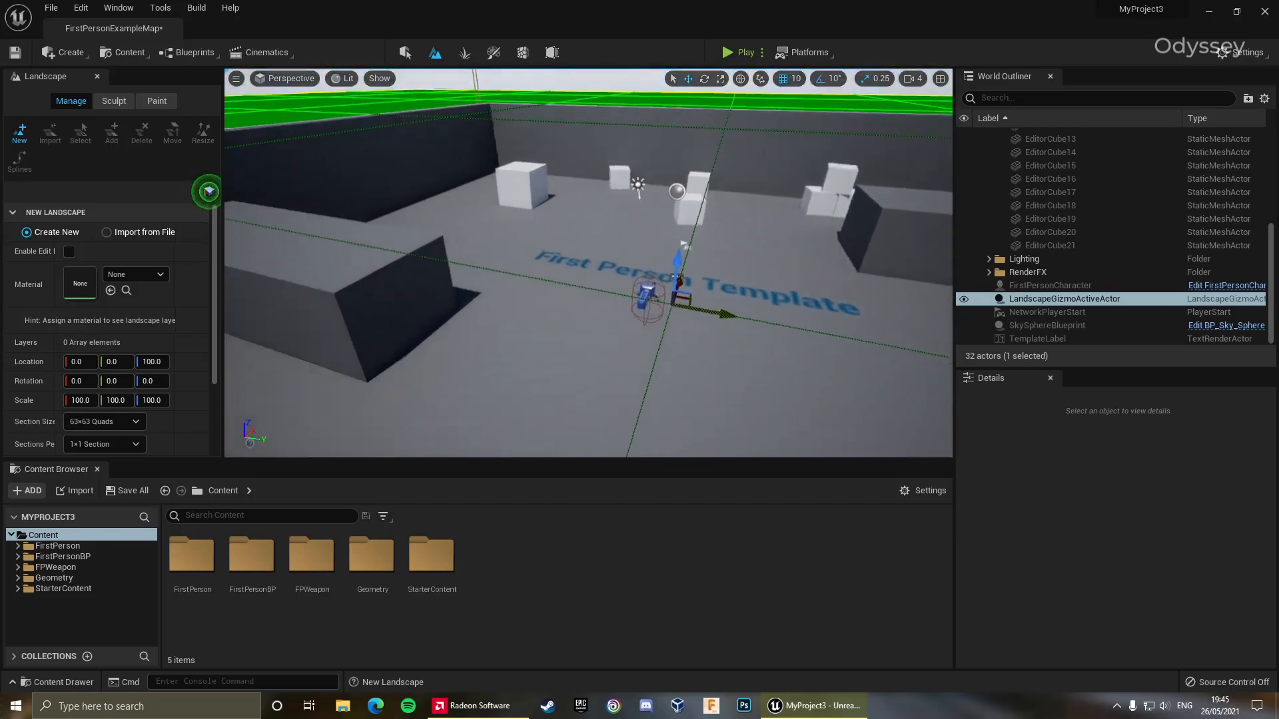
{"action": "left_click", "coordinate": [464, 53]}
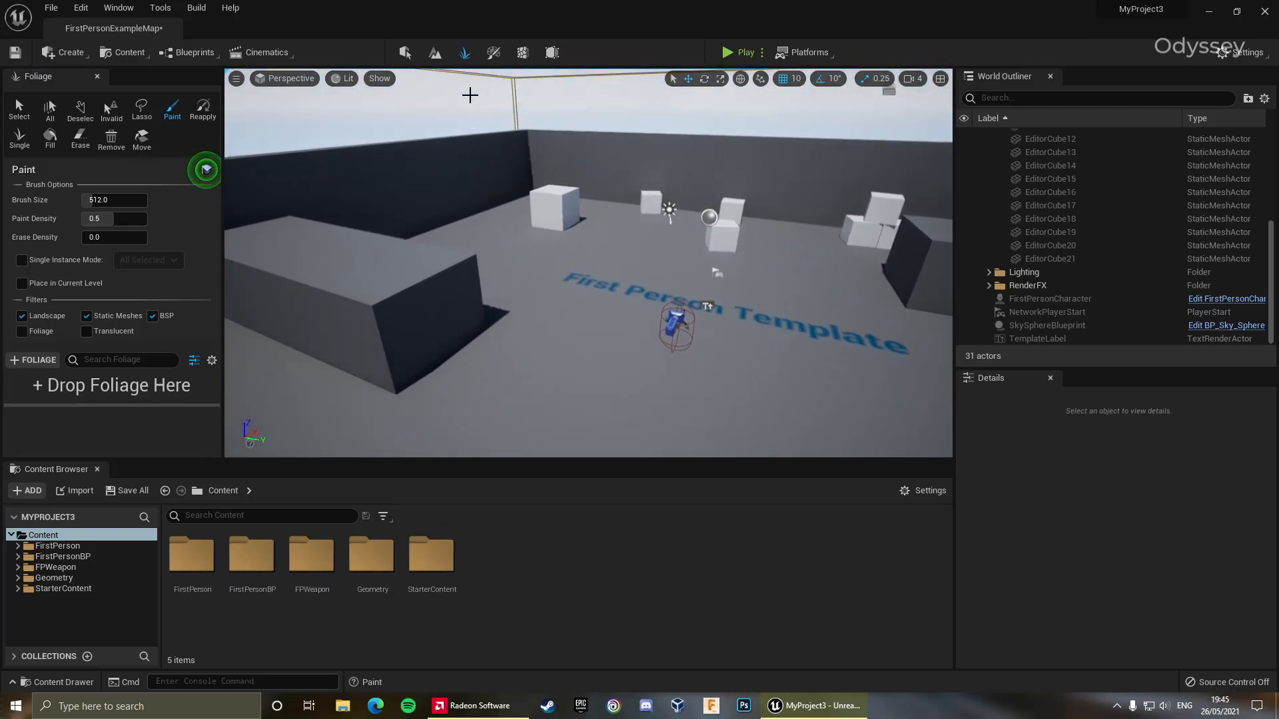
{"action": "left_click", "coordinate": [522, 52]}
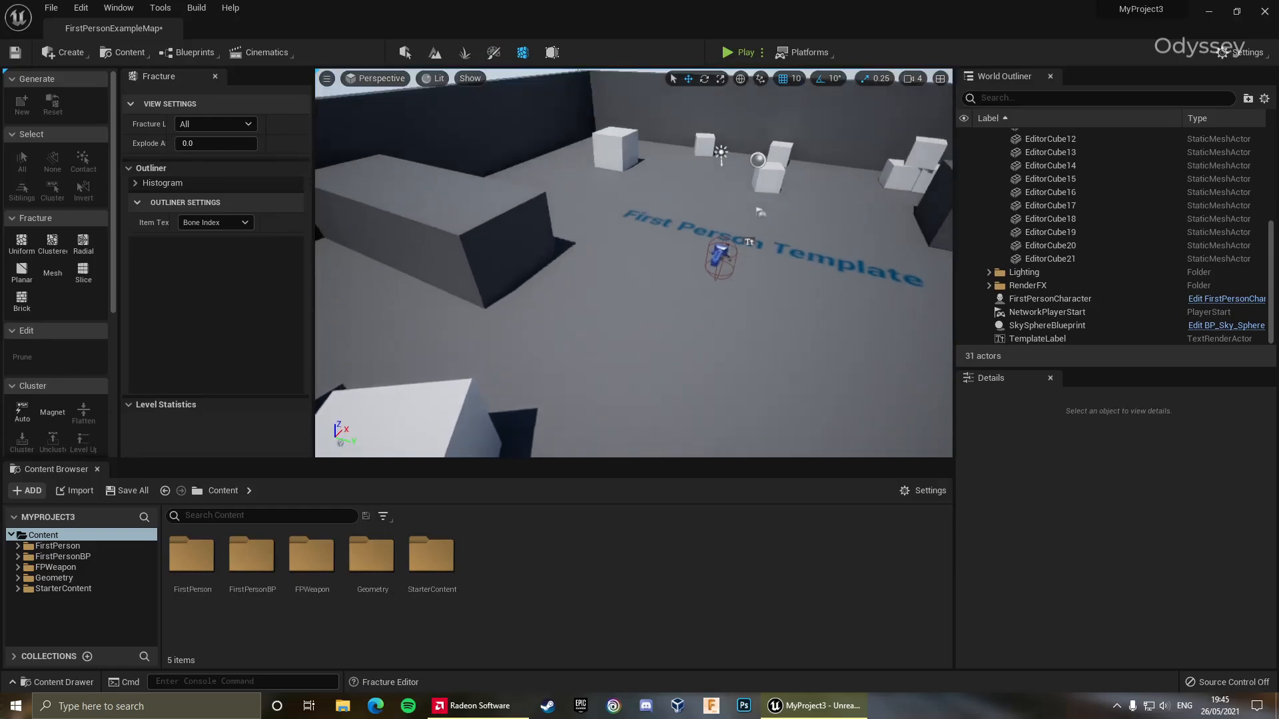
{"action": "left_click", "coordinate": [551, 52]}
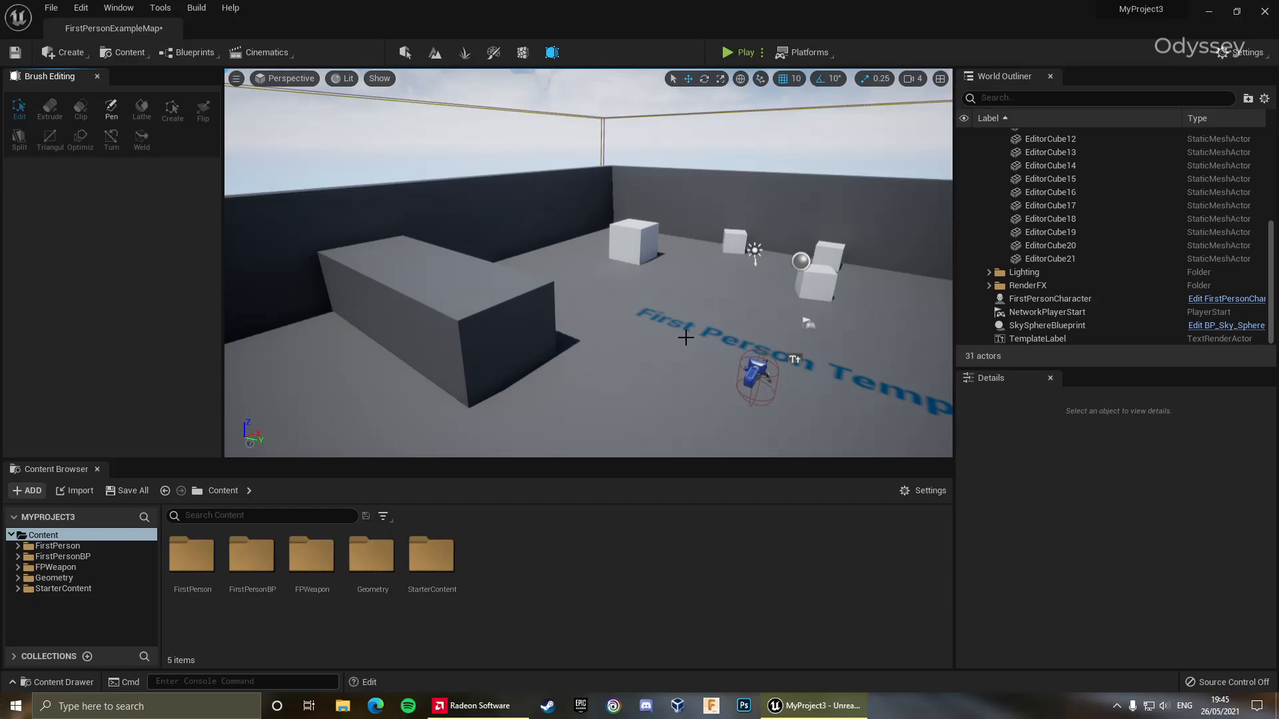
{"action": "mouse_move", "coordinate": [656, 365]}
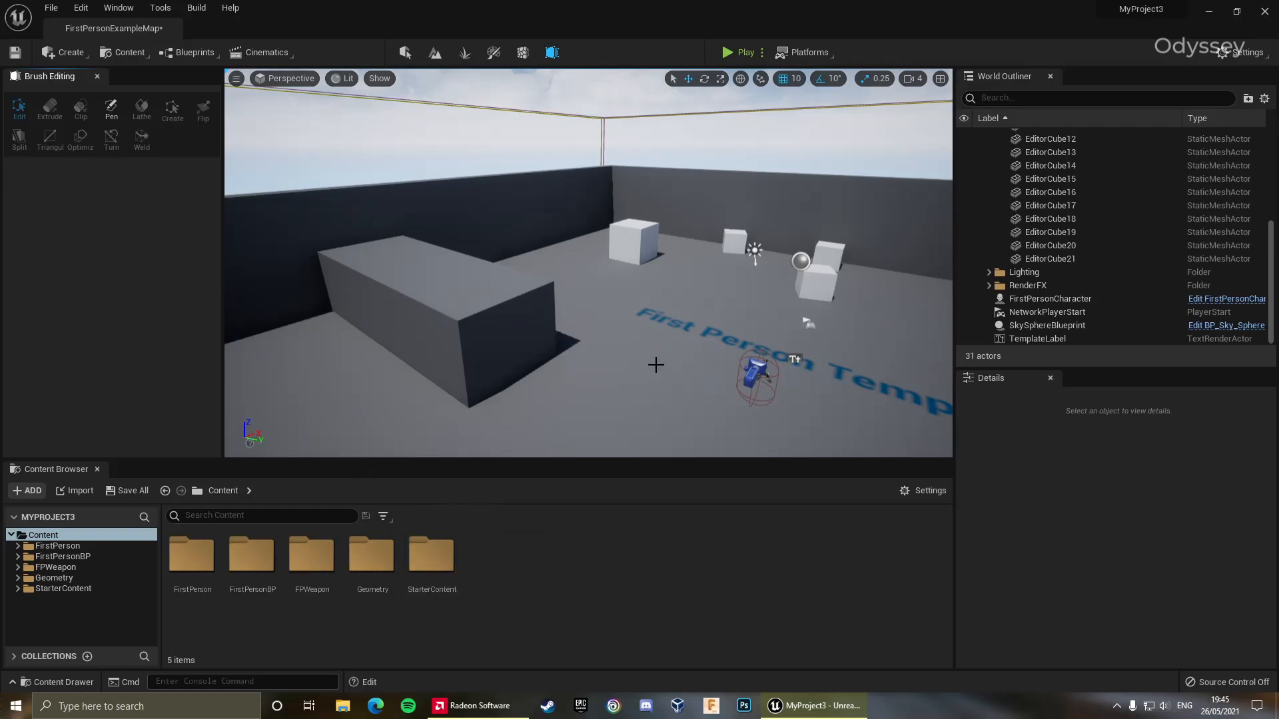
{"action": "mouse_move", "coordinate": [127, 134]}
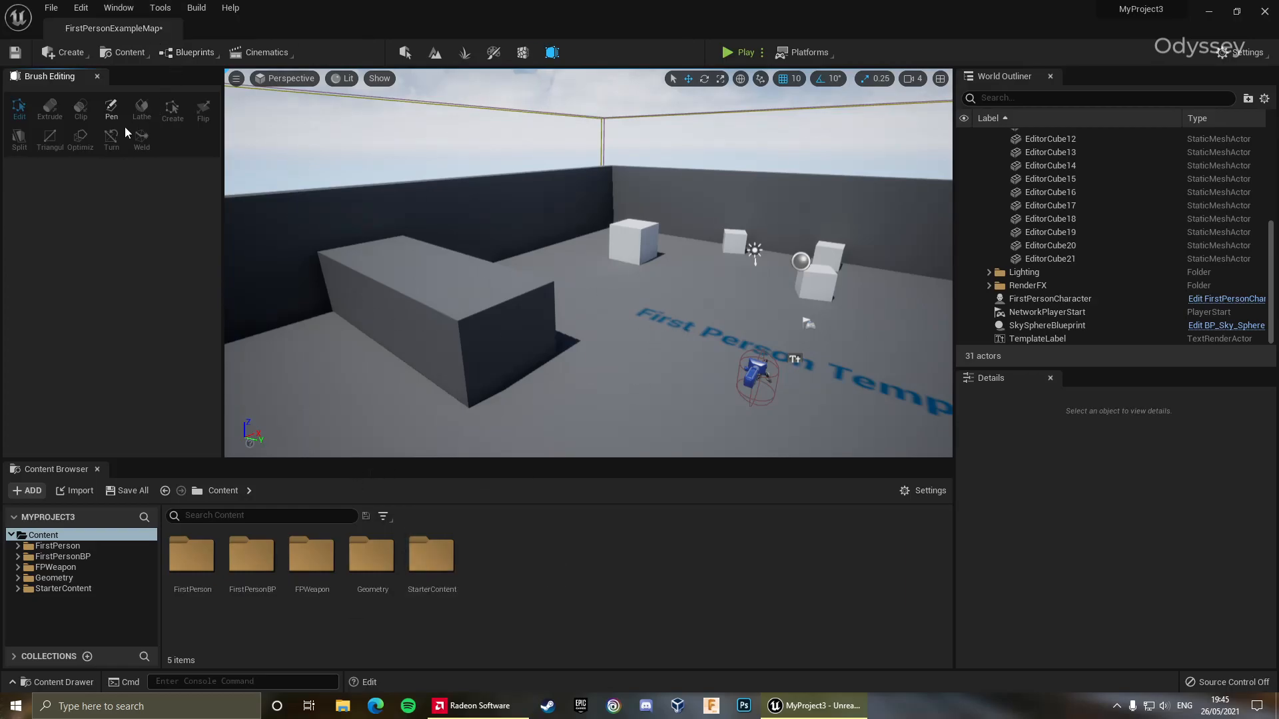
{"action": "mouse_move", "coordinate": [303, 52]}
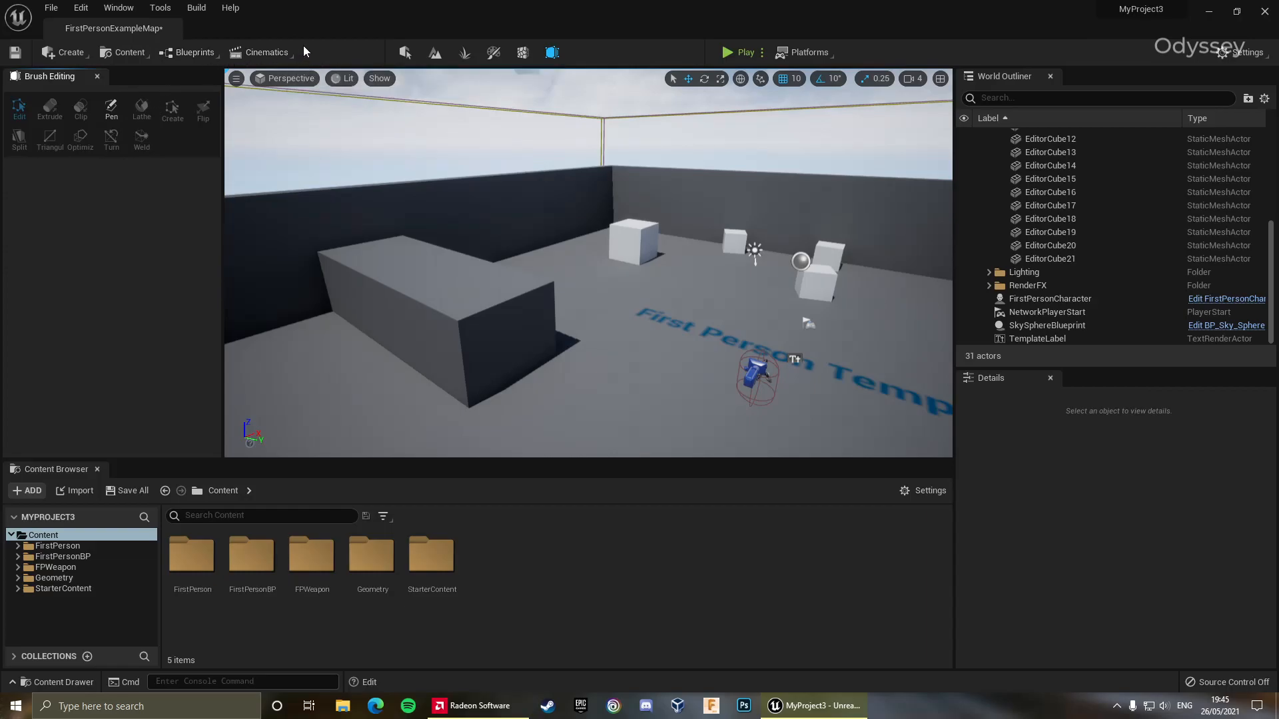
{"action": "left_click", "coordinate": [261, 52]}
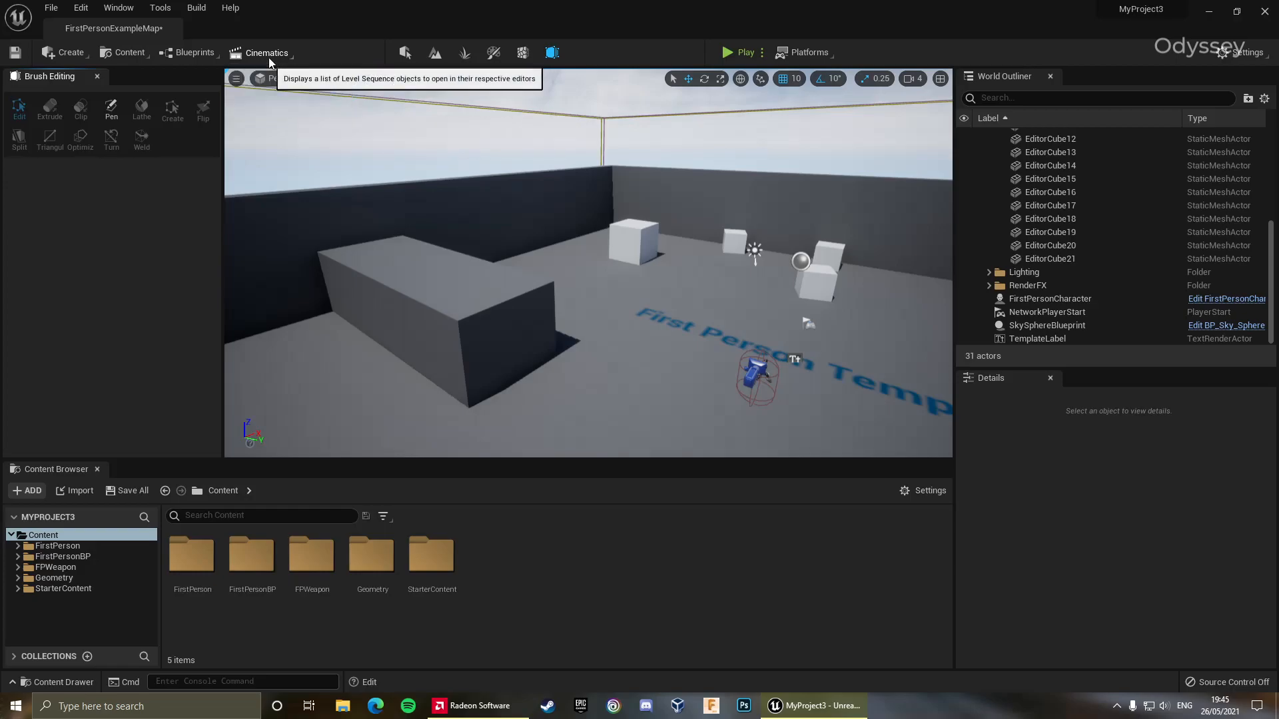
Review the Blueprints and Content menus, open Content Browser 2, then show the quick-add actors list
{"action": "left_click", "coordinate": [194, 51]}
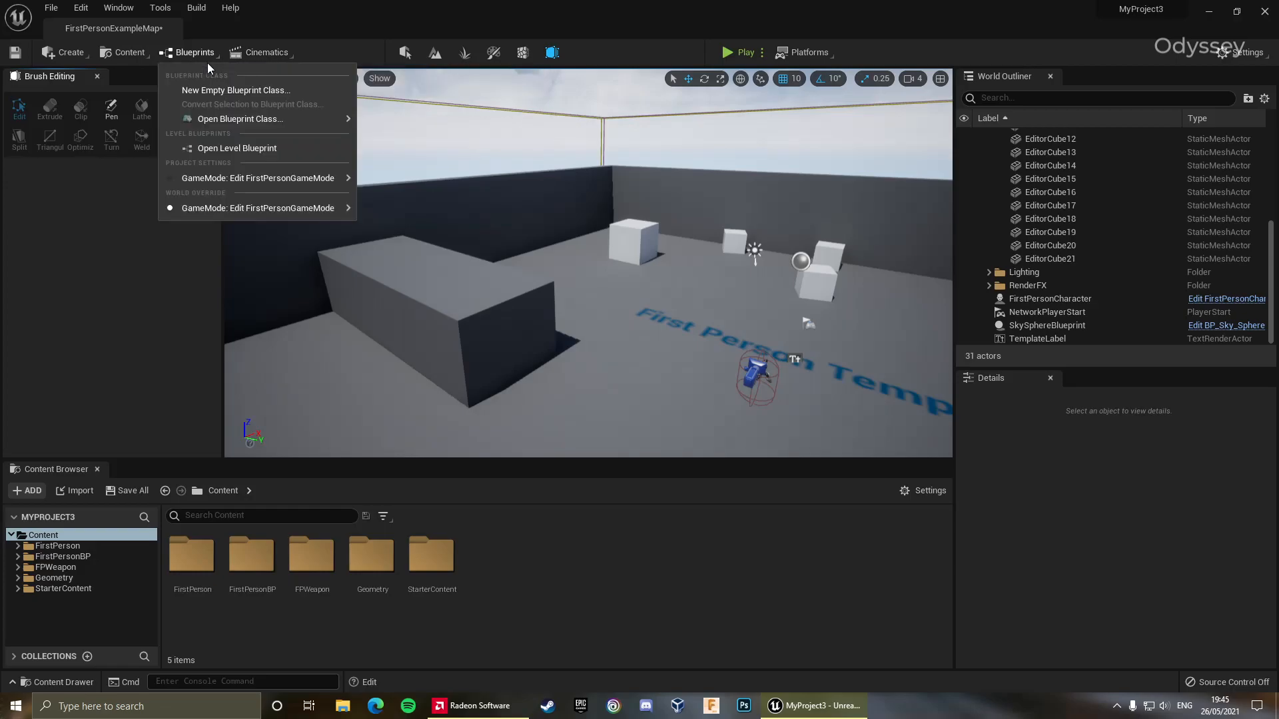
{"action": "mouse_move", "coordinate": [241, 118]}
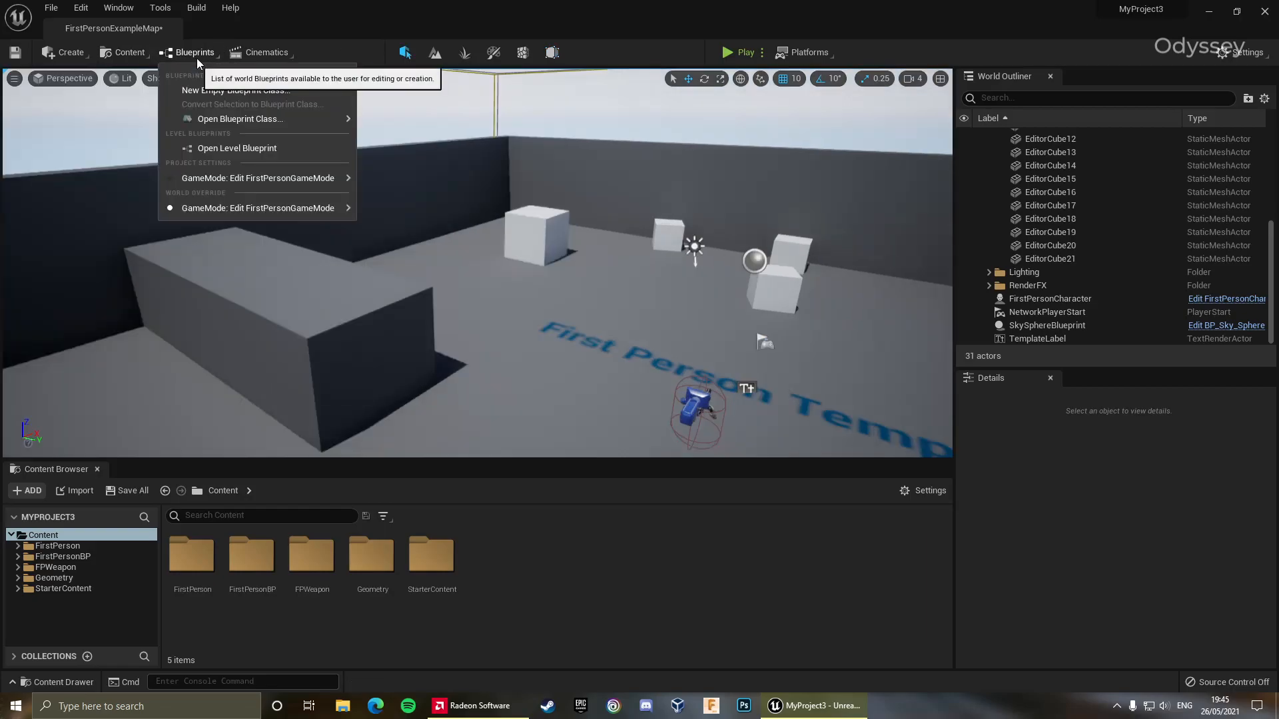
{"action": "mouse_move", "coordinate": [237, 148]}
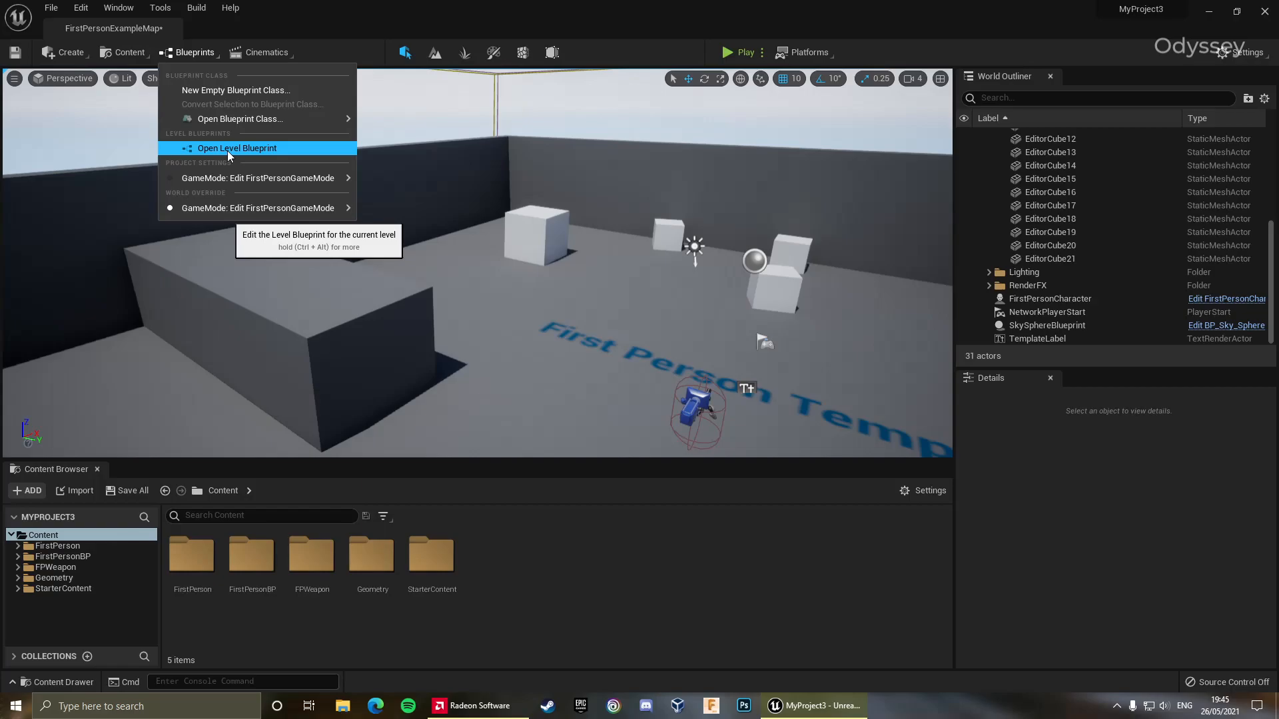
{"action": "mouse_move", "coordinate": [239, 119]}
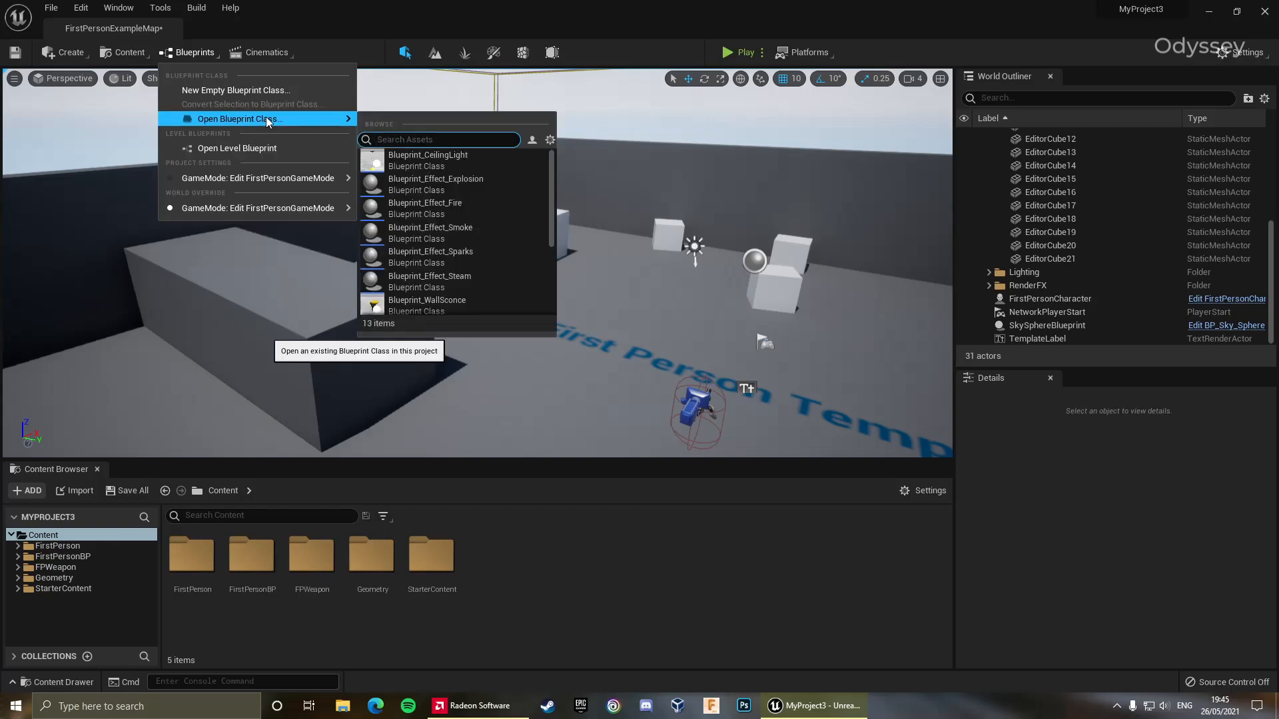
{"action": "mouse_move", "coordinate": [257, 177]}
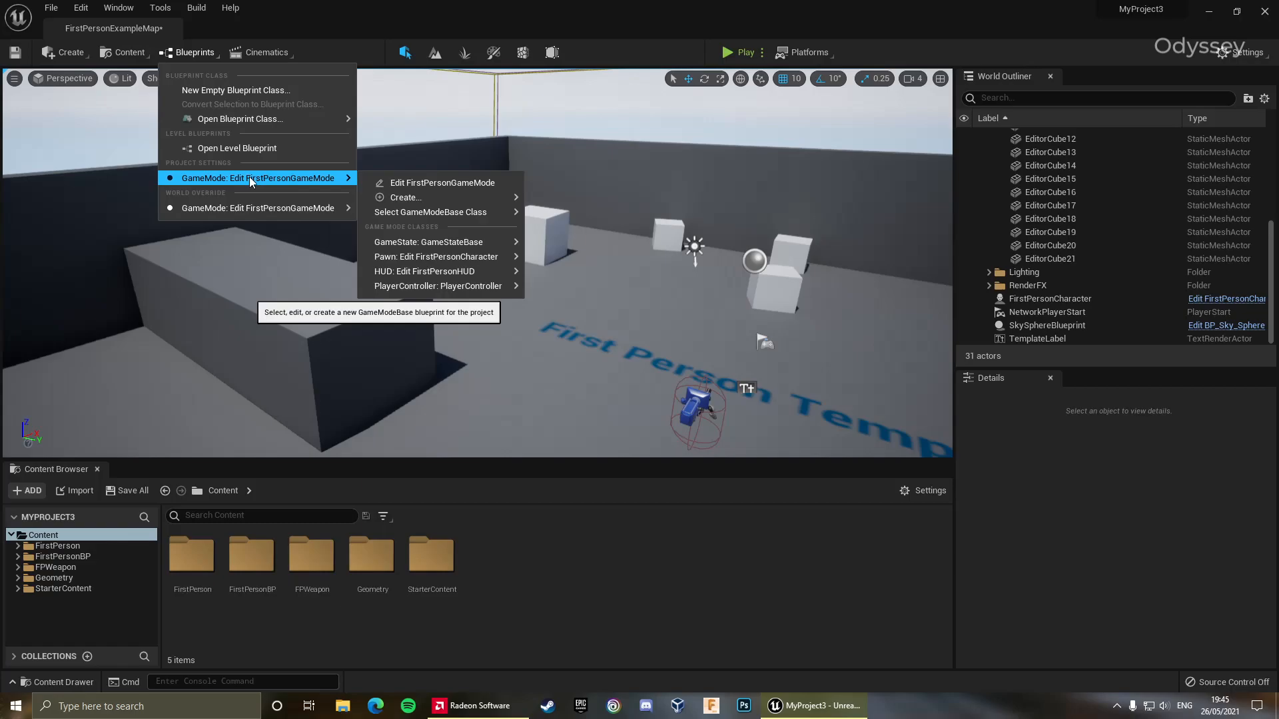
{"action": "left_click", "coordinate": [128, 52]}
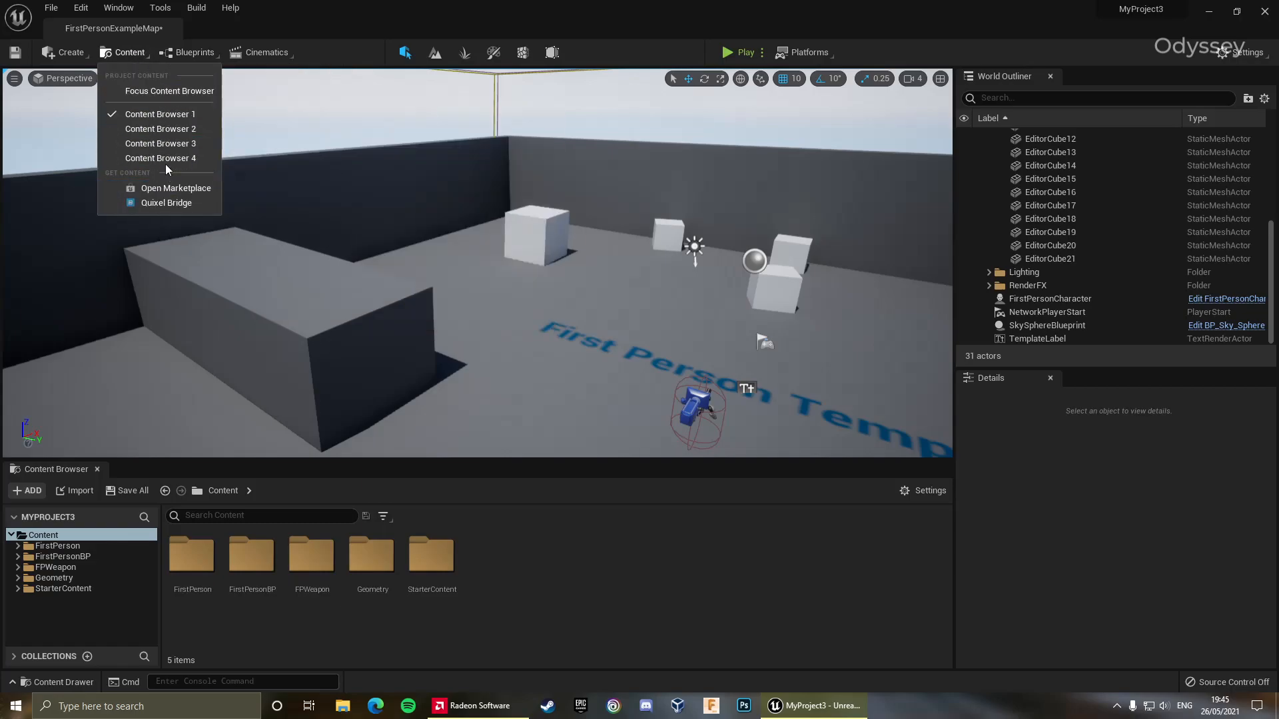
{"action": "mouse_move", "coordinate": [160, 157]}
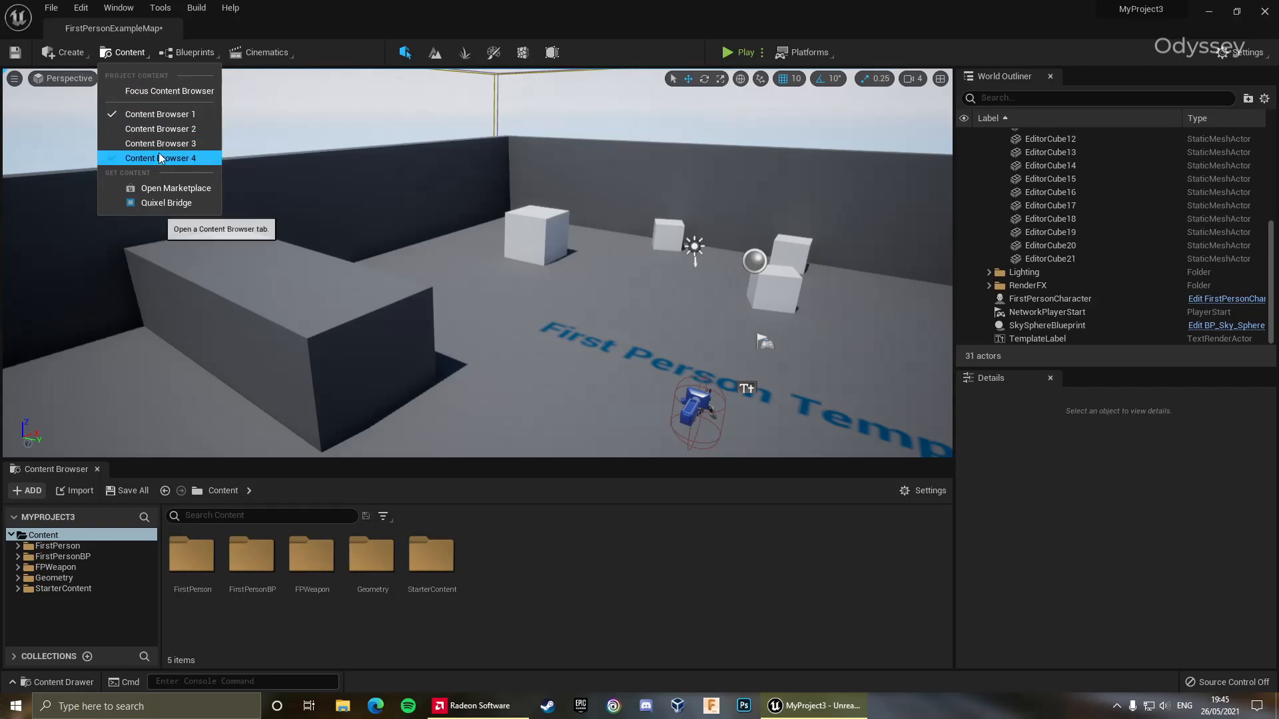
{"action": "mouse_move", "coordinate": [160, 115]}
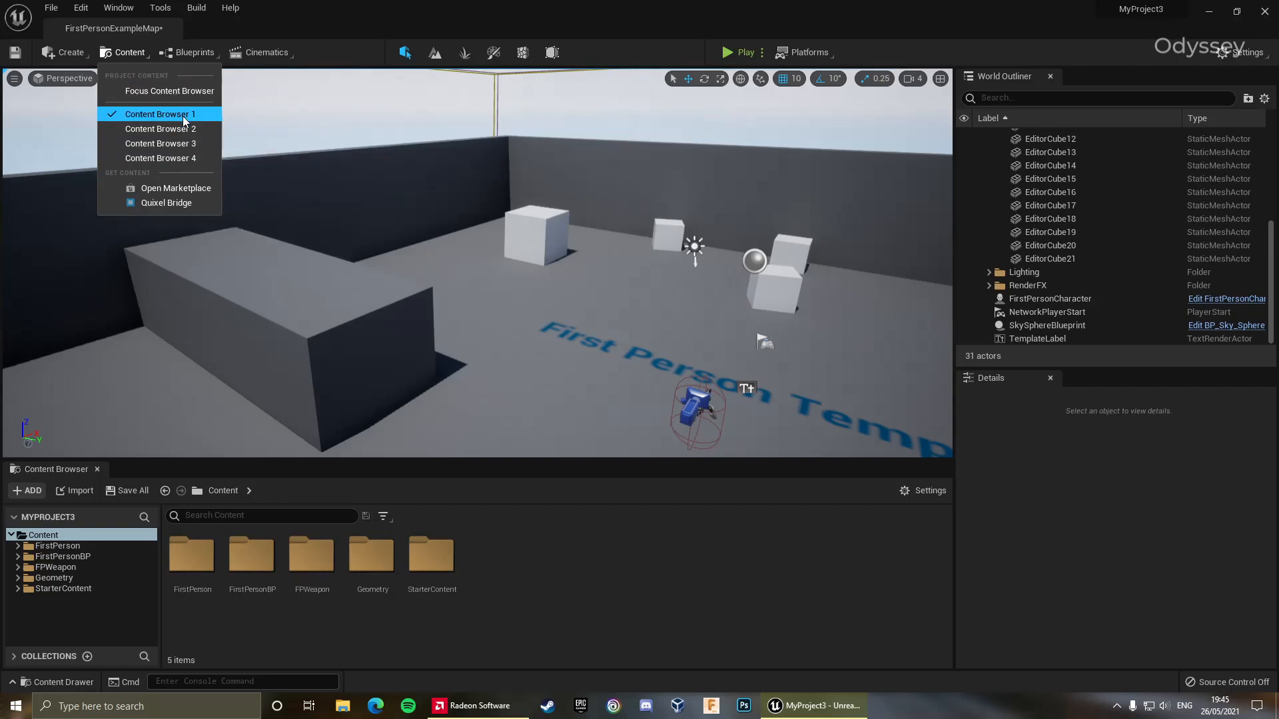
{"action": "left_click", "coordinate": [159, 129]}
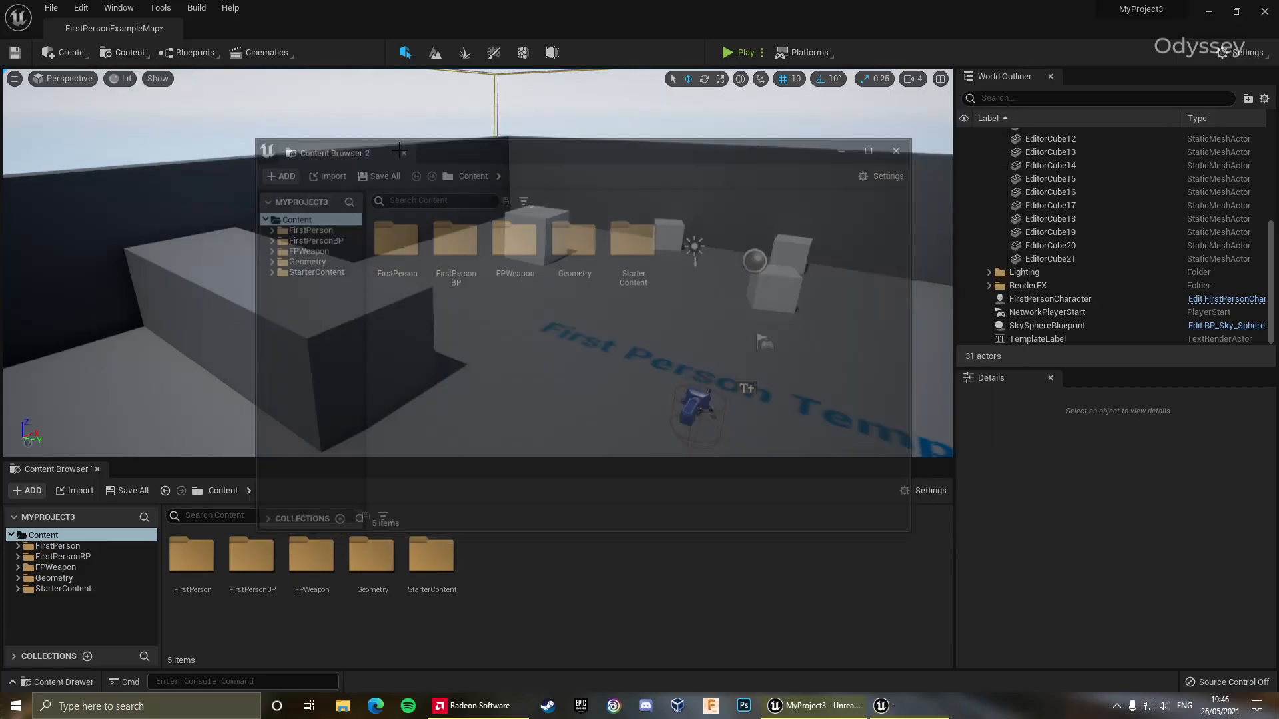
{"action": "left_click", "coordinate": [70, 52]}
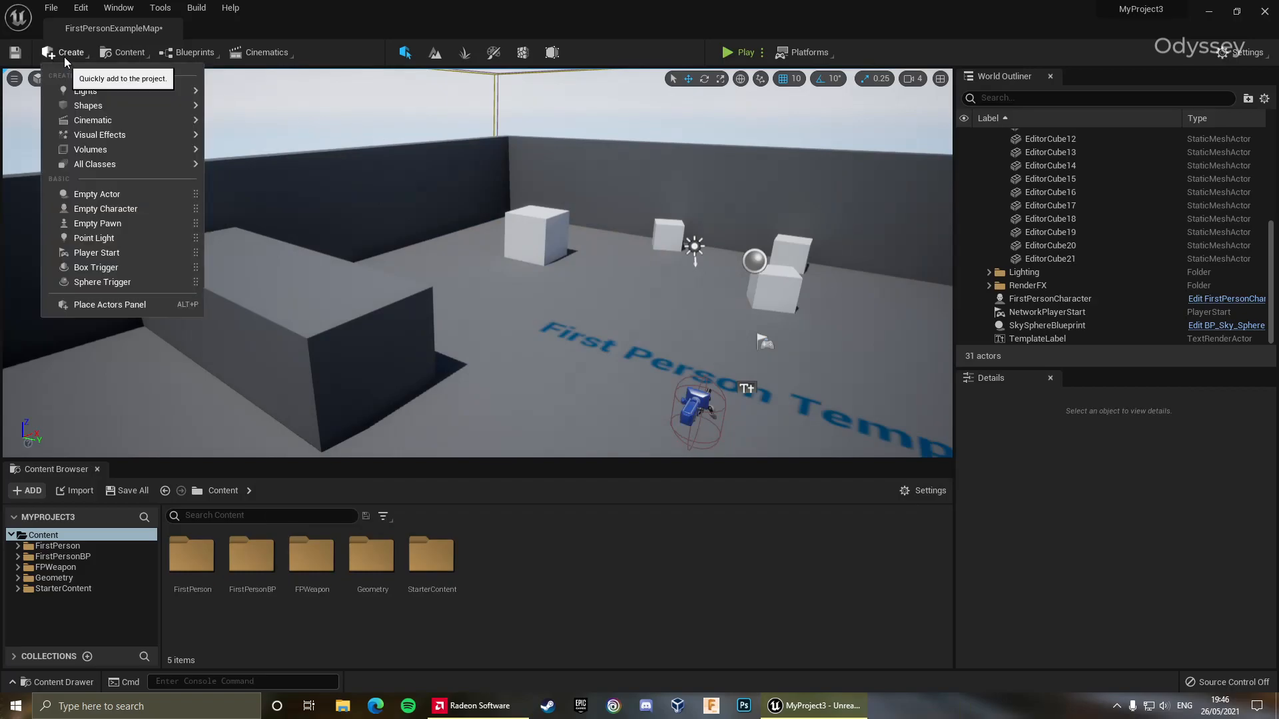
{"action": "mouse_move", "coordinate": [92, 120]}
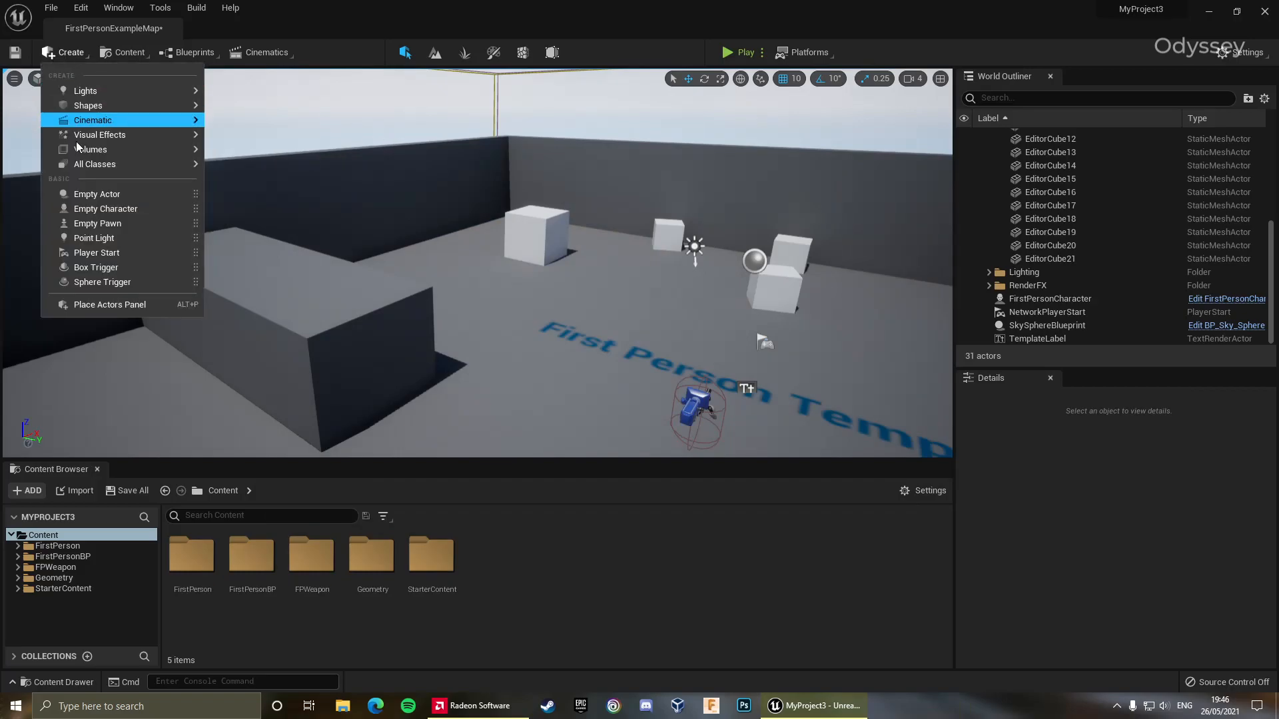
{"action": "mouse_move", "coordinate": [85, 90]}
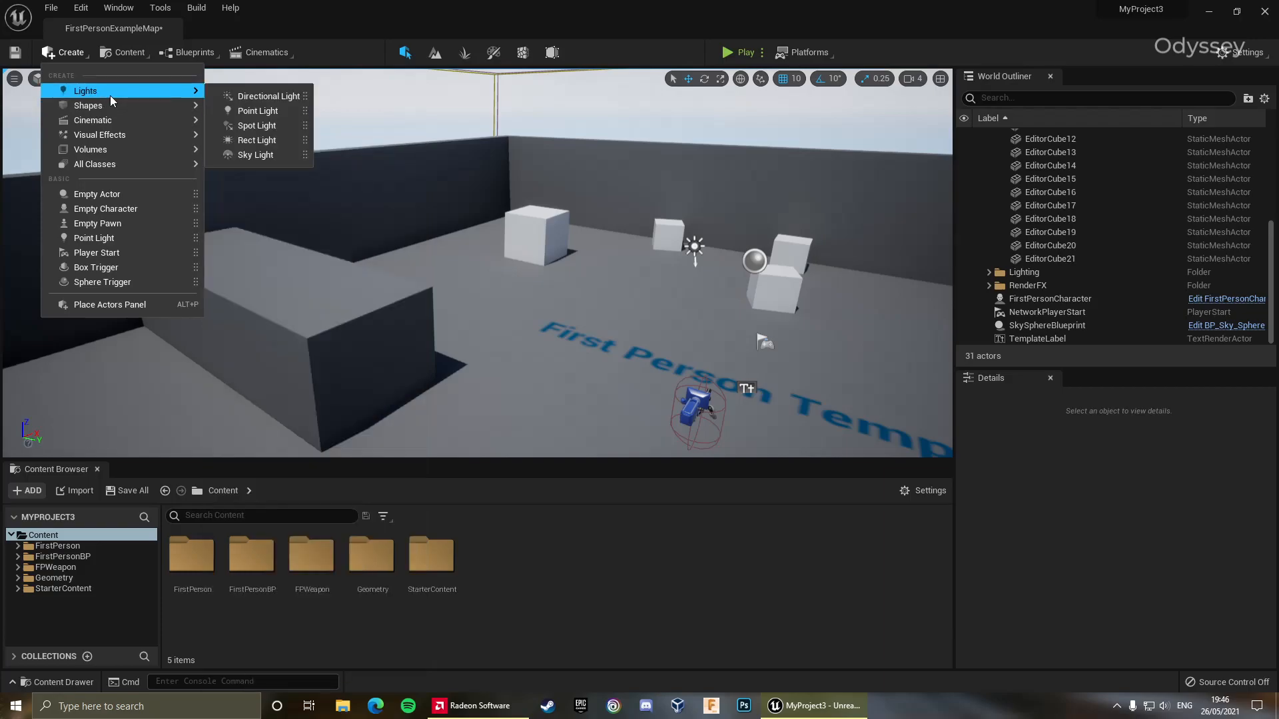
{"action": "mouse_move", "coordinate": [120, 186]}
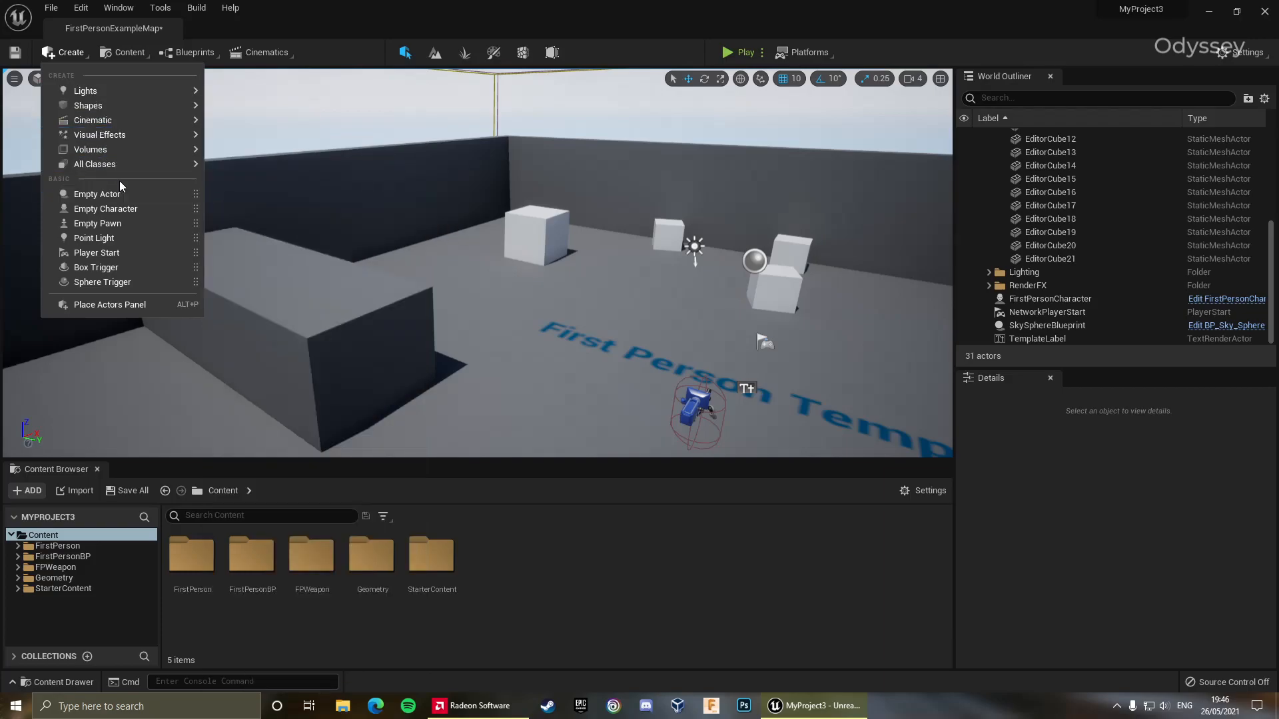
{"action": "mouse_move", "coordinate": [122, 135]}
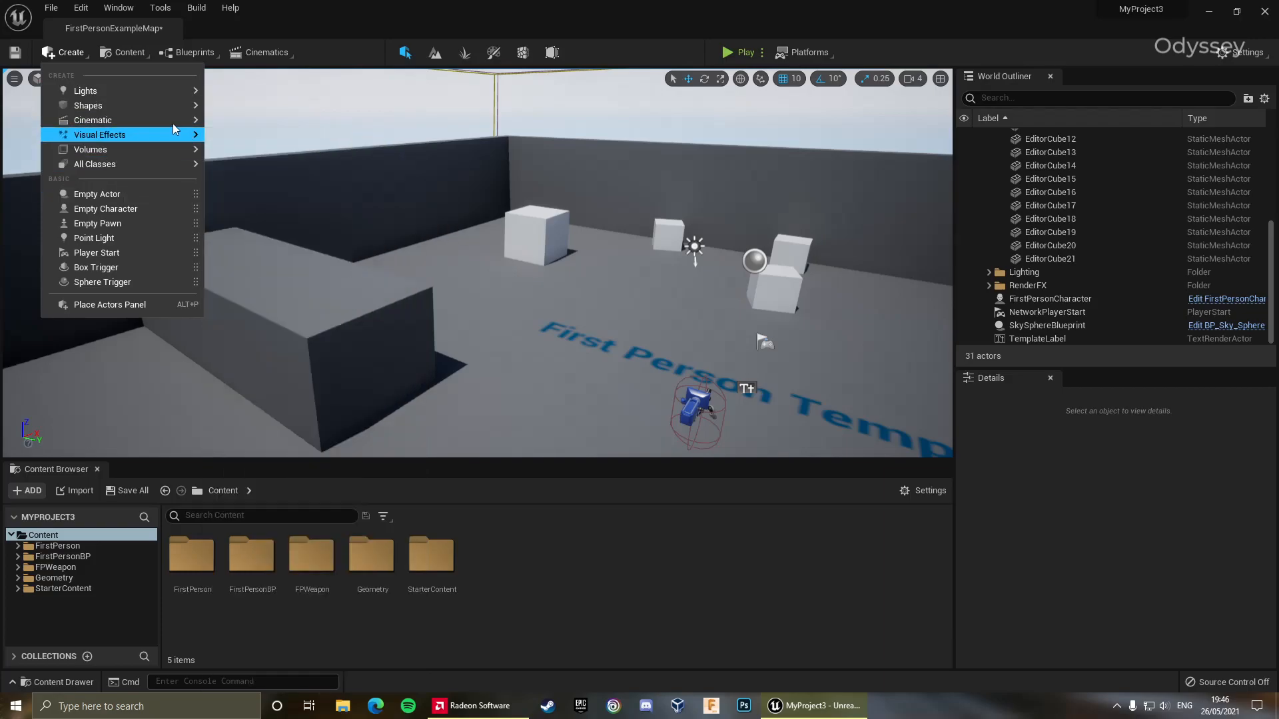
{"action": "mouse_move", "coordinate": [88, 106]}
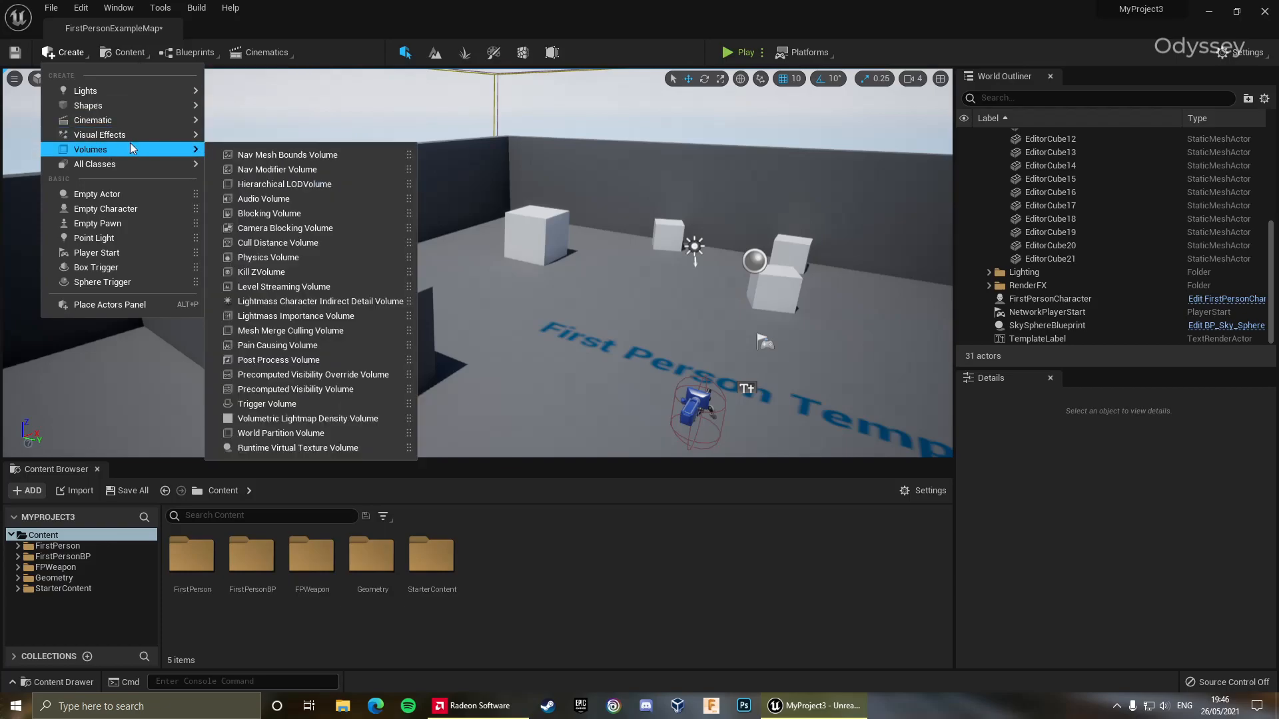
{"action": "mouse_move", "coordinate": [285, 184]}
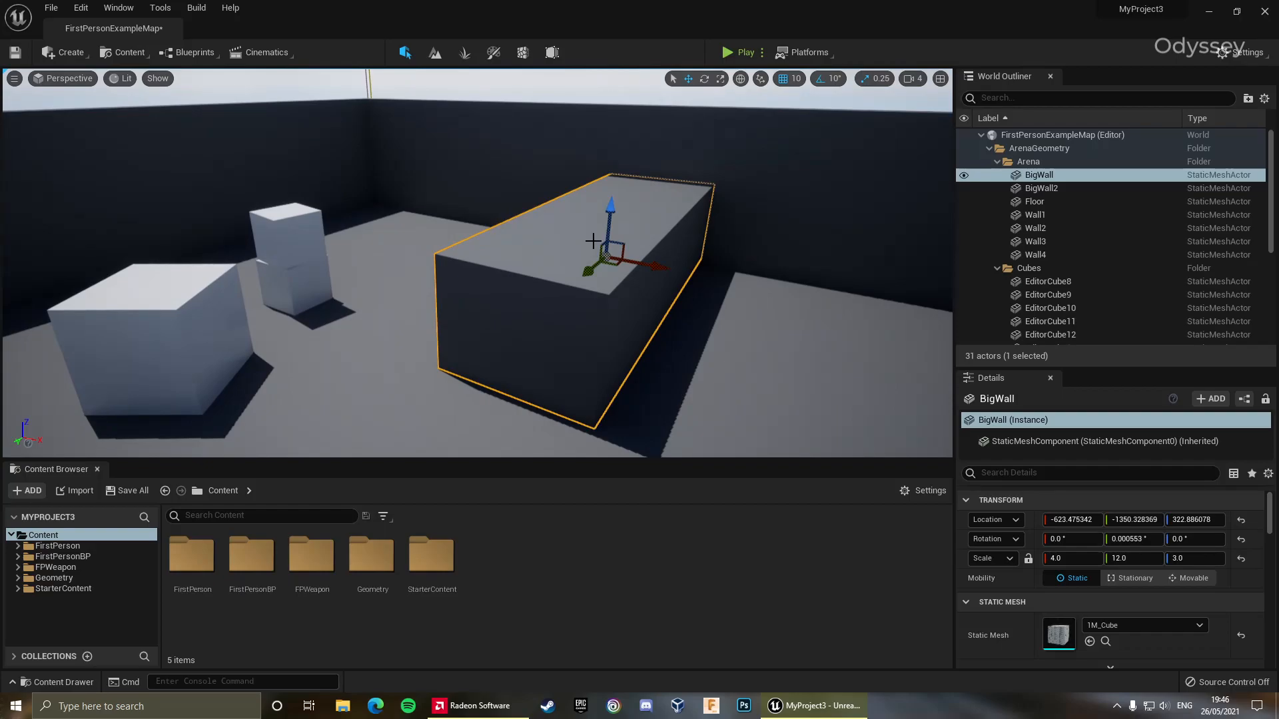
Scale BigWall along X with the gizmo until Scale X reads about 8.25
{"action": "left_click_drag", "start_coordinate": [611, 261], "coordinate": [534, 261]}
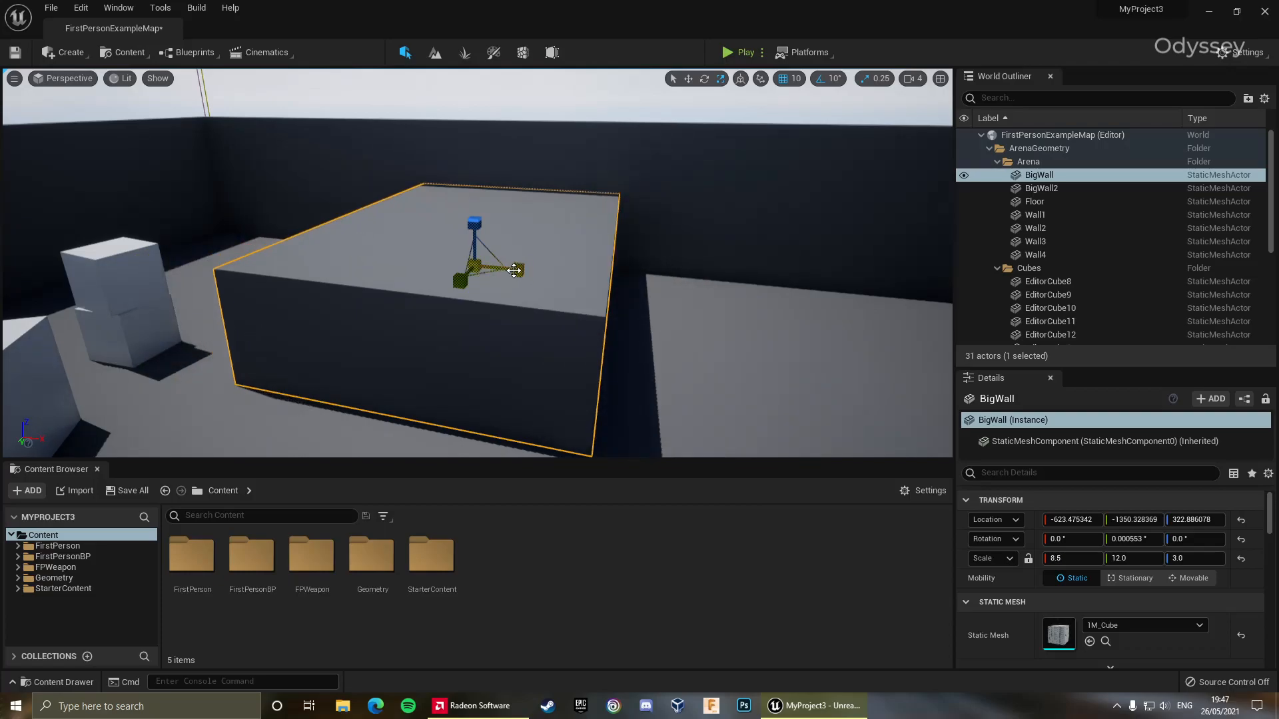
{"action": "left_click_drag", "start_coordinate": [489, 261], "coordinate": [522, 269]}
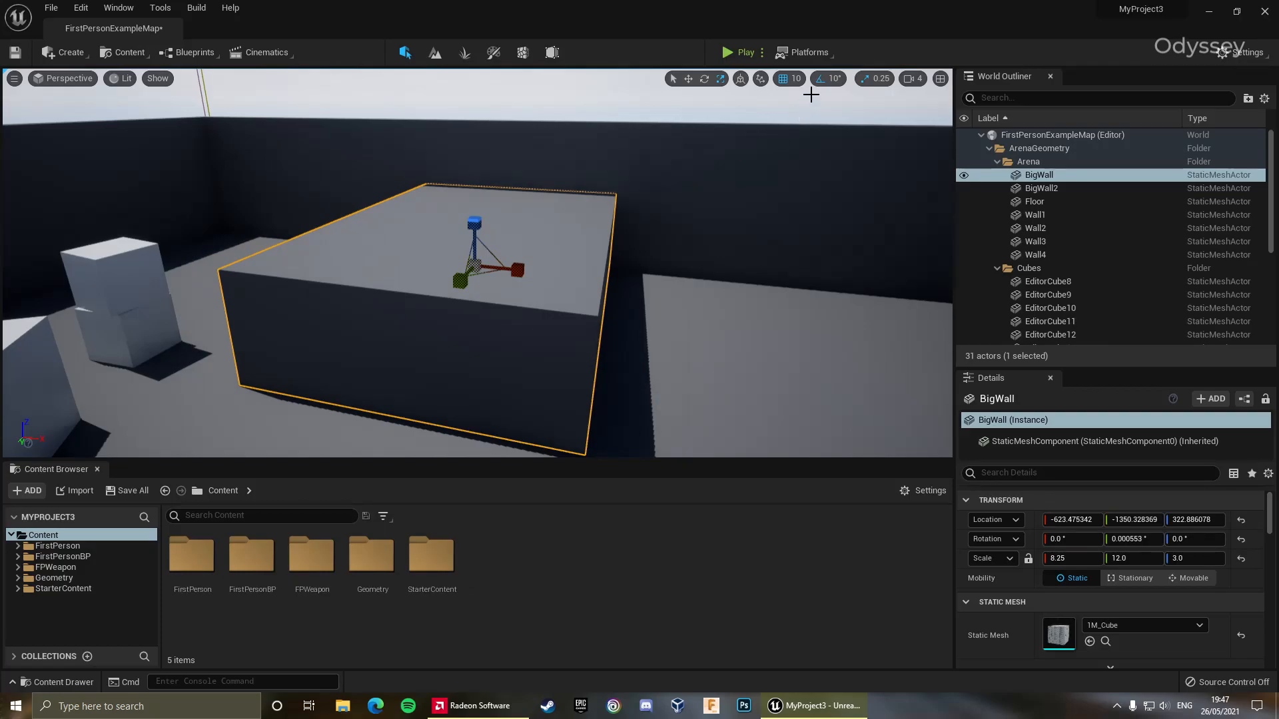
{"action": "mouse_move", "coordinate": [674, 78]}
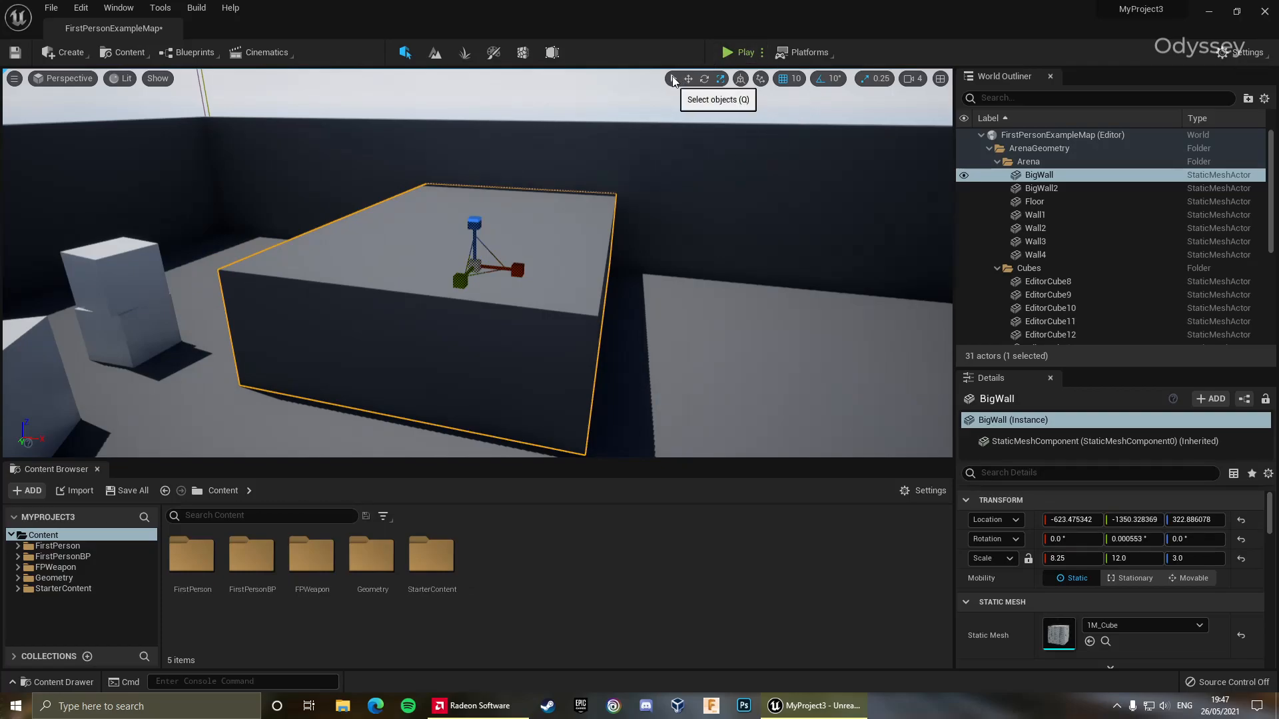
{"action": "mouse_move", "coordinate": [672, 79]}
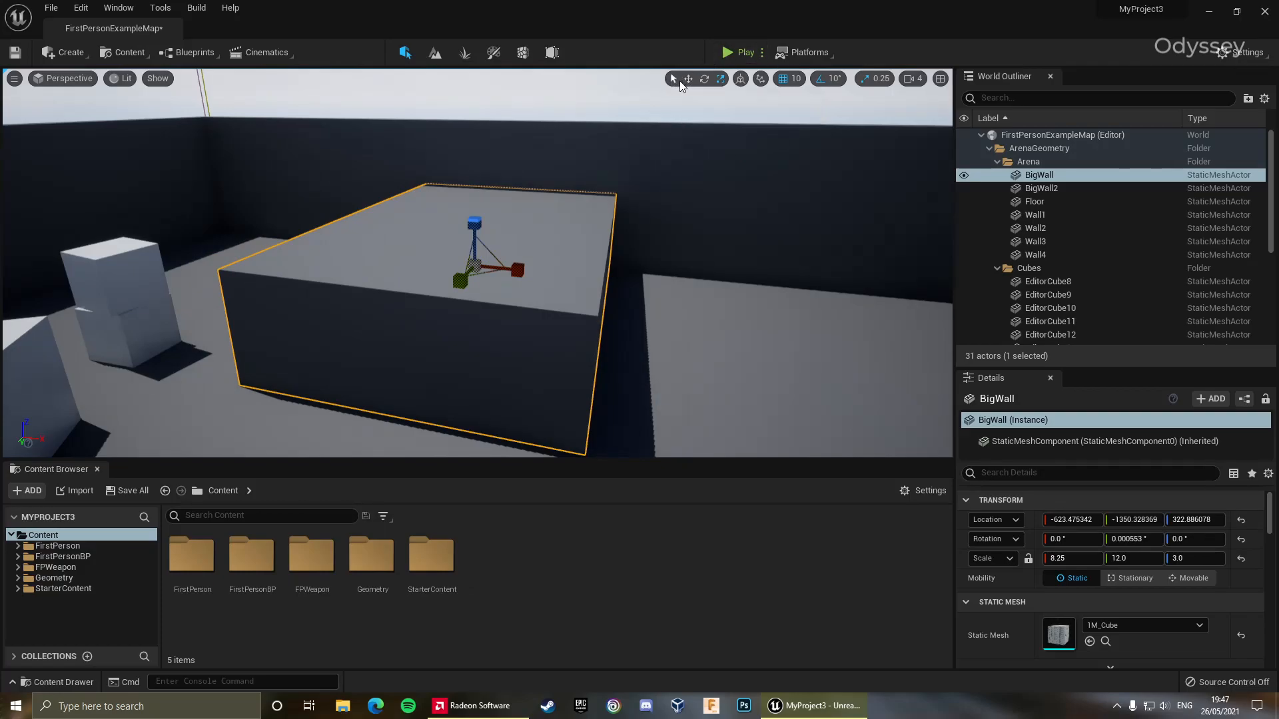
{"action": "mouse_move", "coordinate": [687, 78]}
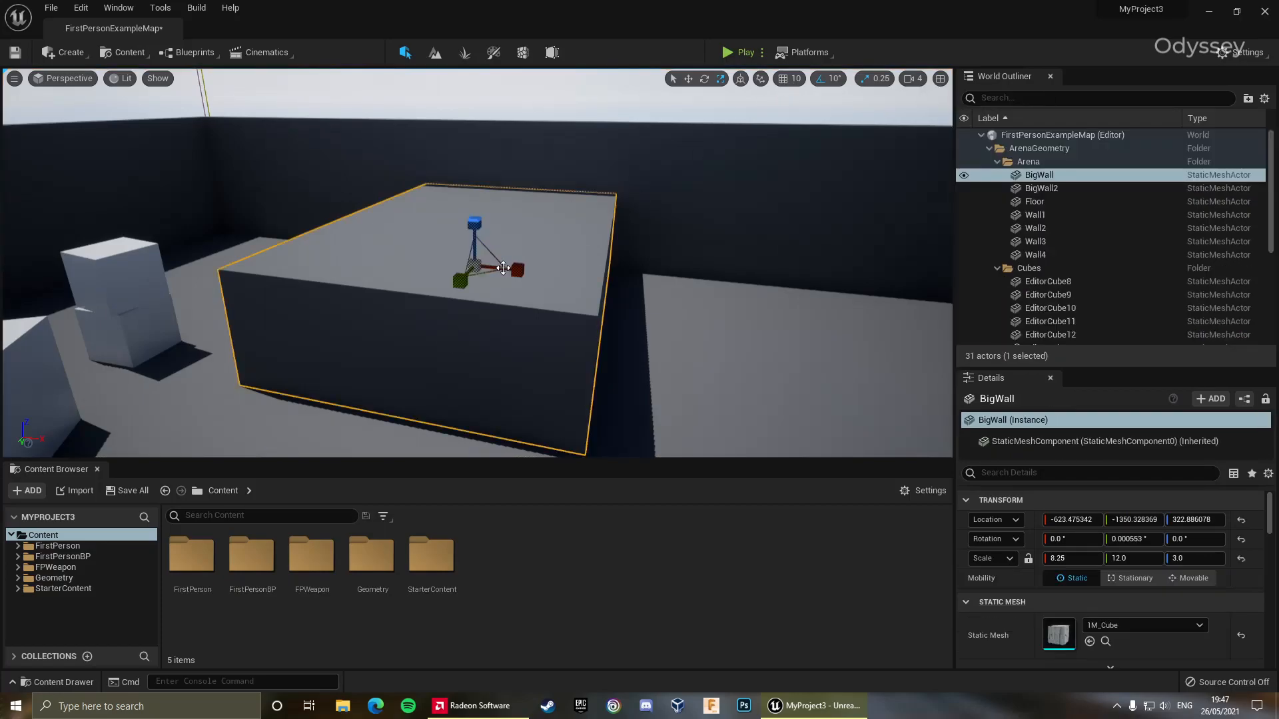
Slide BigWall along X to about -443 and set the location grid snap to 500 units
{"action": "left_click_drag", "start_coordinate": [502, 268], "coordinate": [457, 262]}
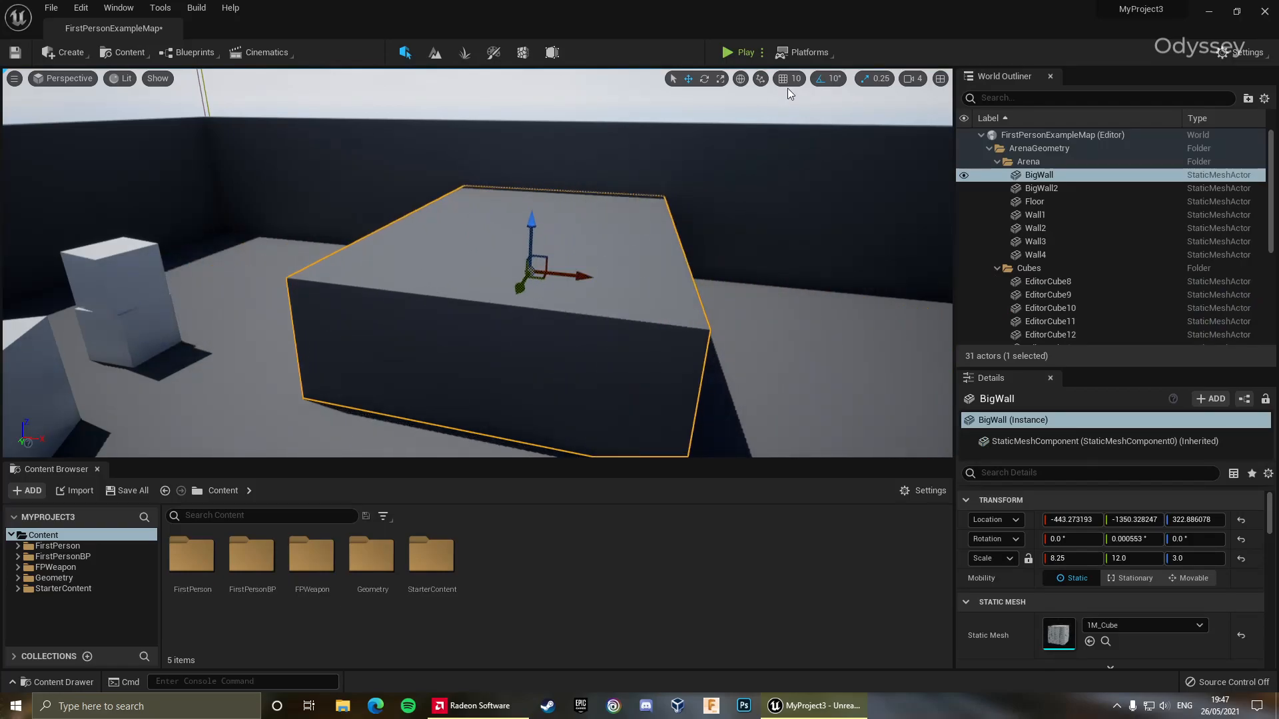
{"action": "left_click", "coordinate": [794, 79]}
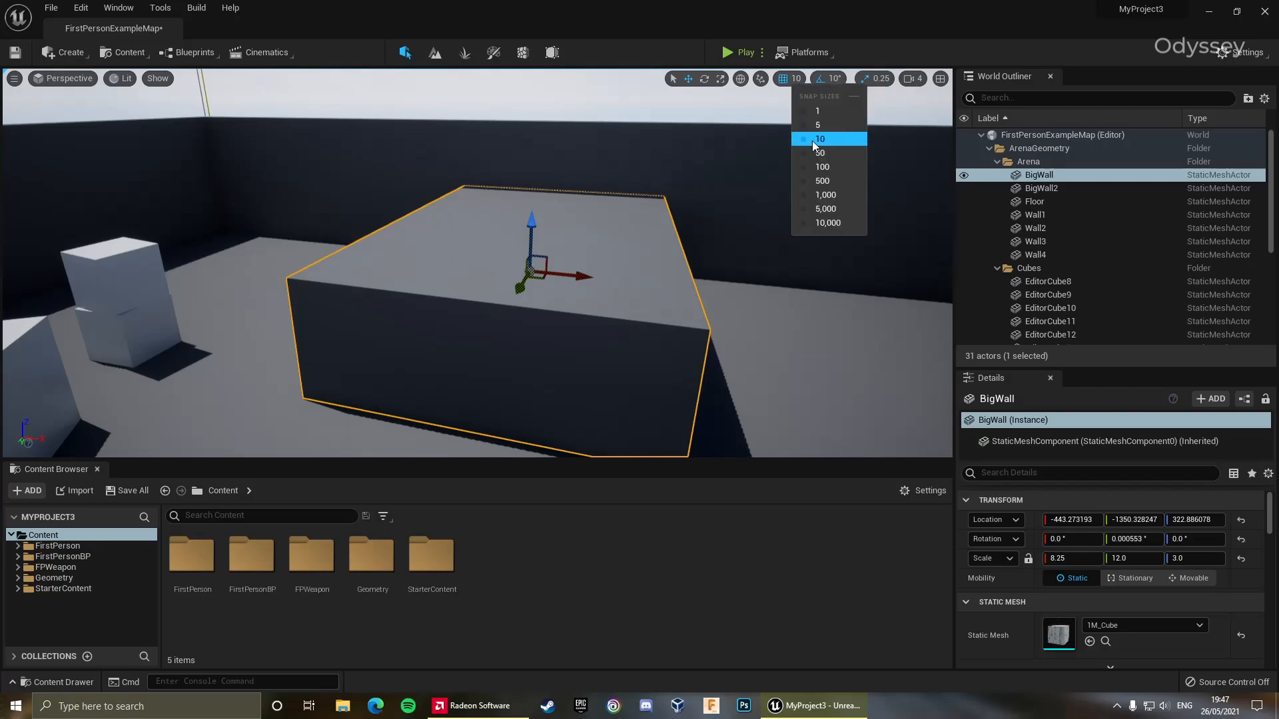
{"action": "left_click", "coordinate": [822, 180]}
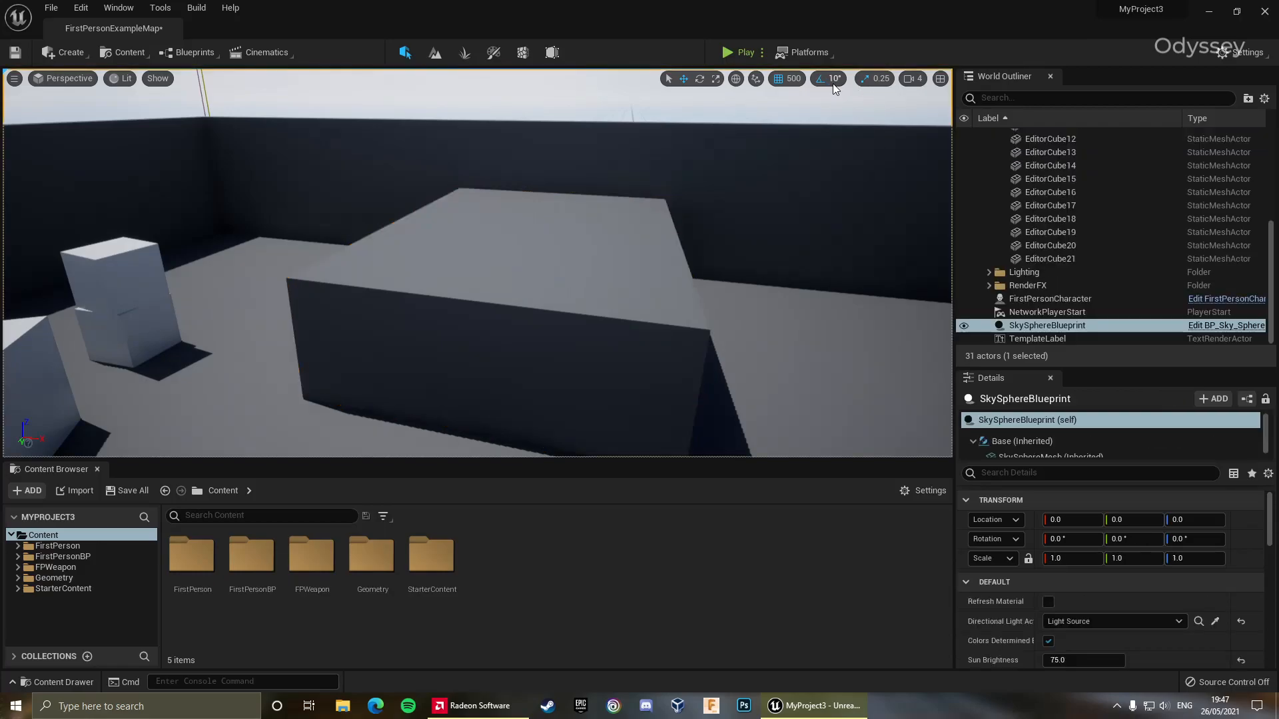
{"action": "left_click", "coordinate": [913, 78]}
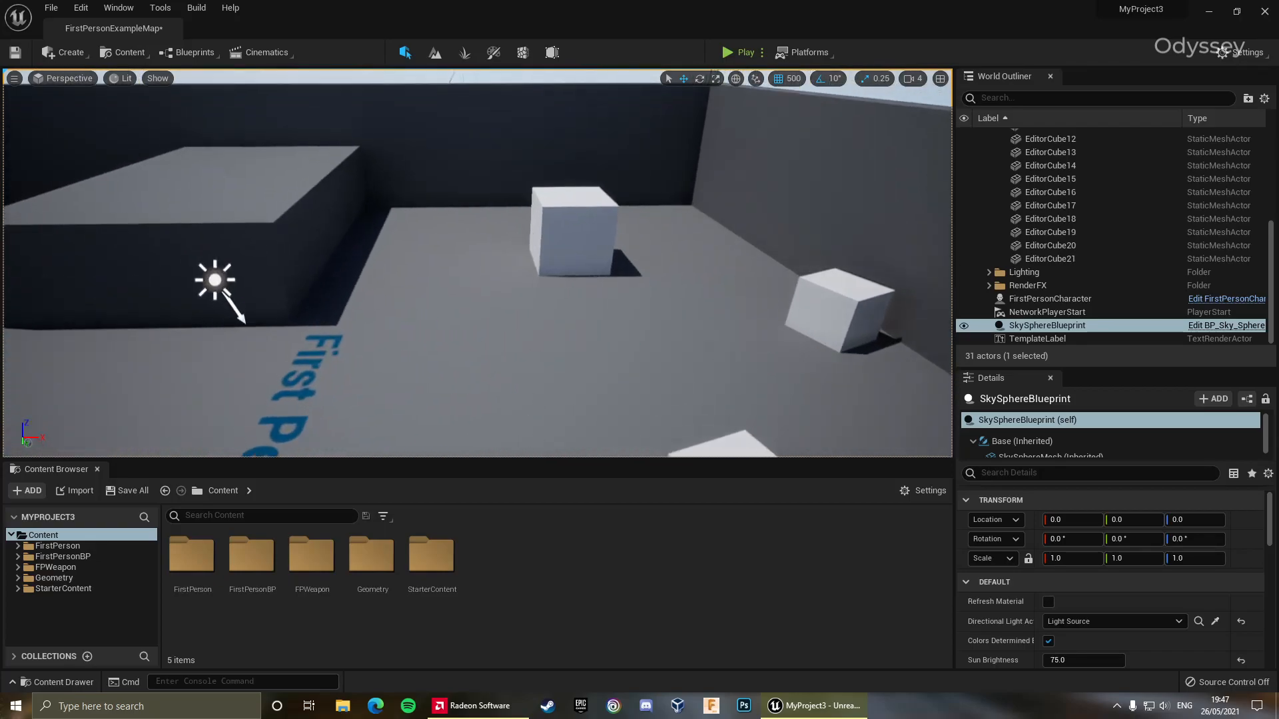
Raise the editor Camera Speed slider so the viewport camera flies faster
{"action": "left_click", "coordinate": [912, 79]}
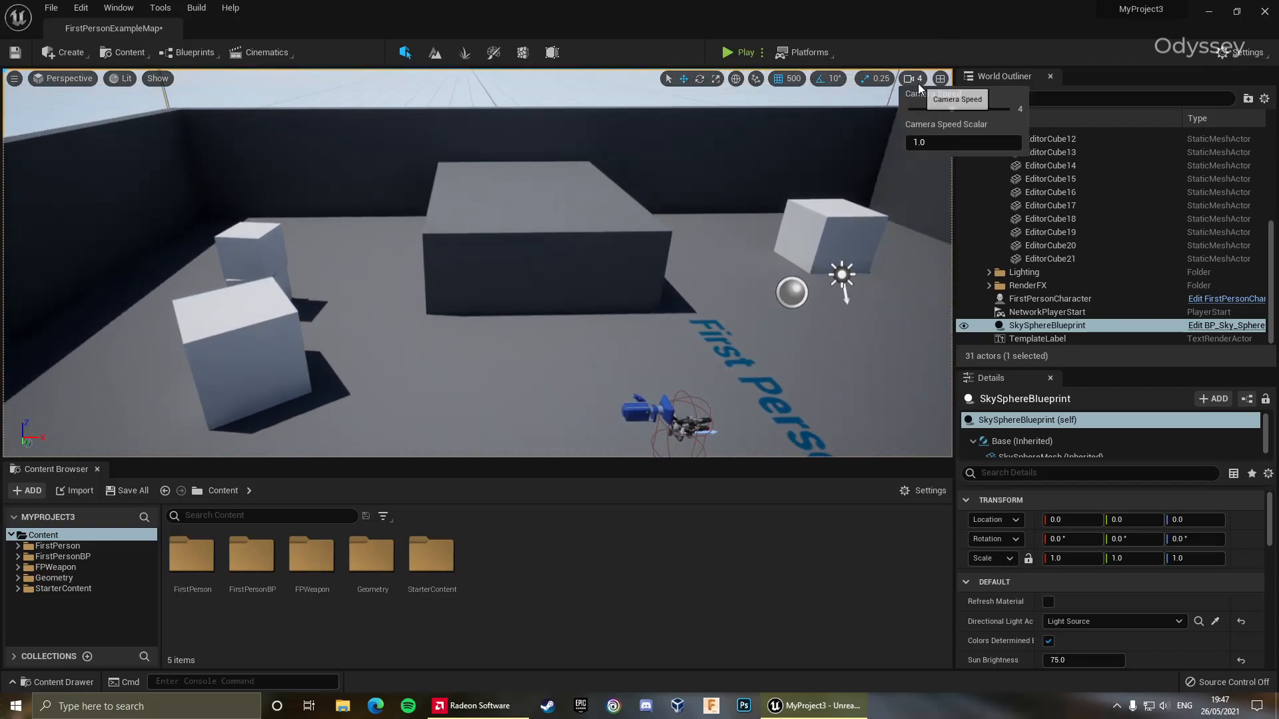
{"action": "left_click_drag", "start_coordinate": [962, 109], "coordinate": [1019, 109]}
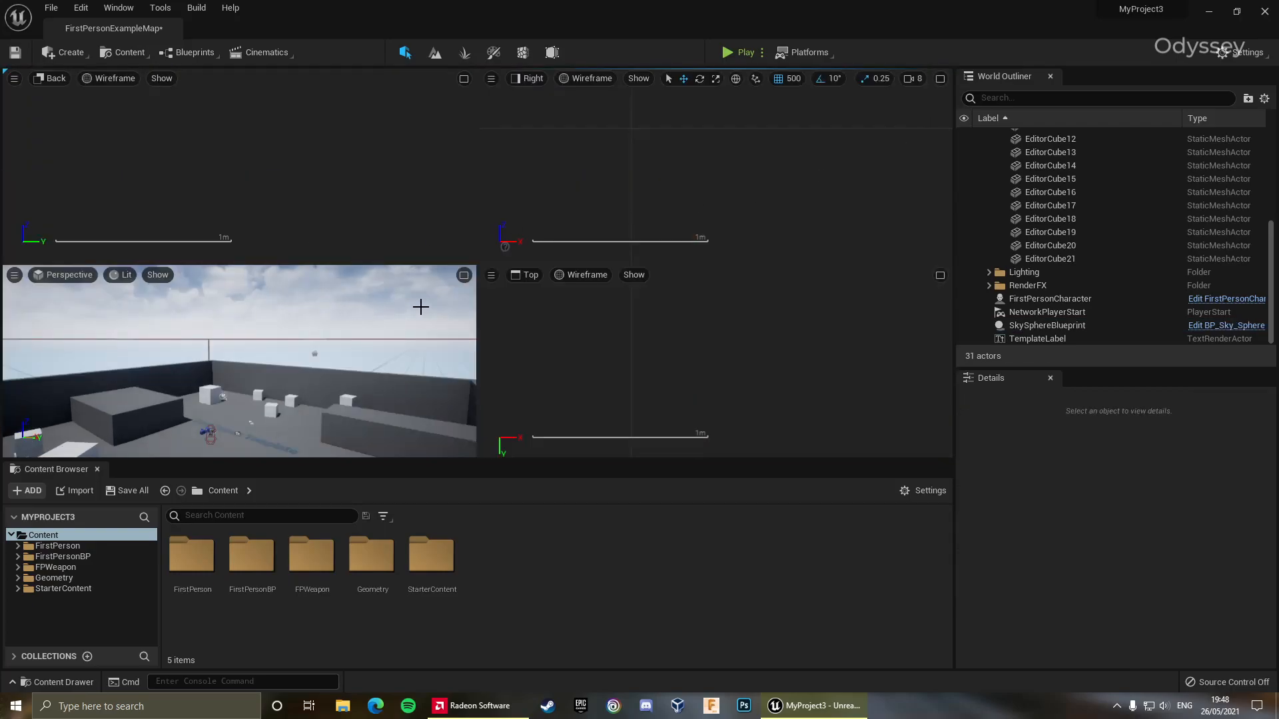
{"action": "mouse_move", "coordinate": [372, 163]}
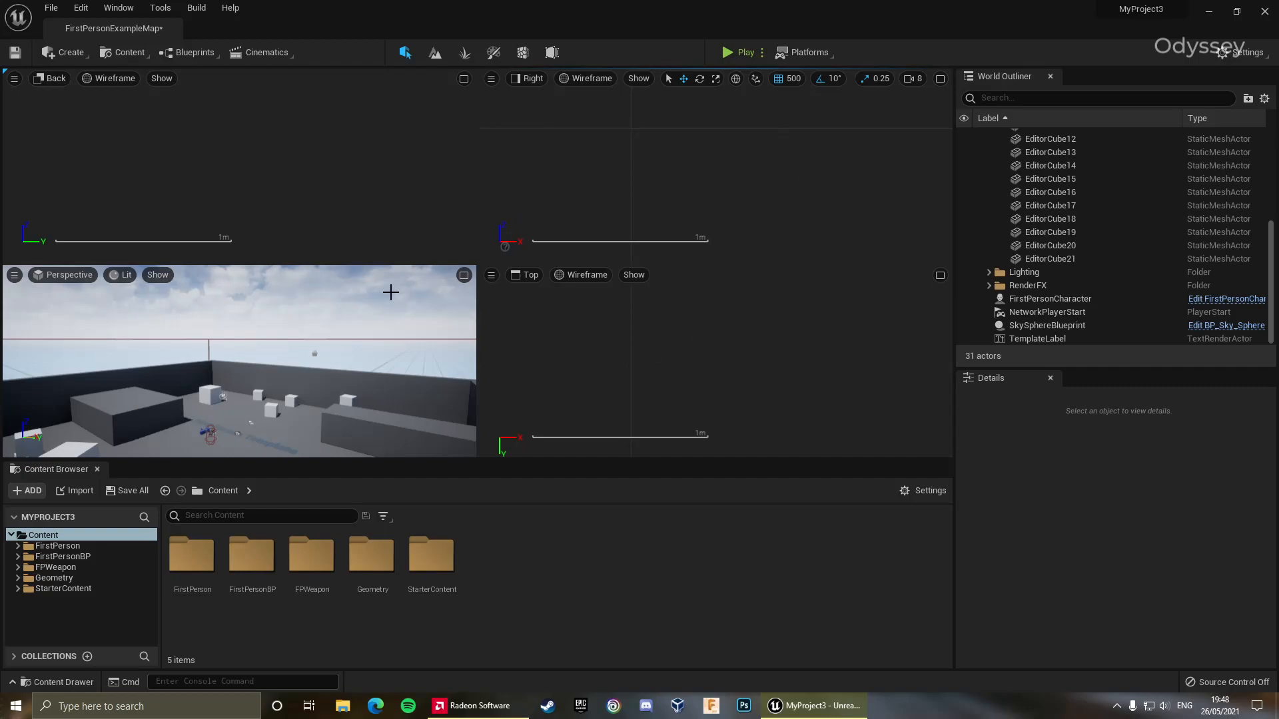
{"action": "mouse_move", "coordinate": [93, 315]}
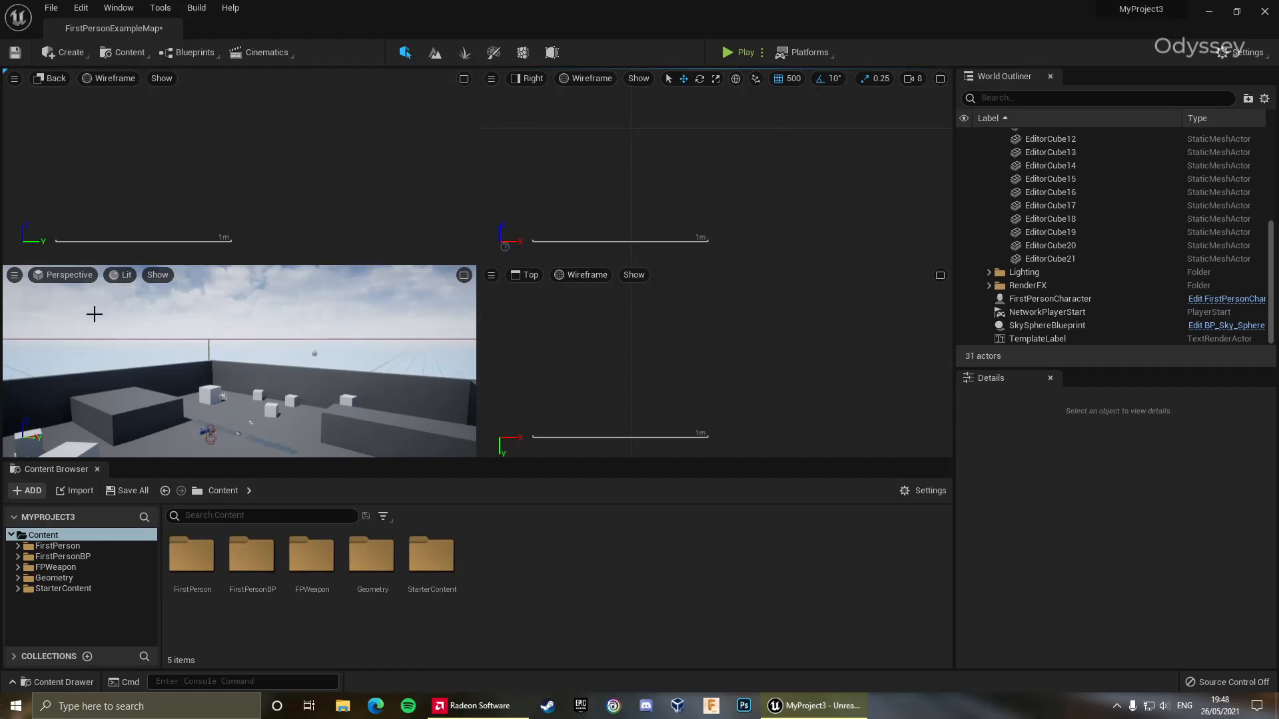
{"action": "mouse_move", "coordinate": [939, 79]}
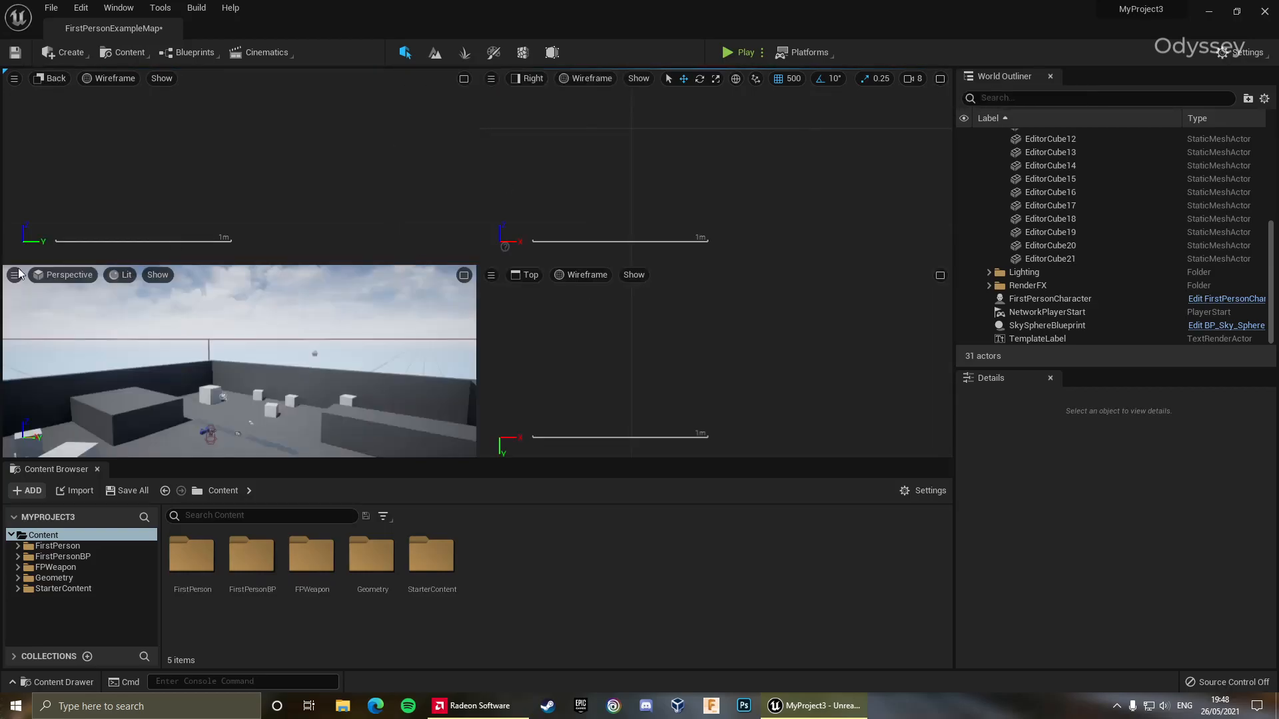
{"action": "mouse_move", "coordinate": [492, 288]}
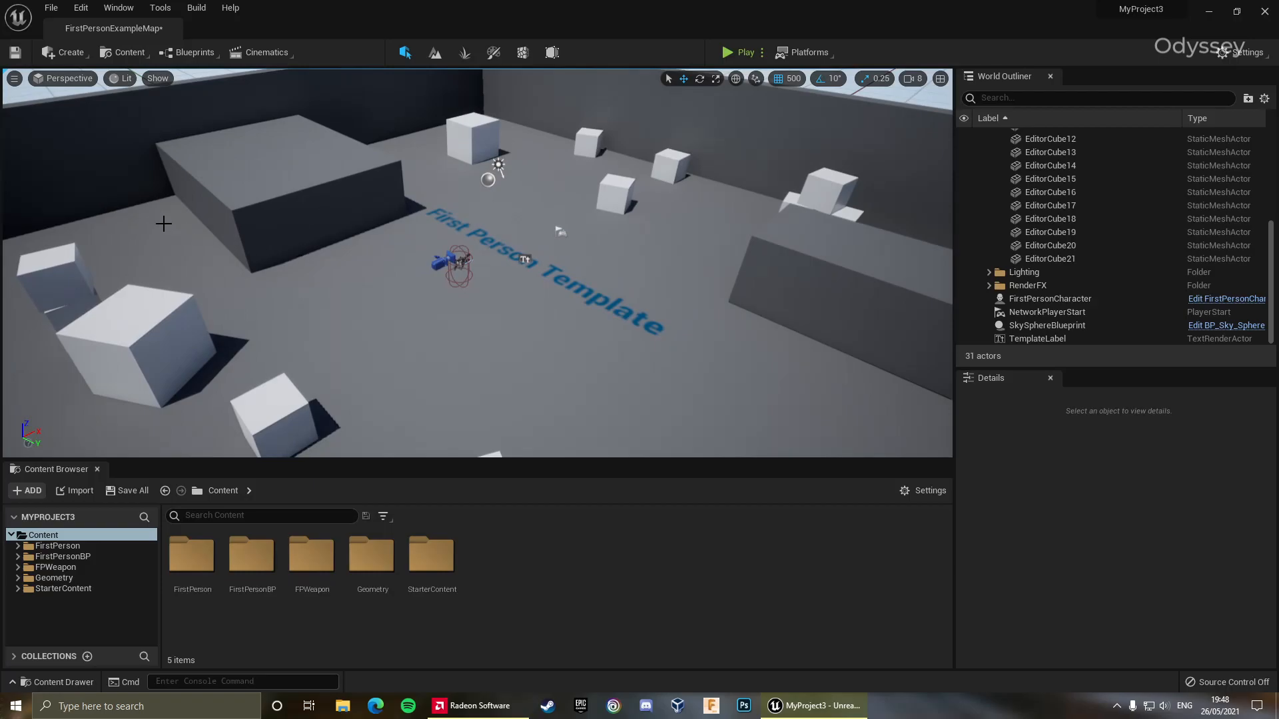
{"action": "left_click", "coordinate": [124, 79]}
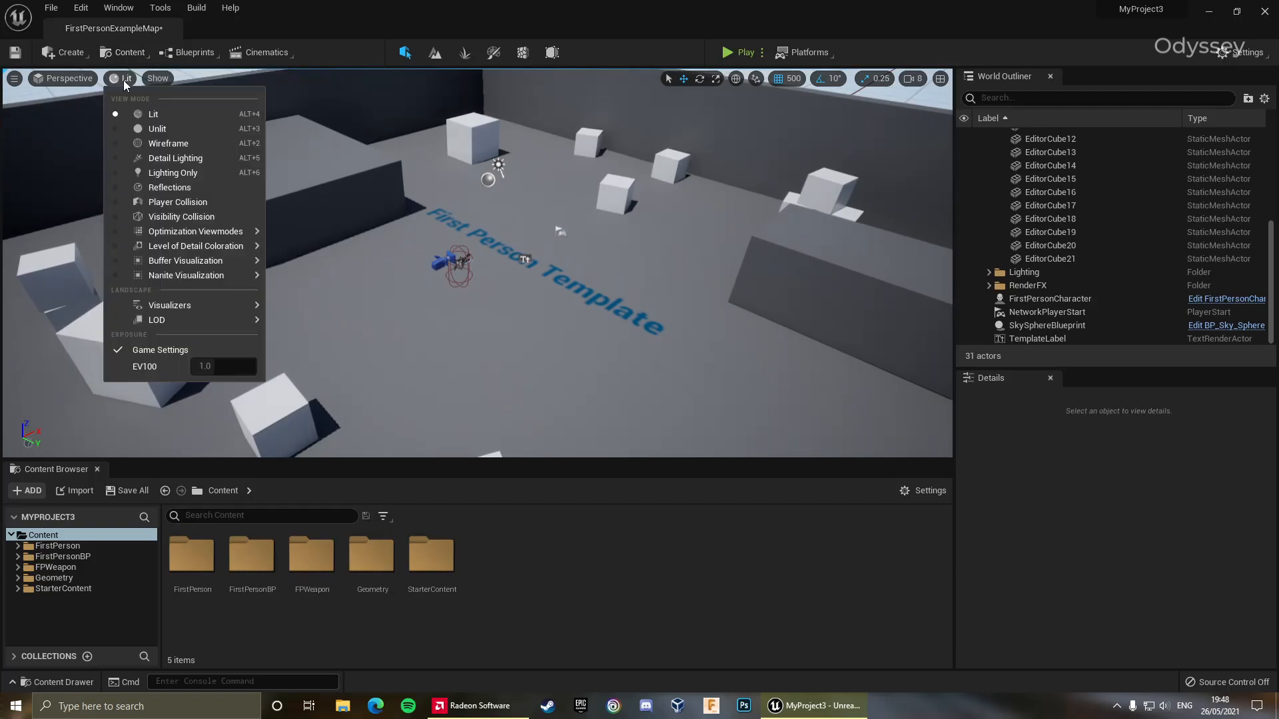
{"action": "mouse_move", "coordinate": [157, 127]}
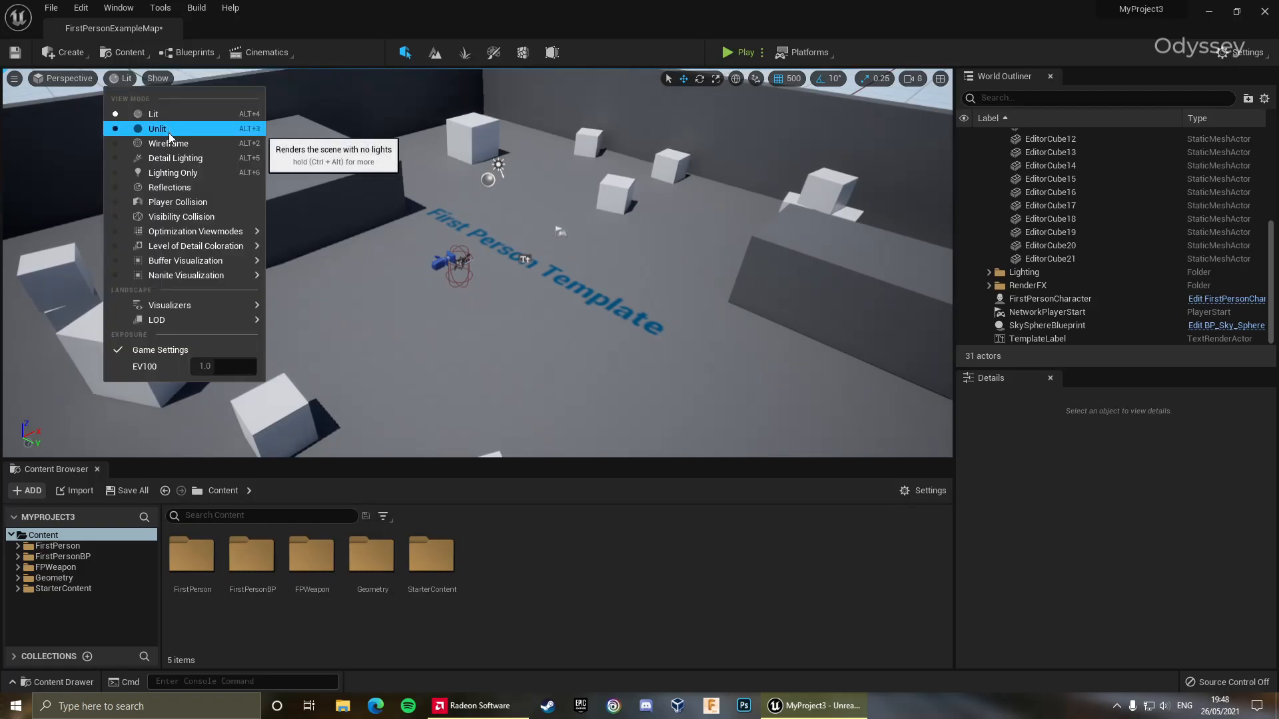
{"action": "left_click", "coordinate": [168, 143]}
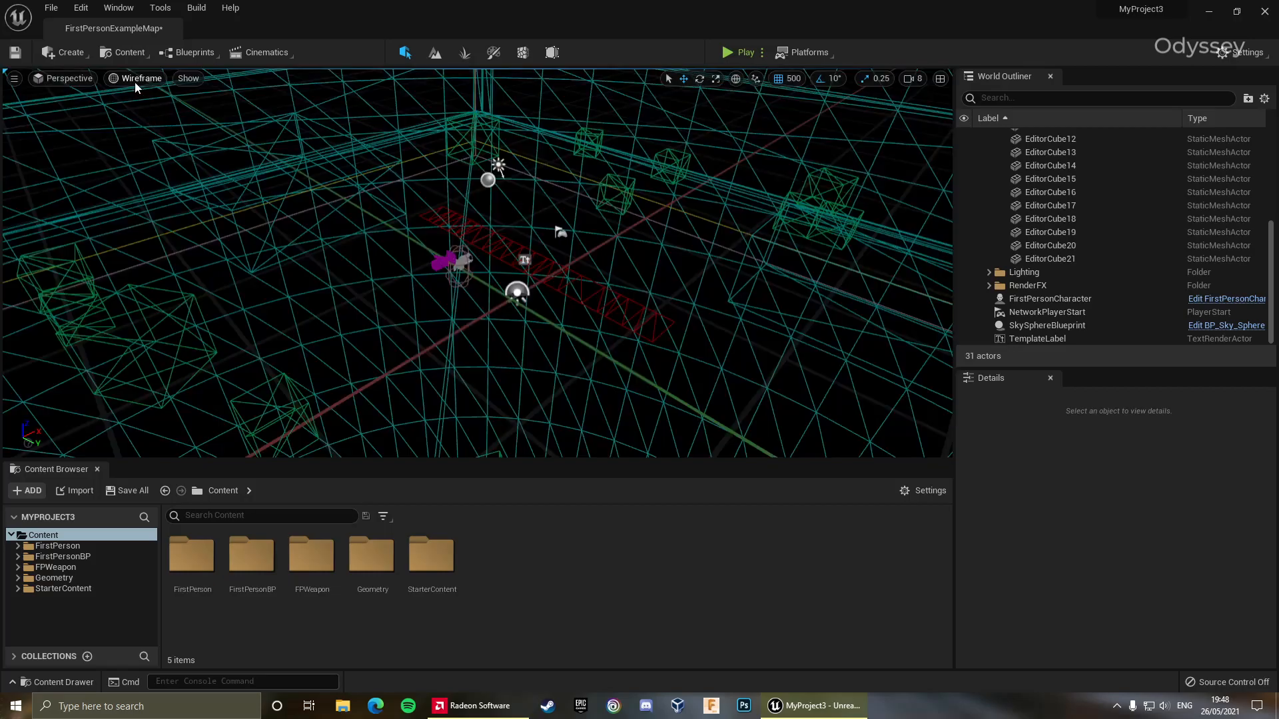
{"action": "left_click", "coordinate": [140, 77]}
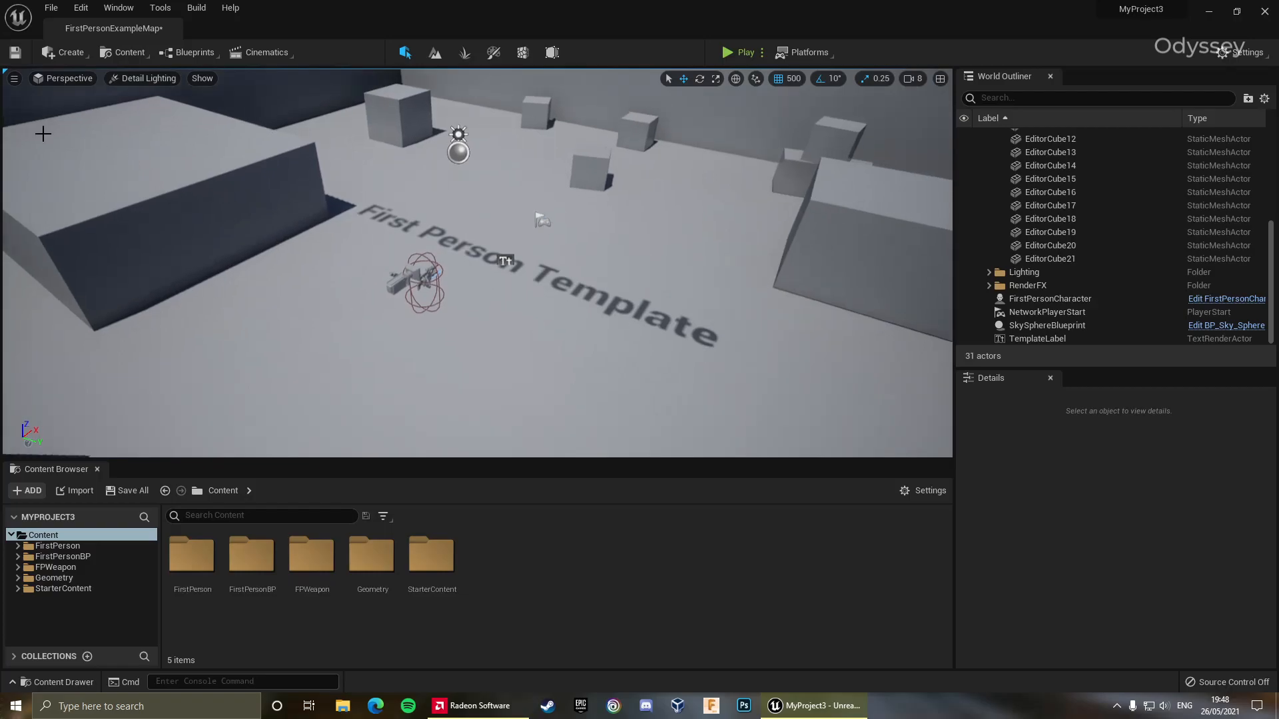
{"action": "left_click", "coordinate": [146, 79]}
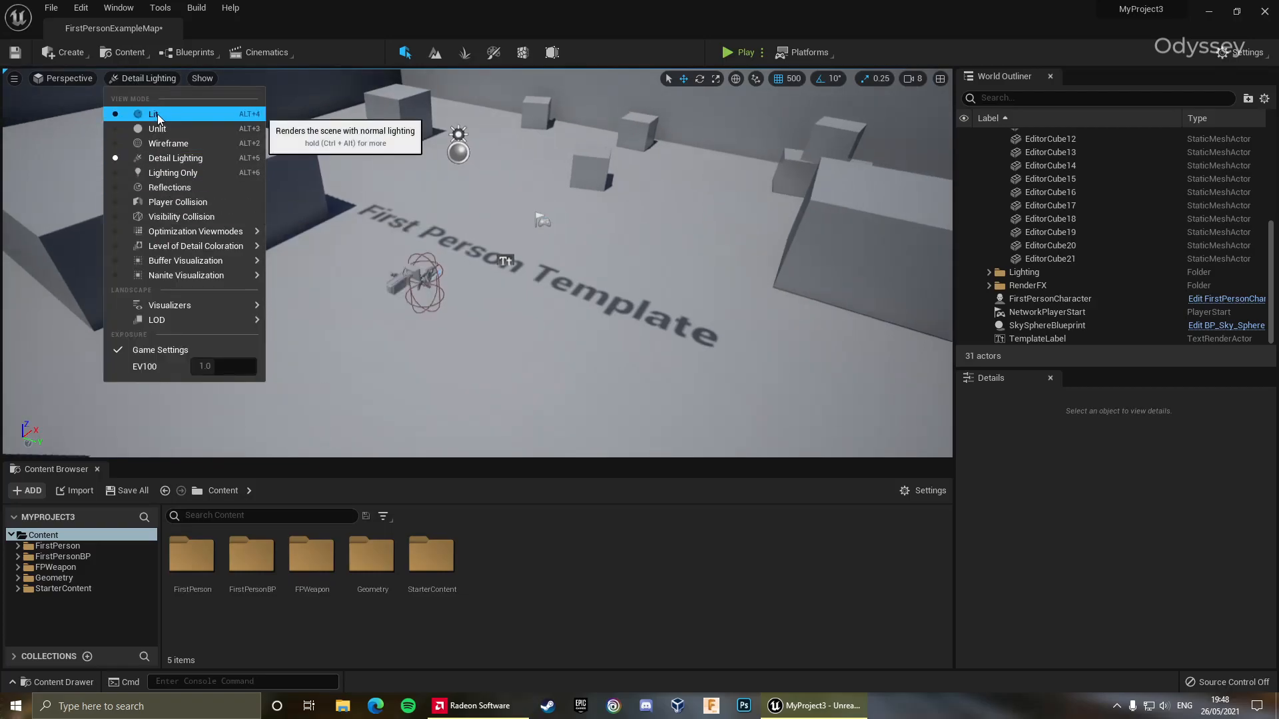
{"action": "left_click", "coordinate": [155, 113]}
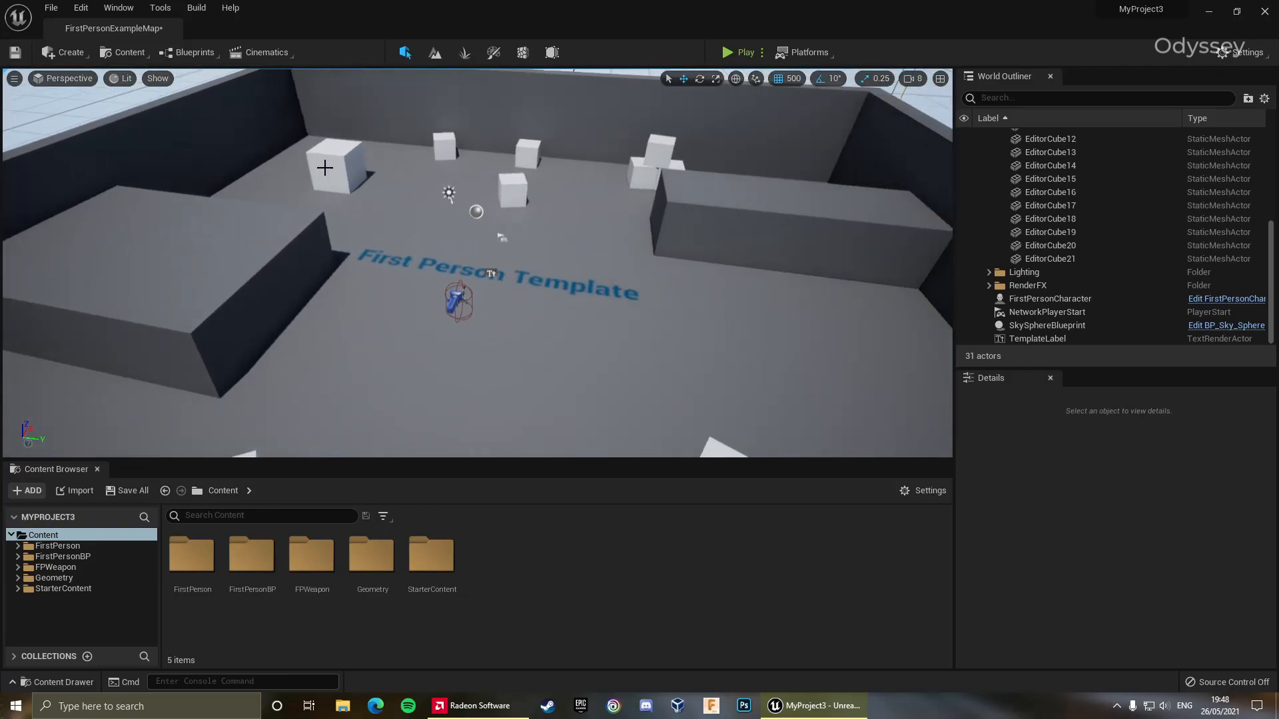
{"action": "mouse_move", "coordinate": [194, 52]}
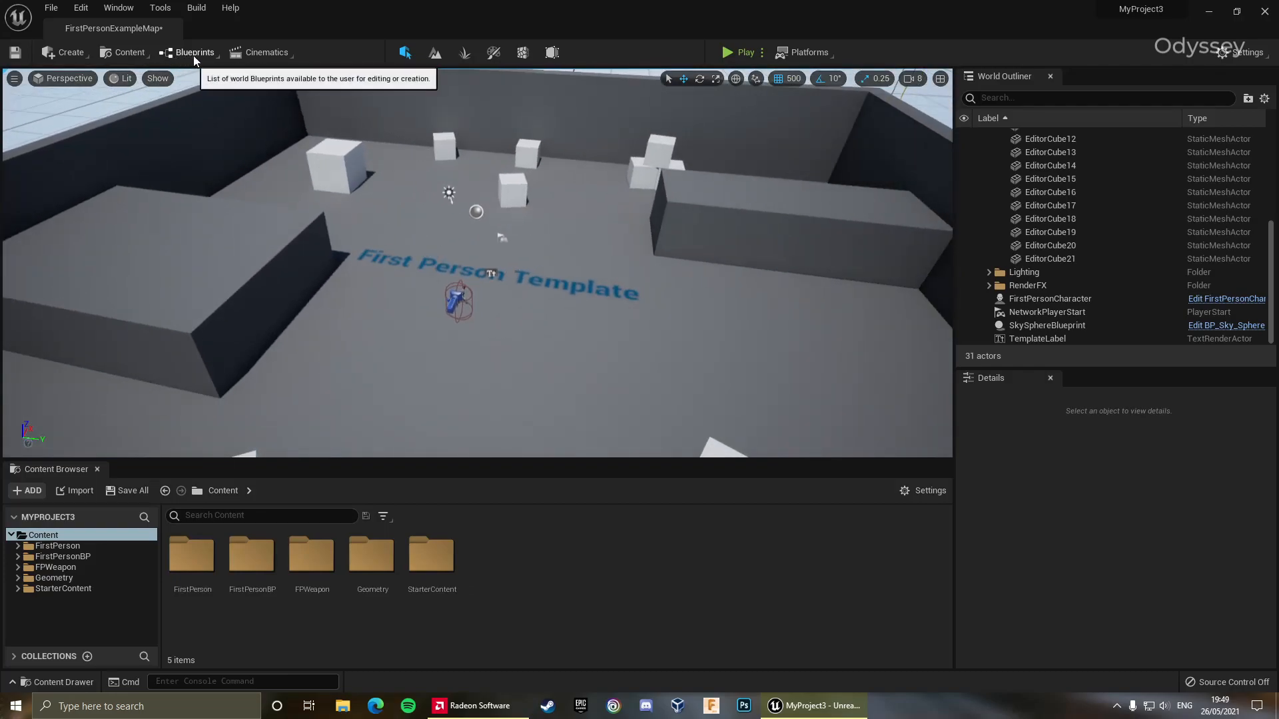
Open the map's Level Blueprint from the toolbar and maximize its empty Event Graph window
{"action": "left_click", "coordinate": [194, 52]}
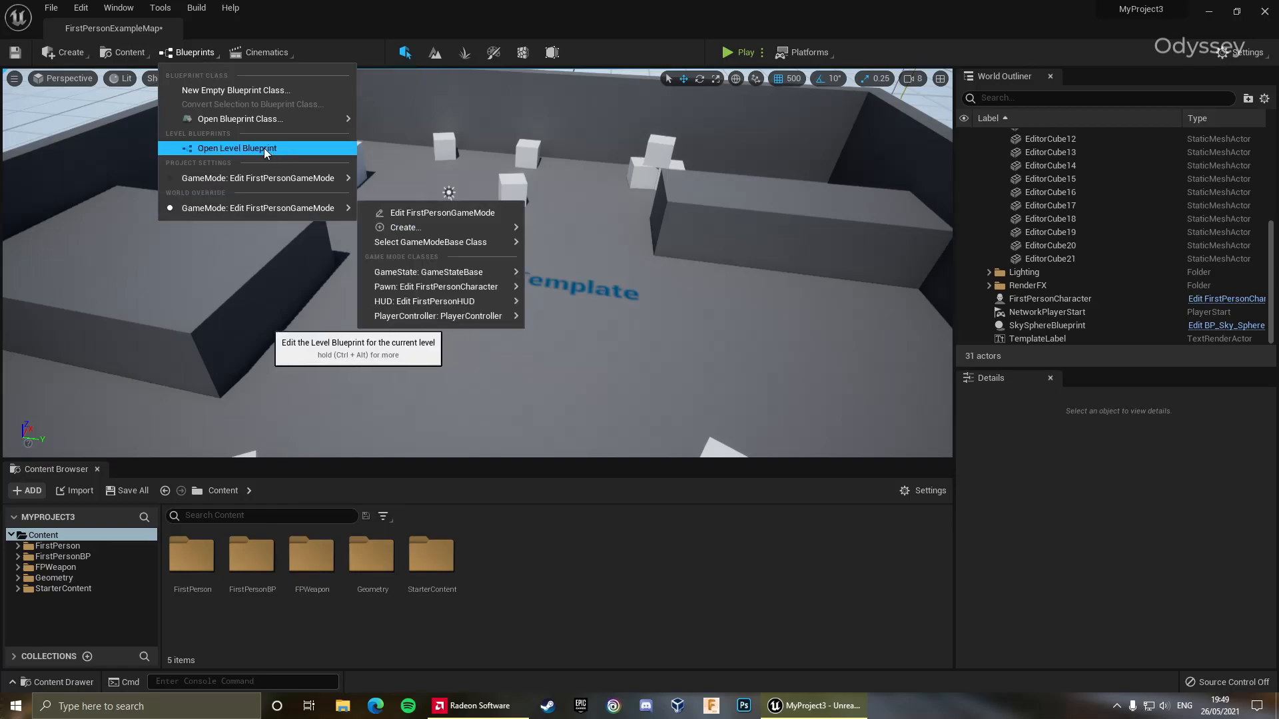
{"action": "left_click", "coordinate": [237, 148]}
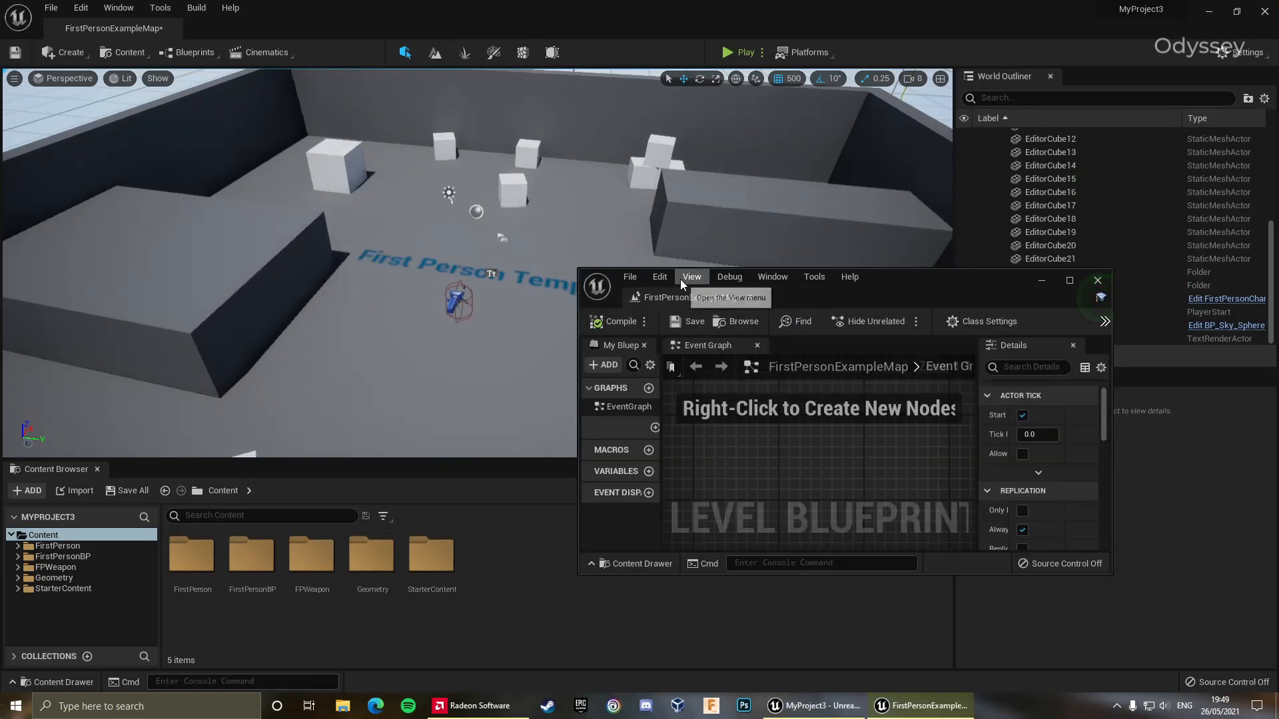
{"action": "left_click", "coordinate": [1069, 280]}
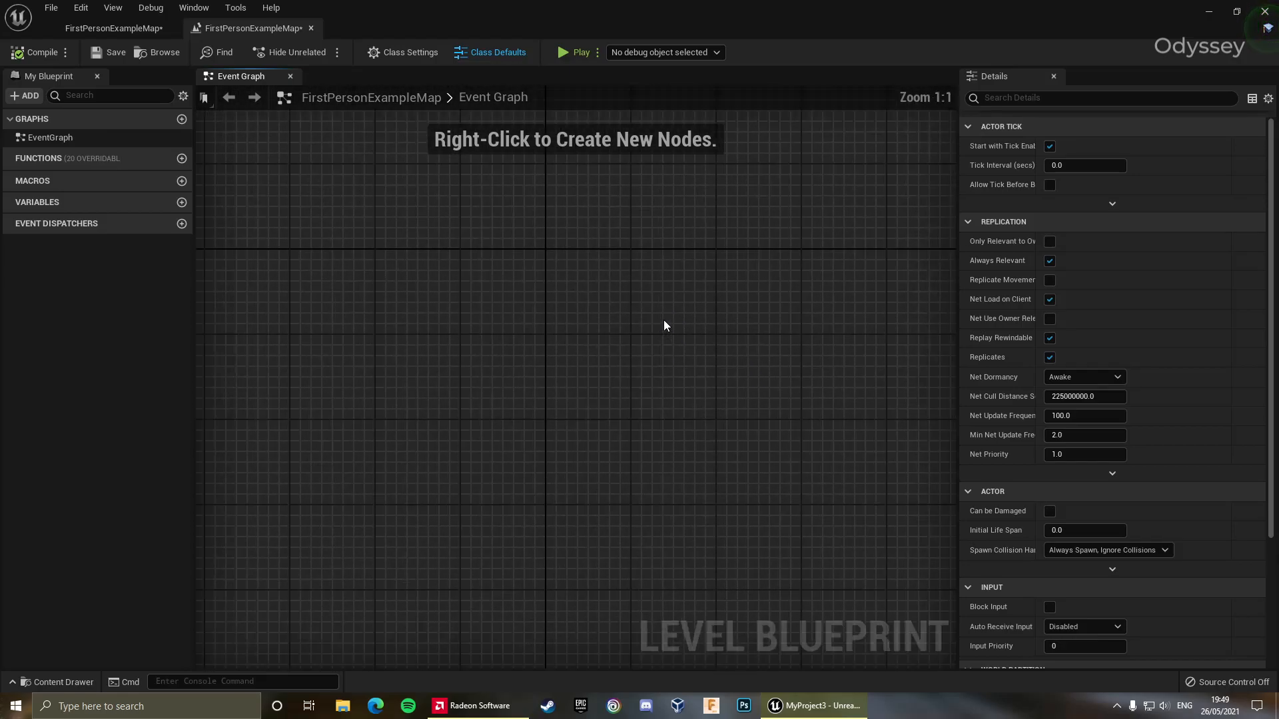
{"action": "mouse_move", "coordinate": [1042, 136]}
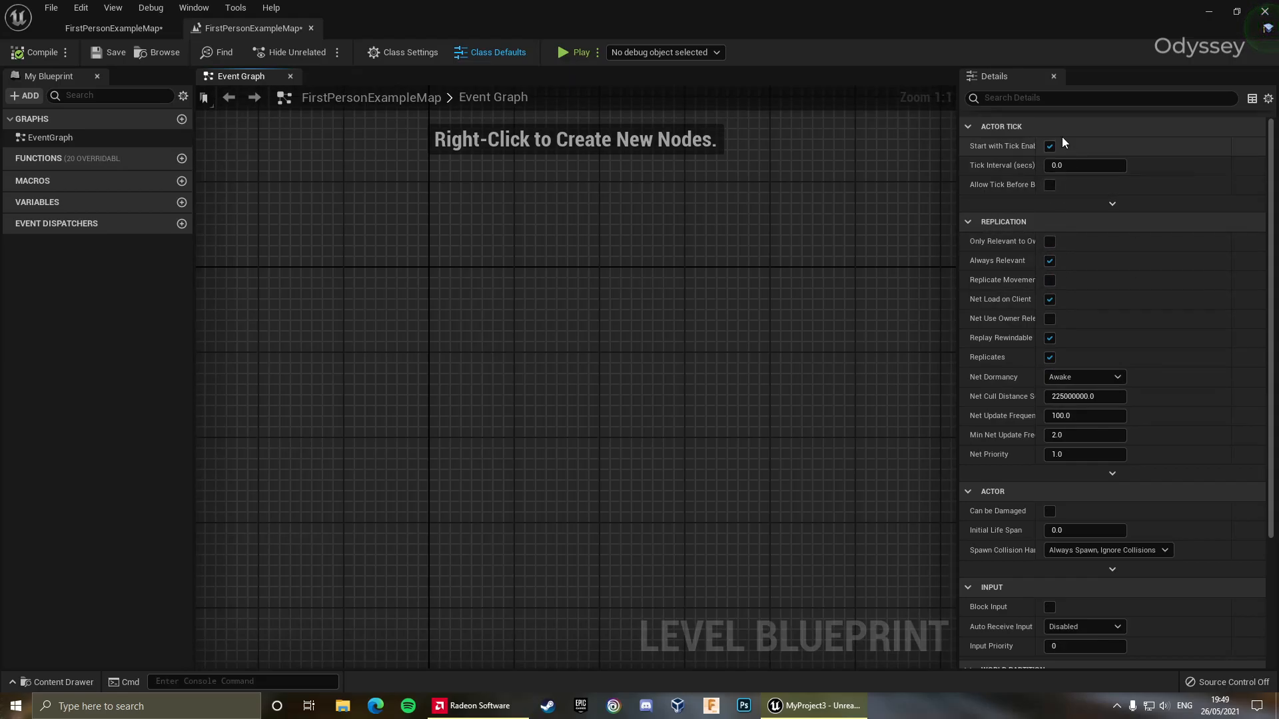
{"action": "mouse_move", "coordinate": [127, 190]}
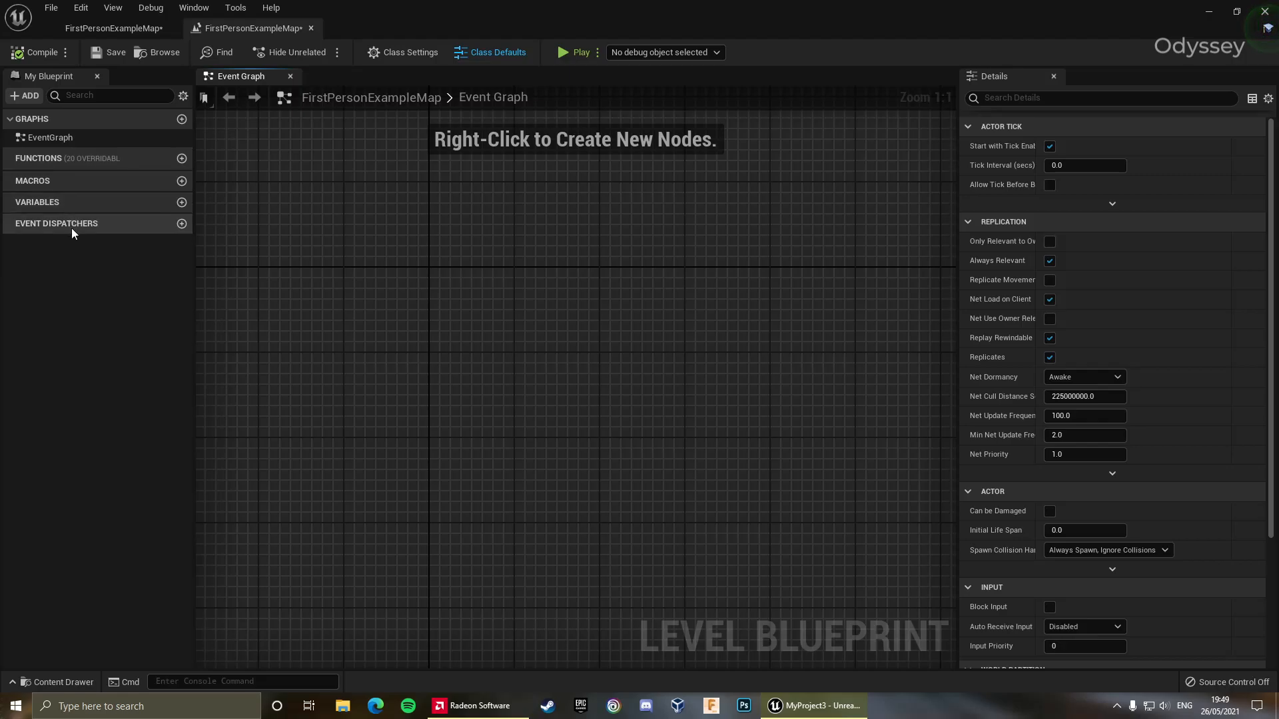
{"action": "mouse_move", "coordinate": [77, 238]}
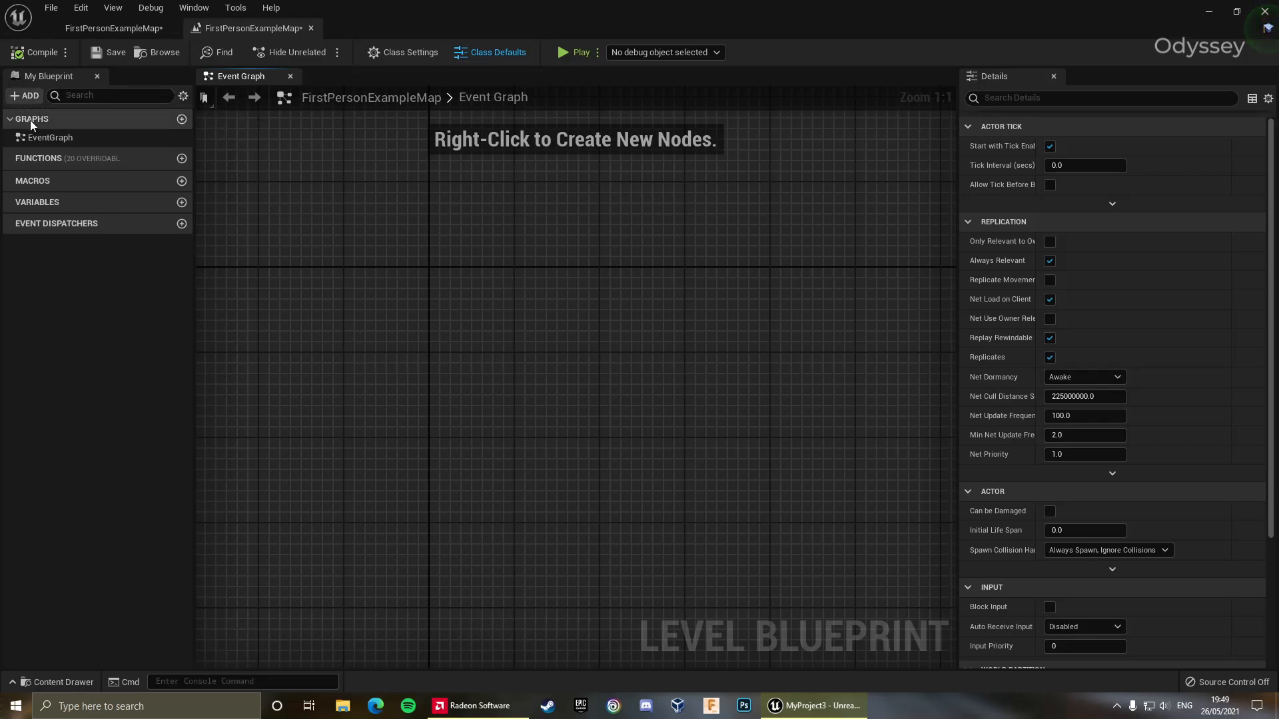
Close the empty Level Blueprint editor and return to the level view
{"action": "left_click", "coordinate": [24, 96]}
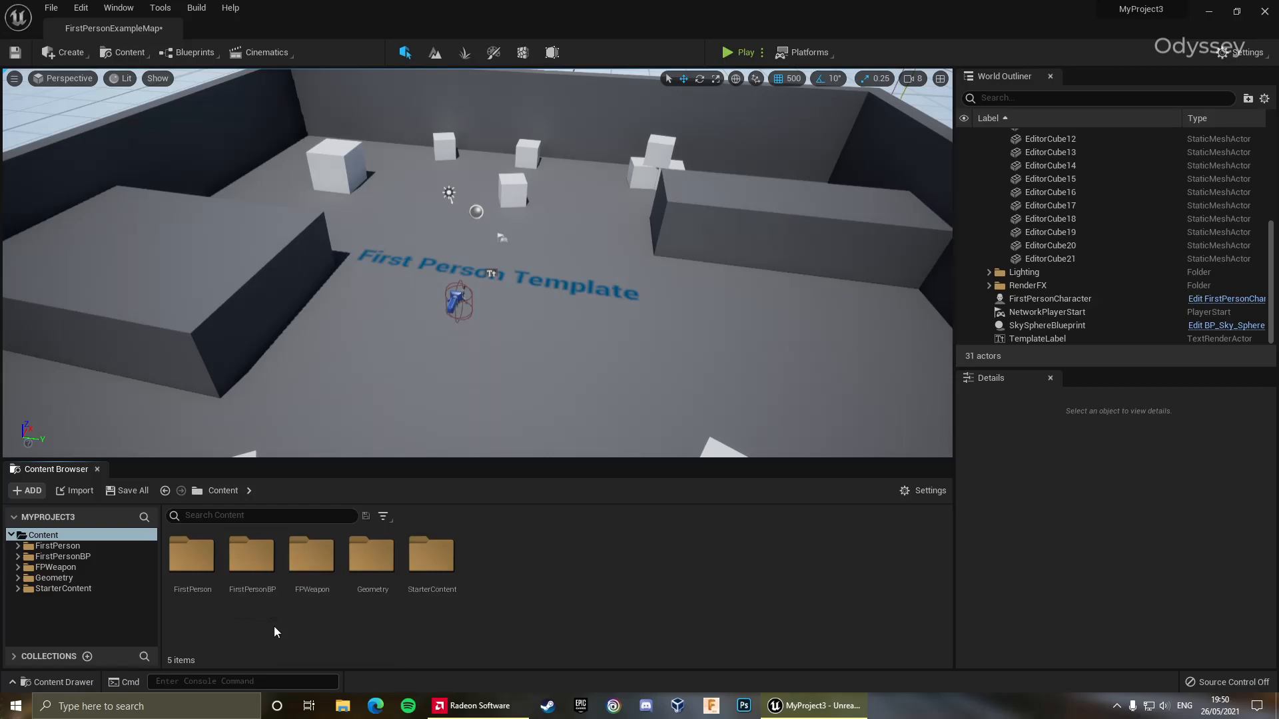
Browse into FirstPersonBP > Blueprints and open the FirstPersonCharacter blueprint
{"action": "double_click", "coordinate": [252, 554]}
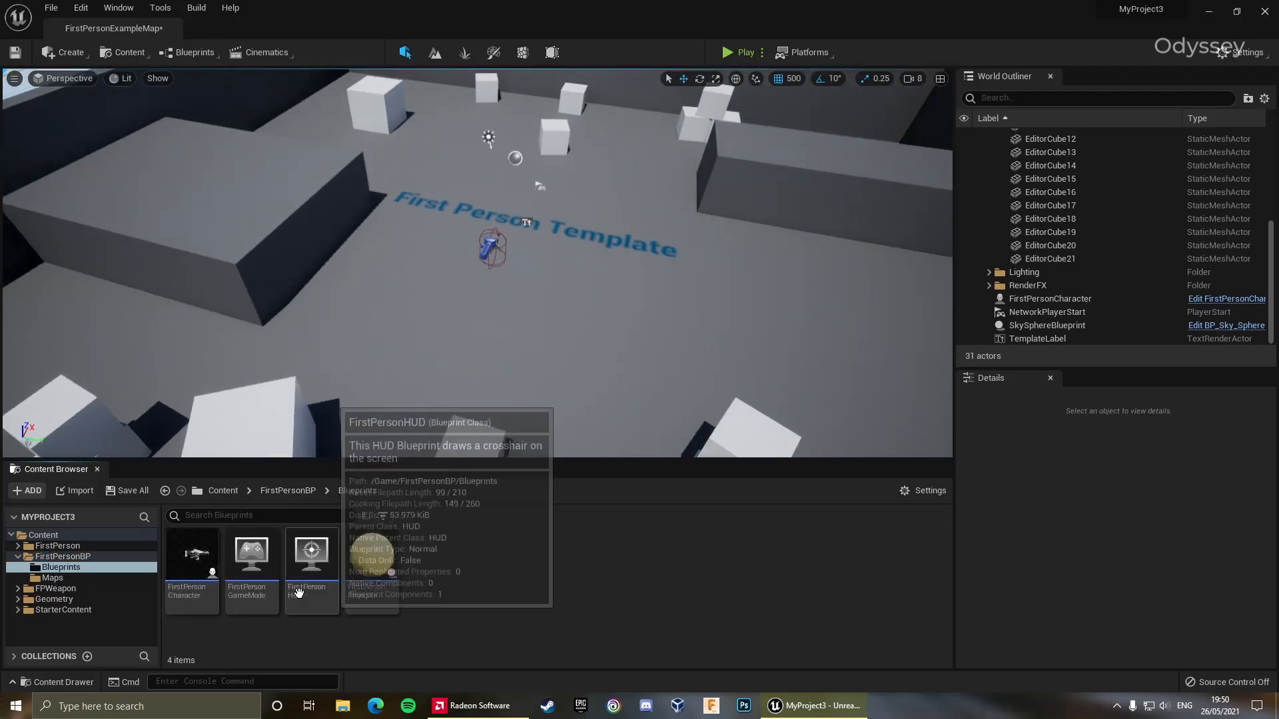
{"action": "mouse_move", "coordinate": [372, 562]}
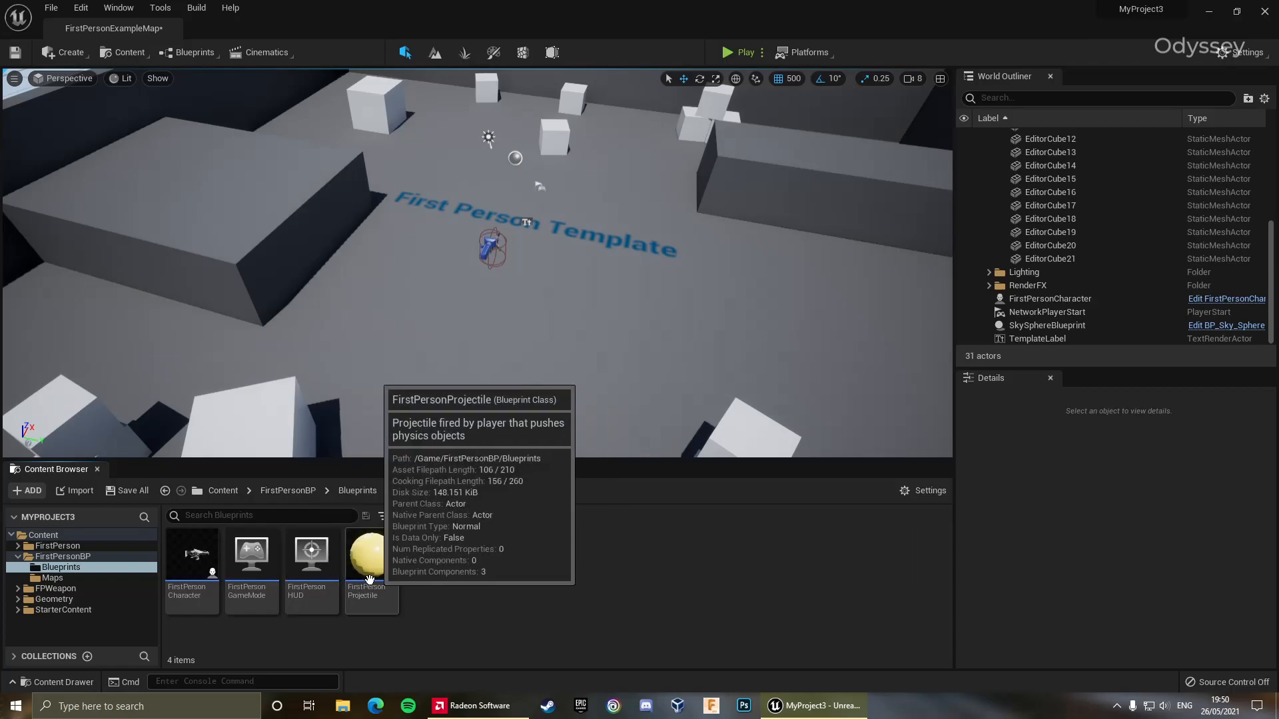
{"action": "mouse_move", "coordinate": [377, 610]}
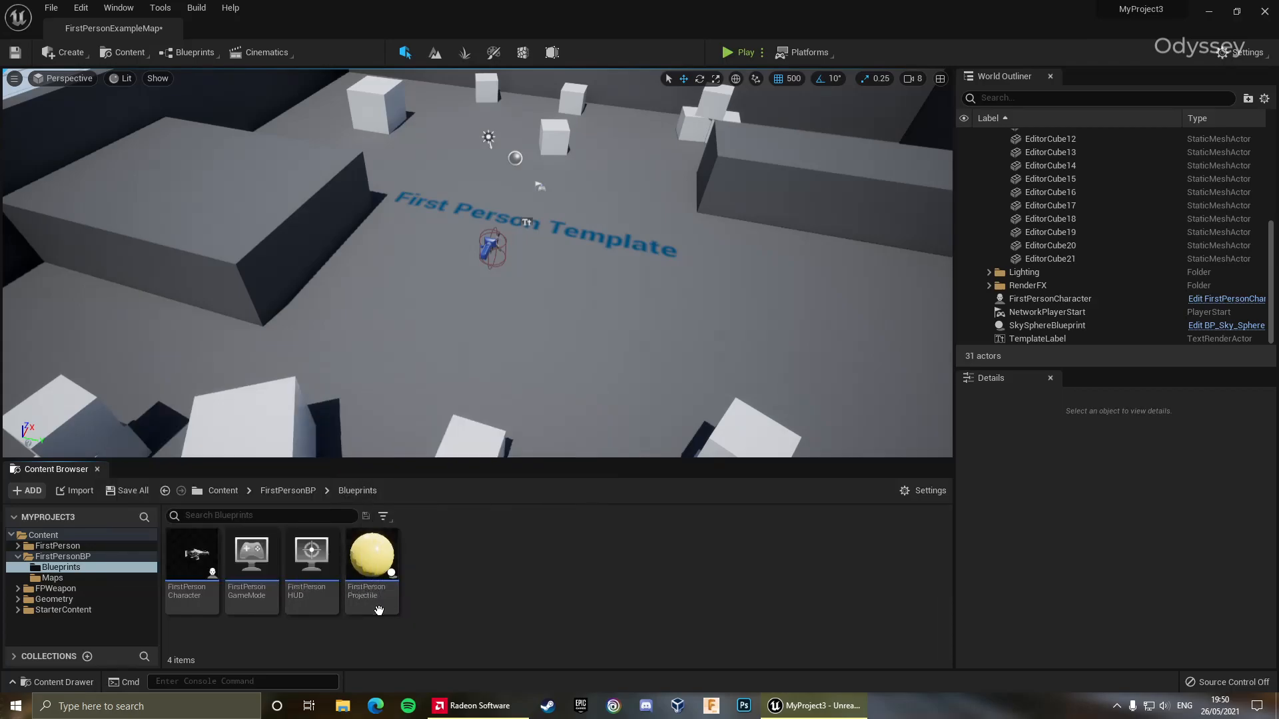
{"action": "mouse_move", "coordinate": [190, 568]}
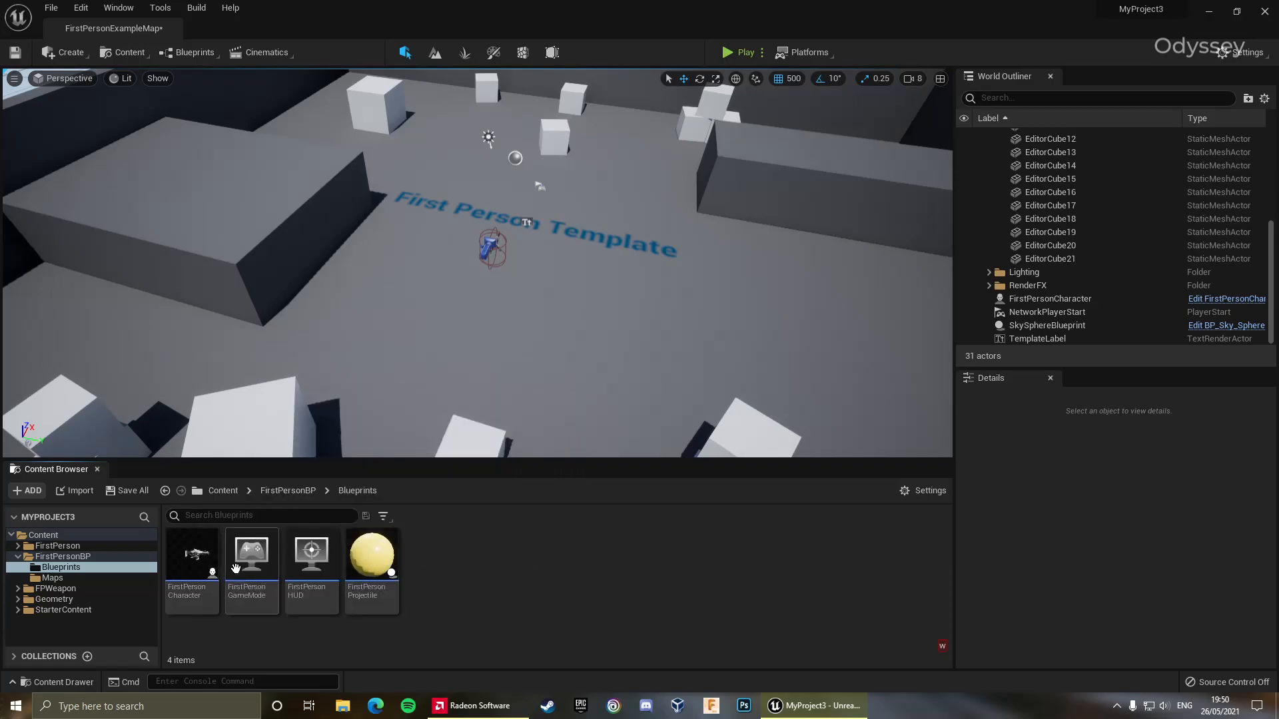
{"action": "double_click", "coordinate": [190, 555]}
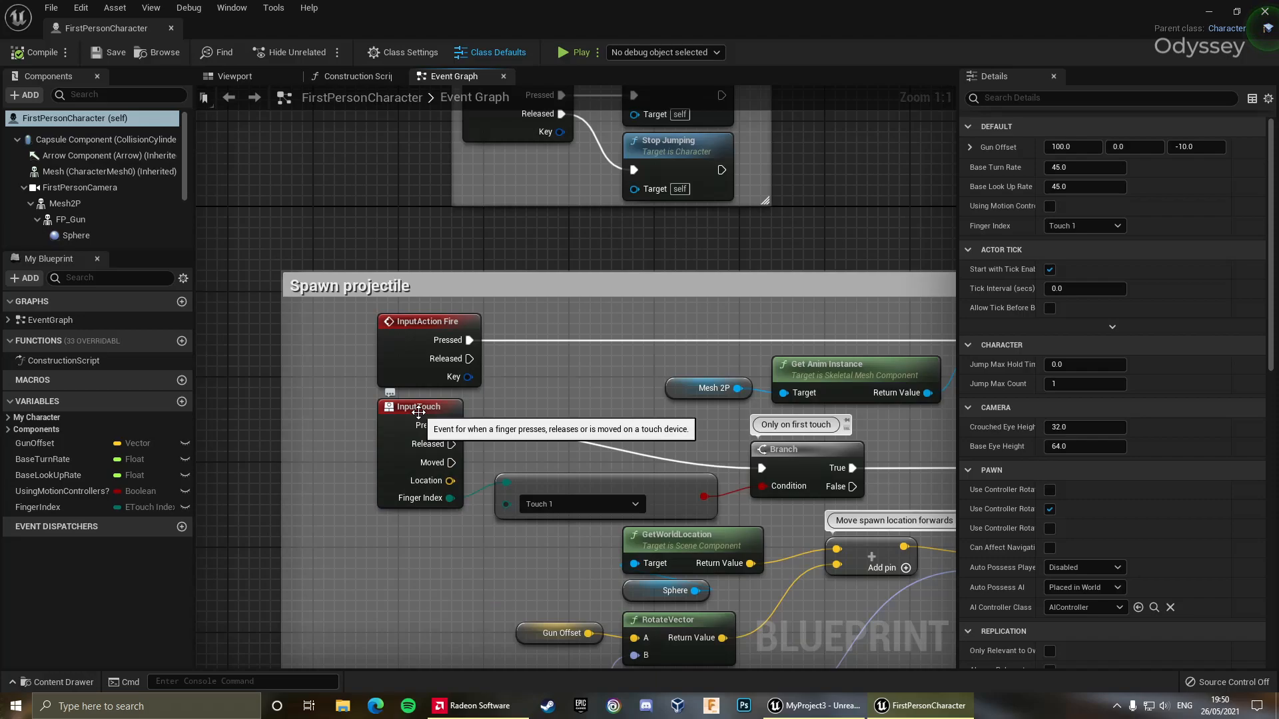
{"action": "mouse_move", "coordinate": [448, 424]}
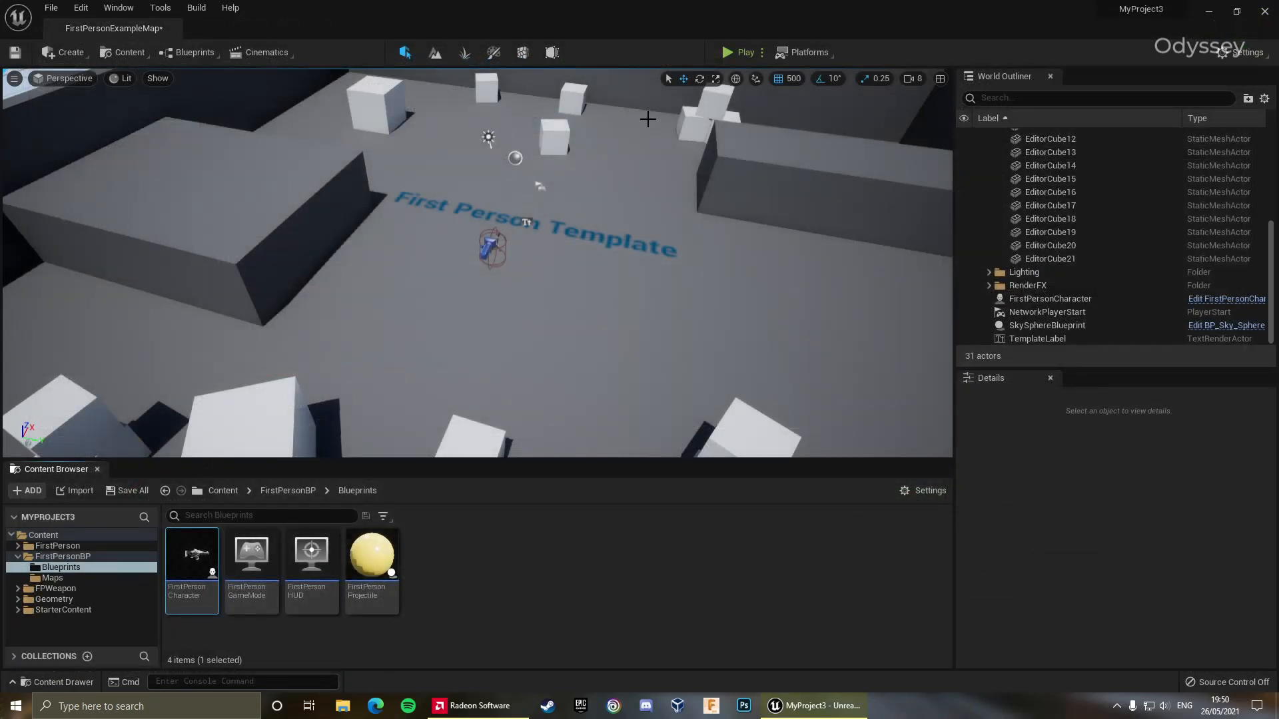
{"action": "left_click_drag", "start_coordinate": [647, 119], "coordinate": [693, 348]}
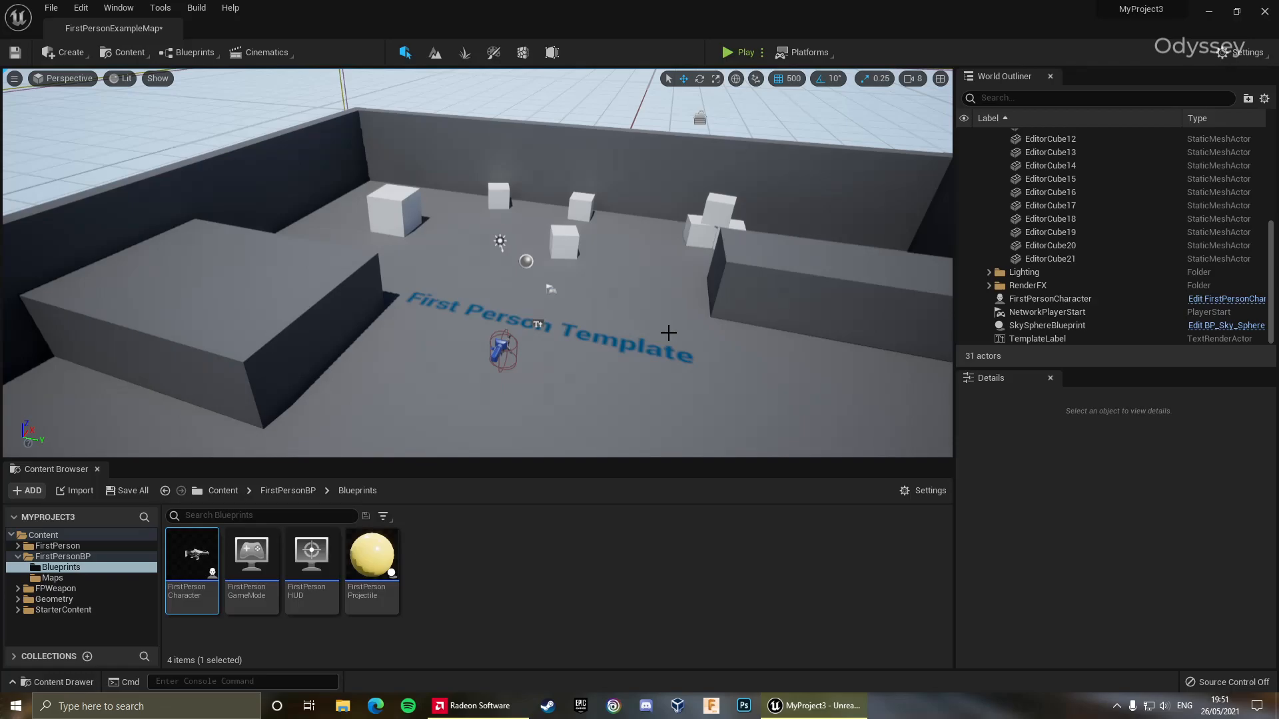
{"action": "mouse_move", "coordinate": [590, 517]}
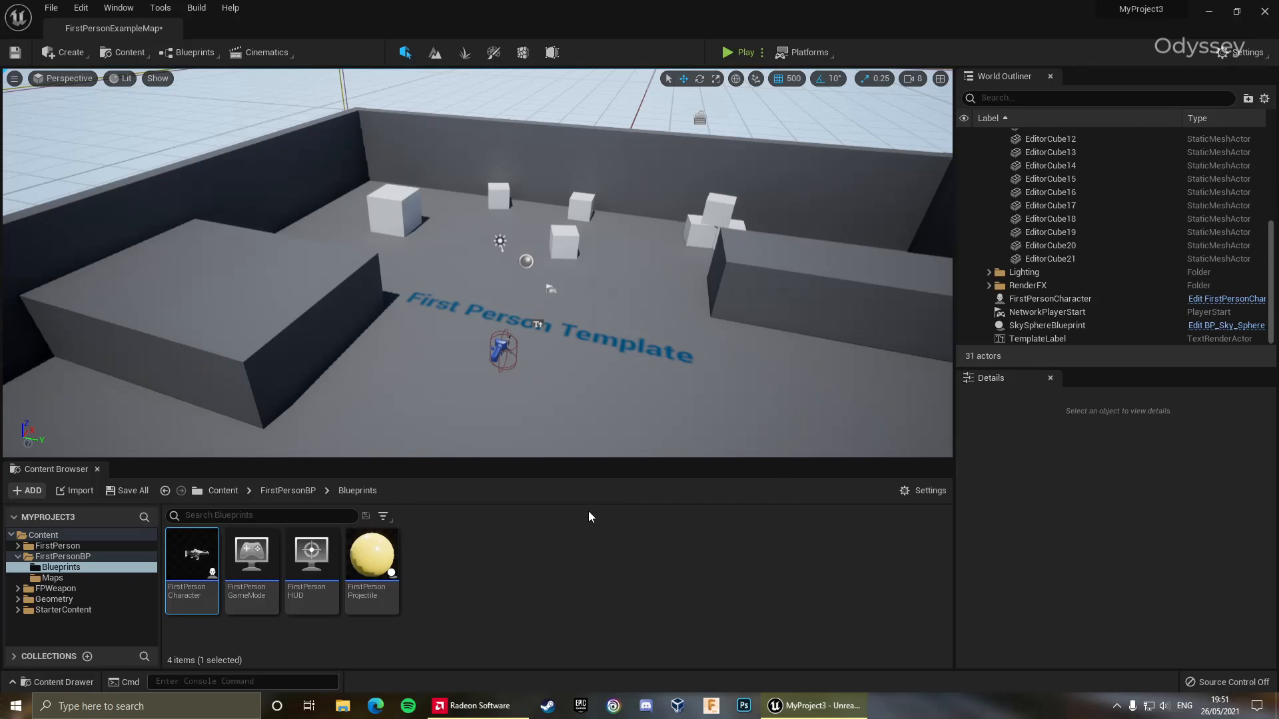